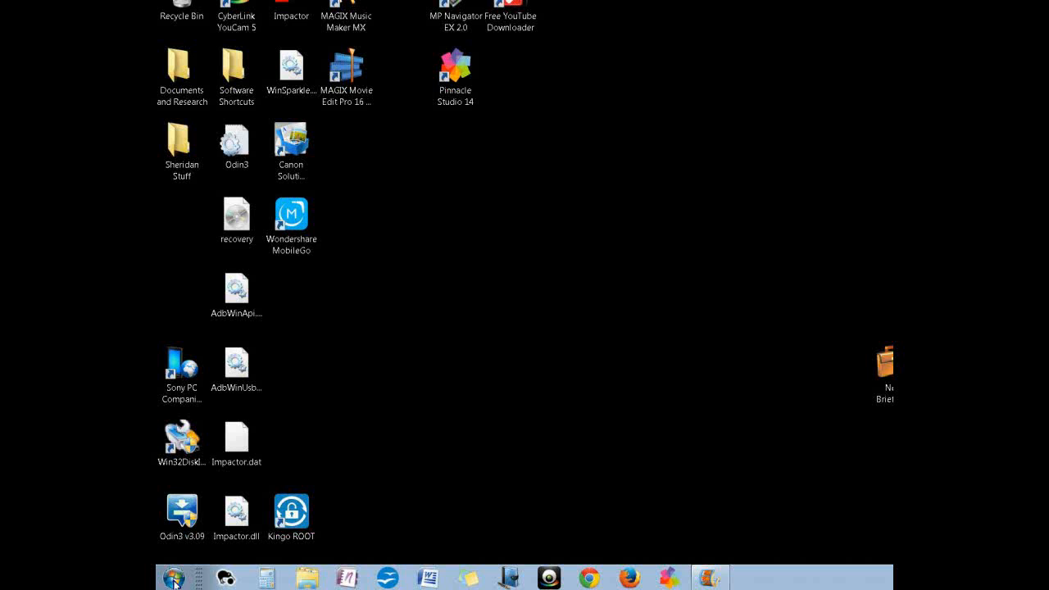
# Show the full All Programs list from the Start menu
pyautogui.click(174, 578)
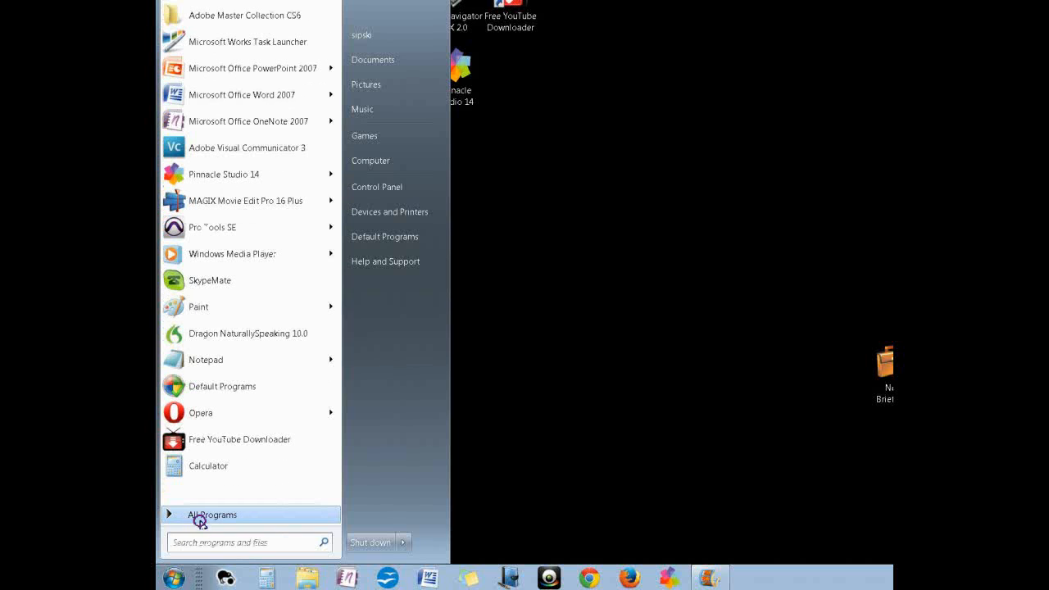
pyautogui.click(212, 515)
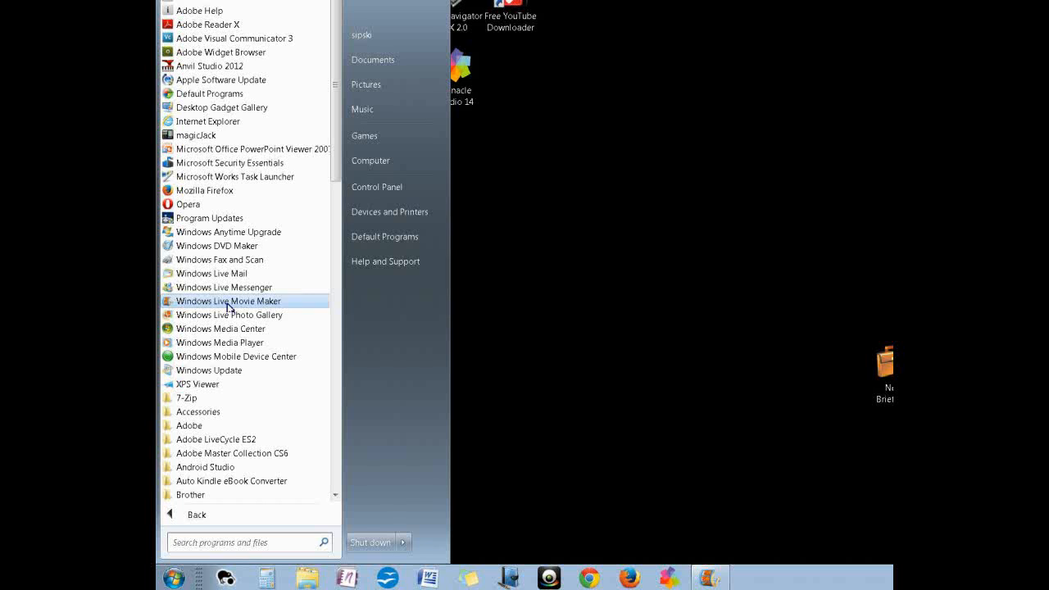
# Launch Windows Live Movie Maker into a new empty project and look over the Home ribbon
pyautogui.click(229, 302)
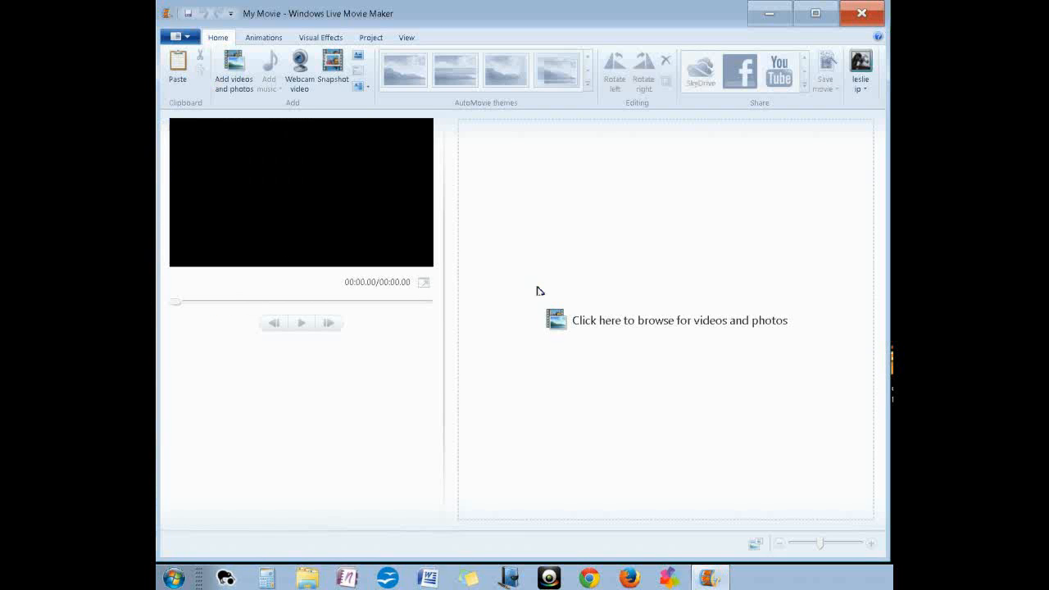
pyautogui.moveTo(479, 184)
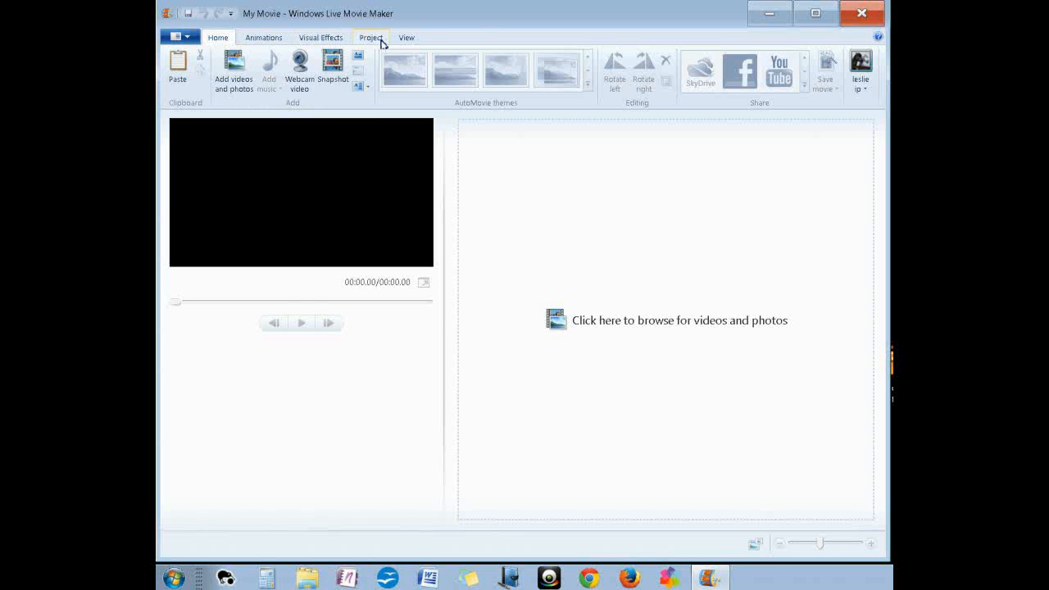
pyautogui.moveTo(430, 16)
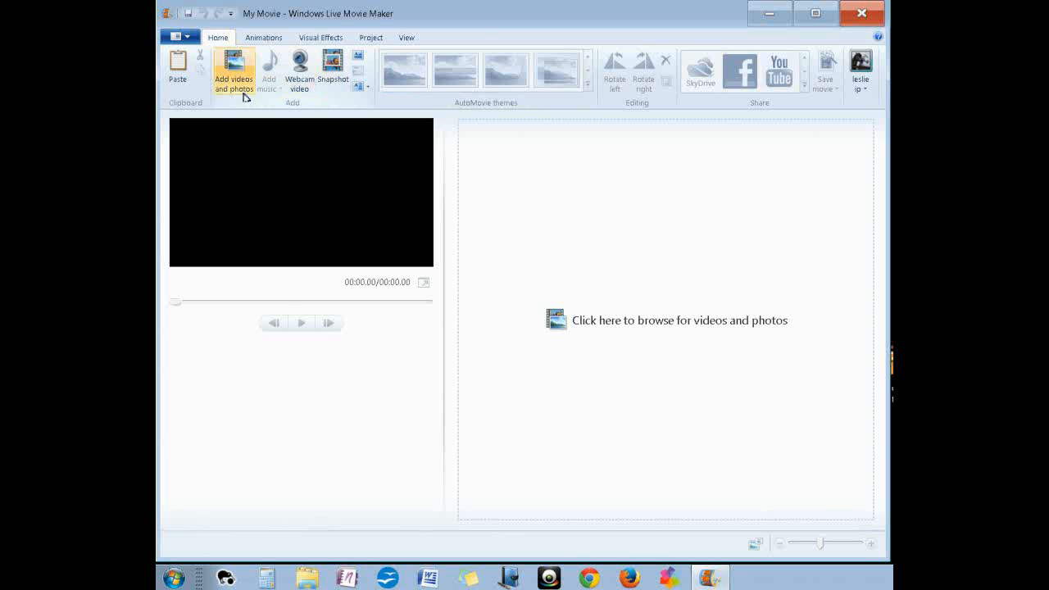
pyautogui.moveTo(233, 72)
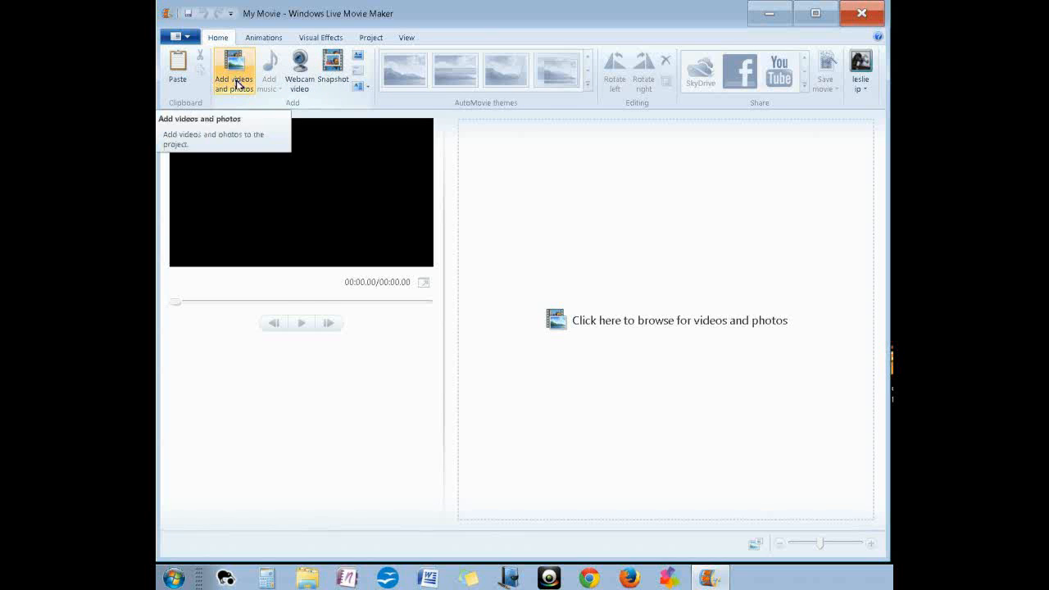
pyautogui.moveTo(300, 69)
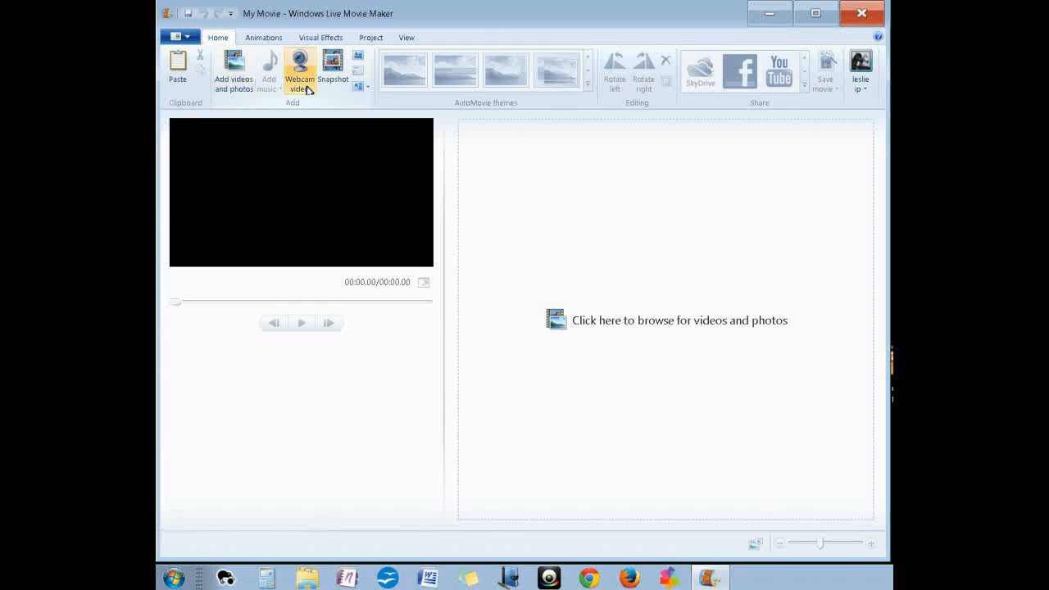
pyautogui.moveTo(301, 79)
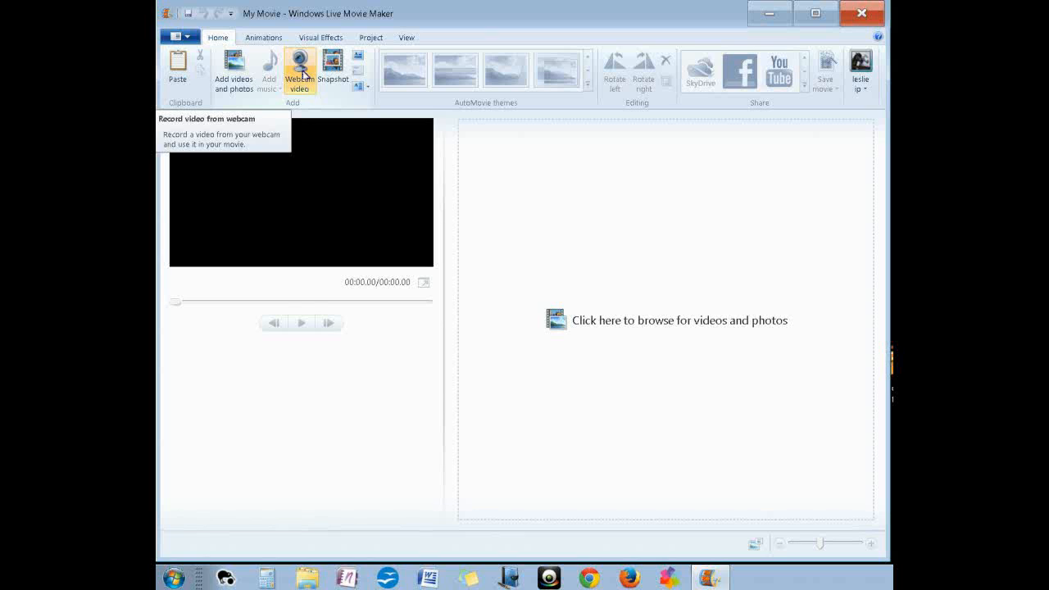
pyautogui.moveTo(332, 74)
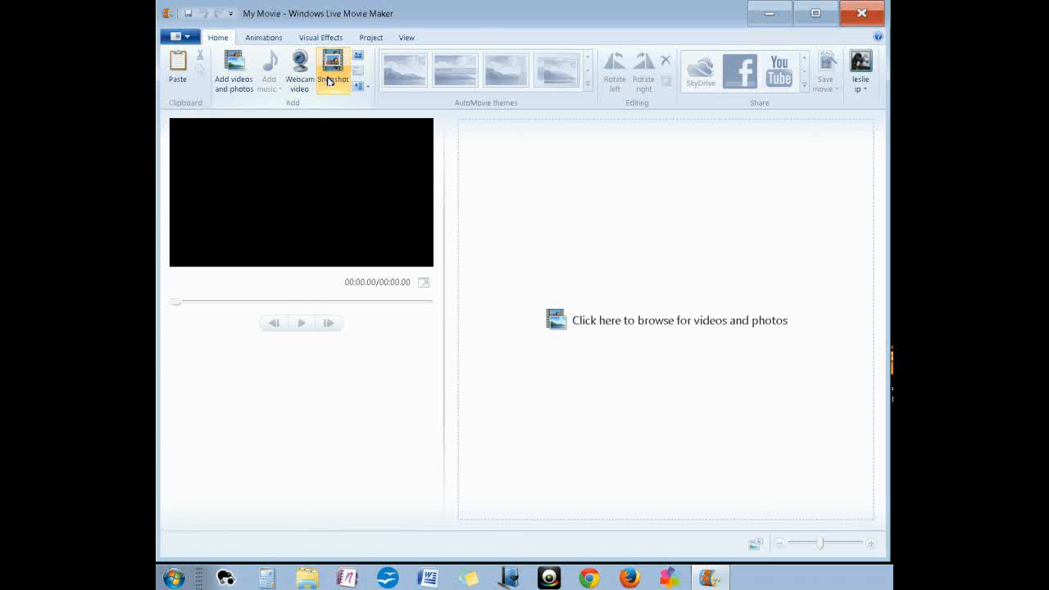
pyautogui.moveTo(360, 59)
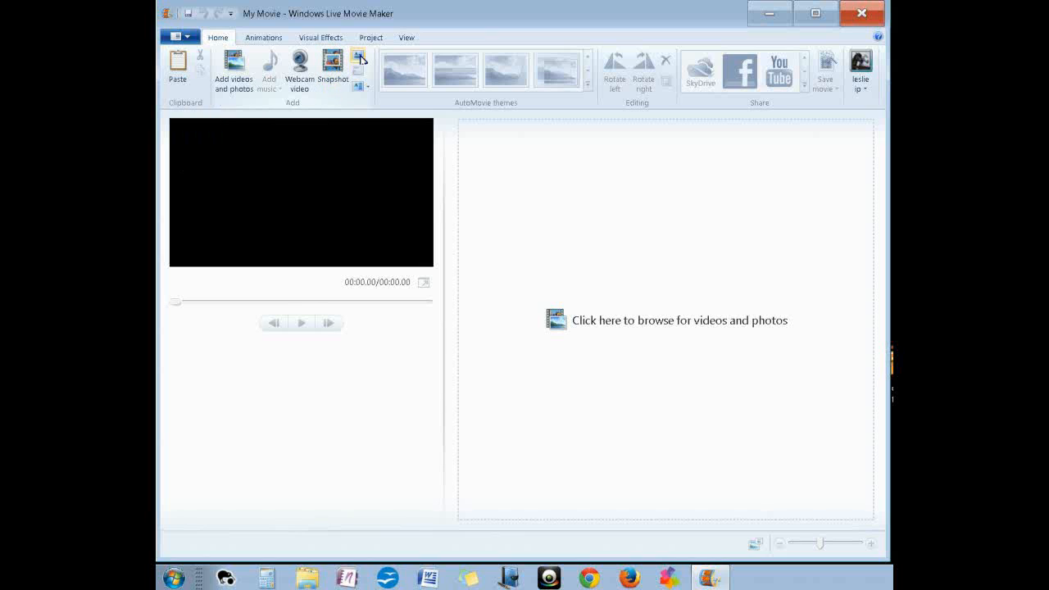
pyautogui.click(360, 86)
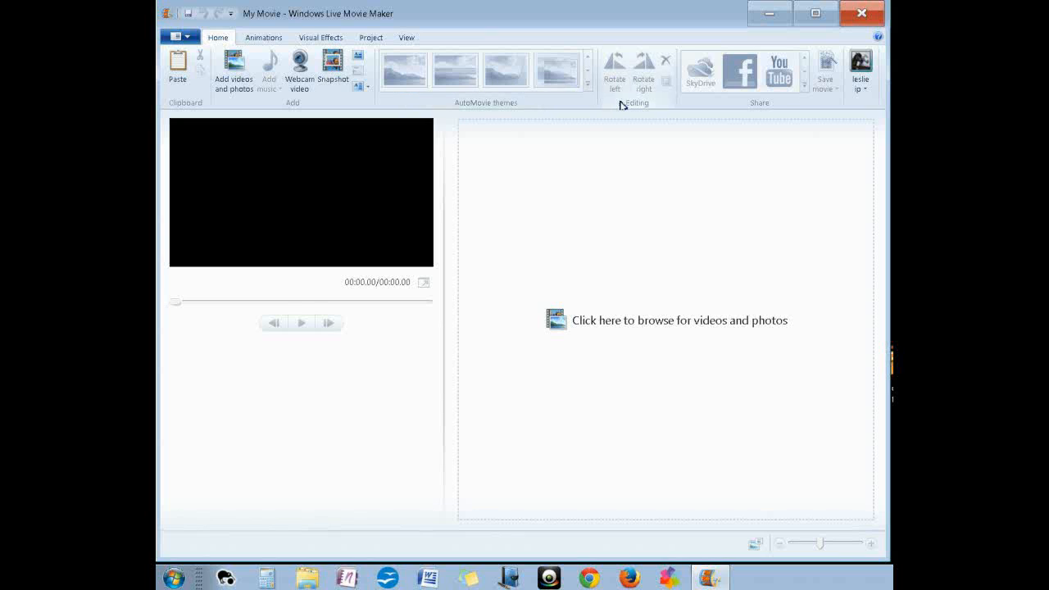
pyautogui.moveTo(643, 85)
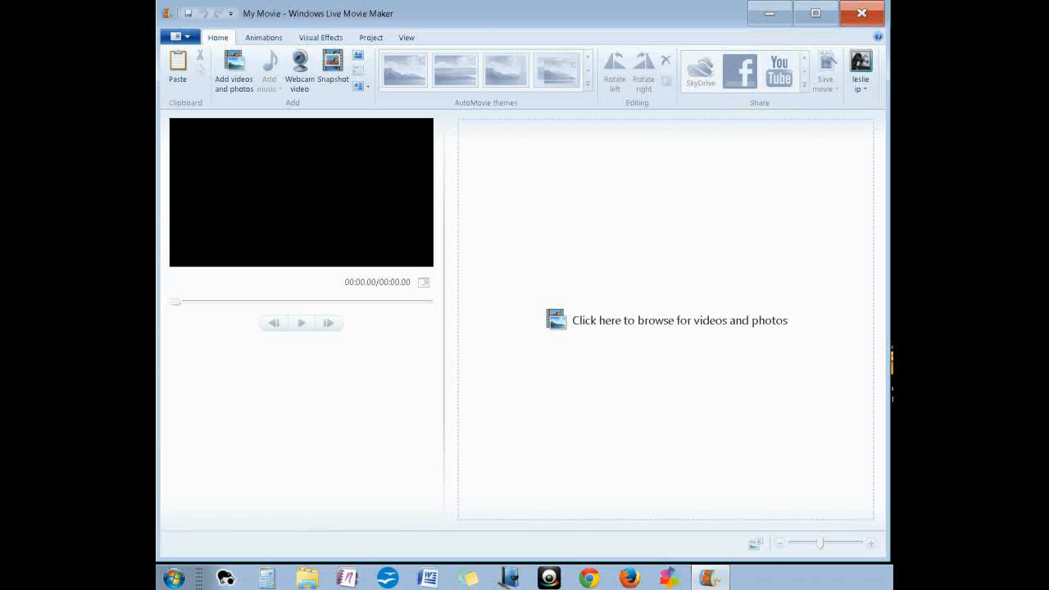
pyautogui.moveTo(823, 550)
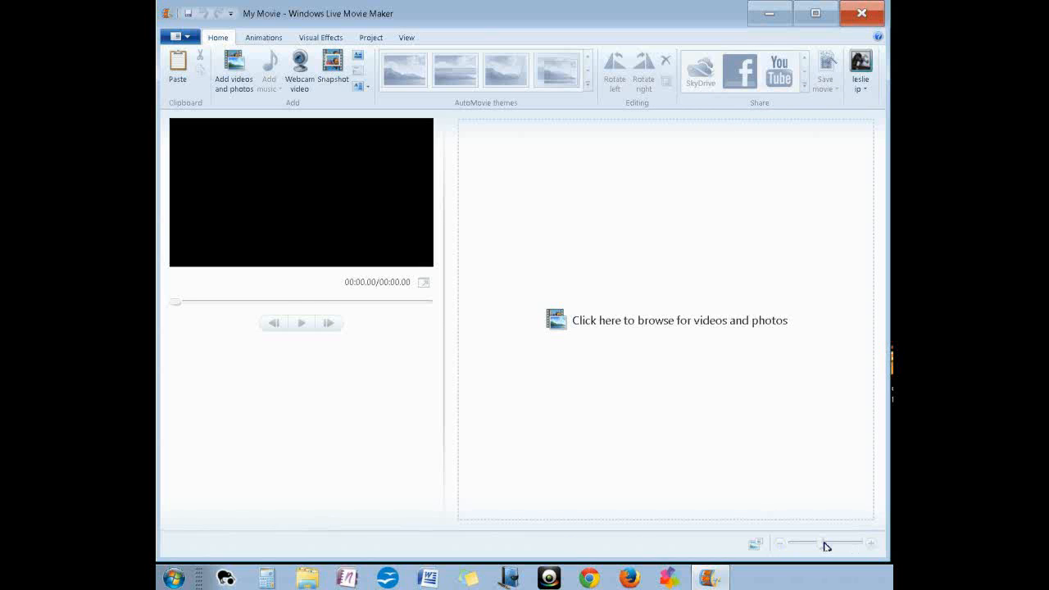
pyautogui.moveTo(853, 551)
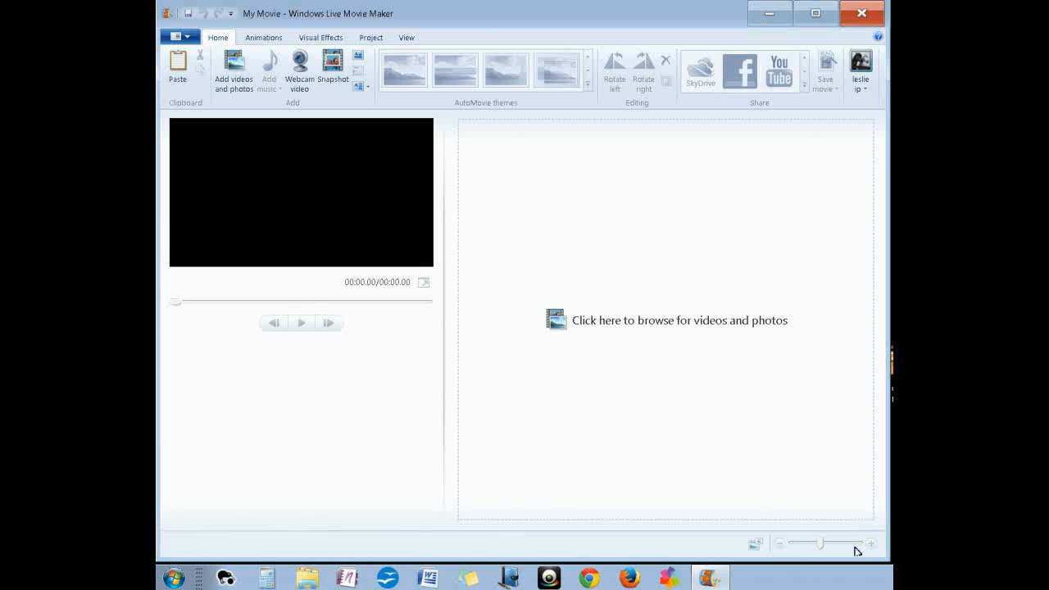
pyautogui.moveTo(684, 476)
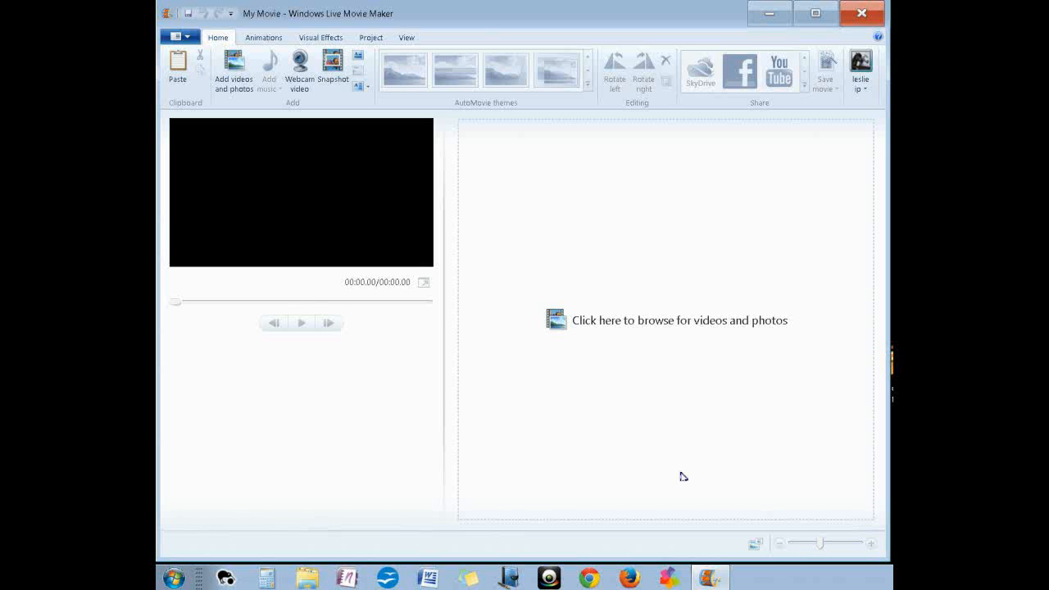
pyautogui.moveTo(233, 69)
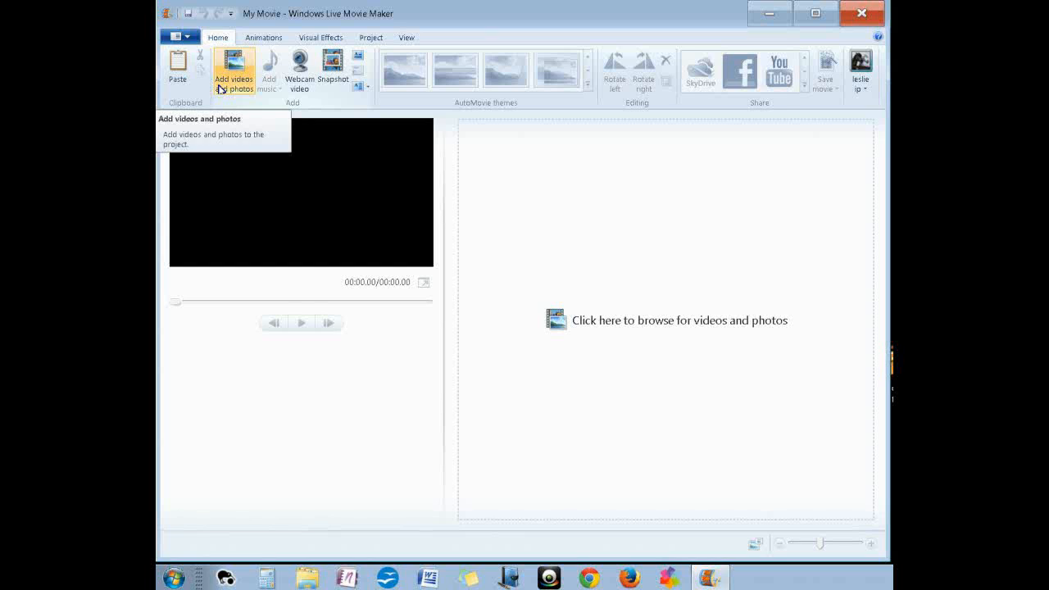
pyautogui.moveTo(233, 85)
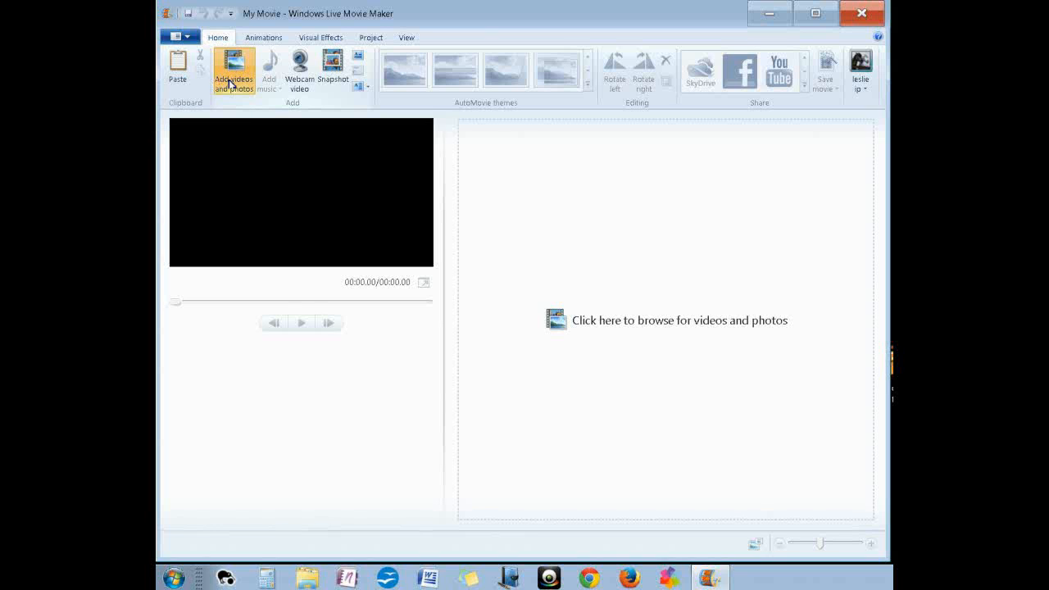
# In the Add videos and photos dialog, choose the CIMG0722 fish-tank clip from My Videos
pyautogui.click(233, 69)
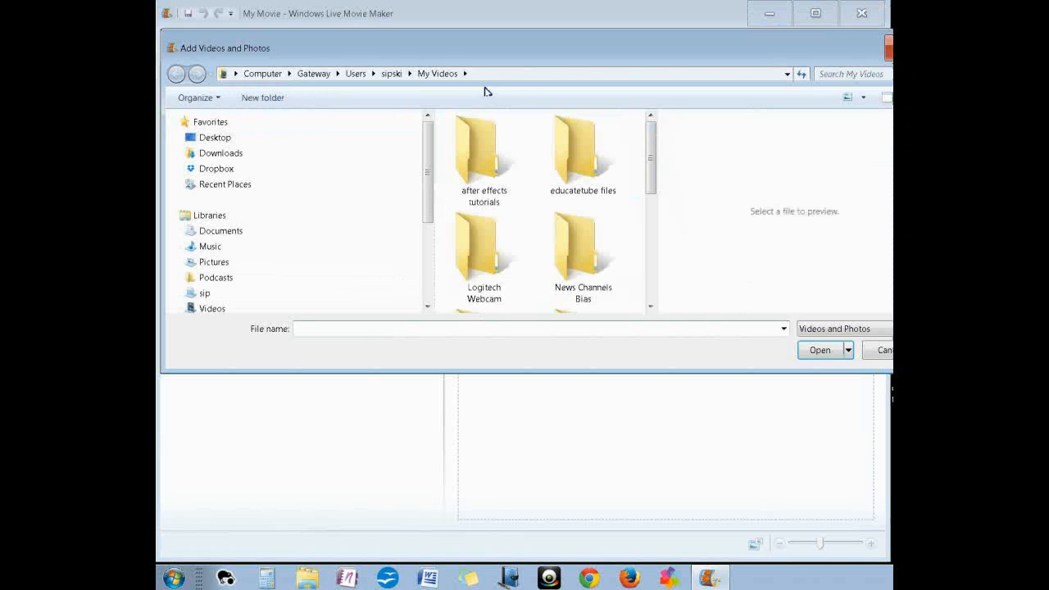
pyautogui.moveTo(652, 156)
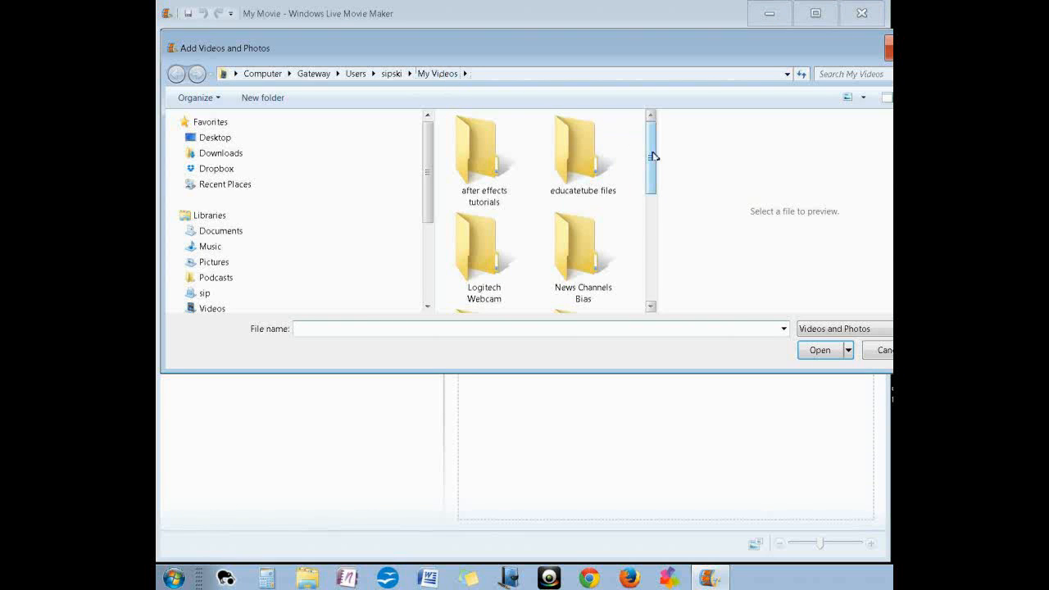
pyautogui.scroll(-3)
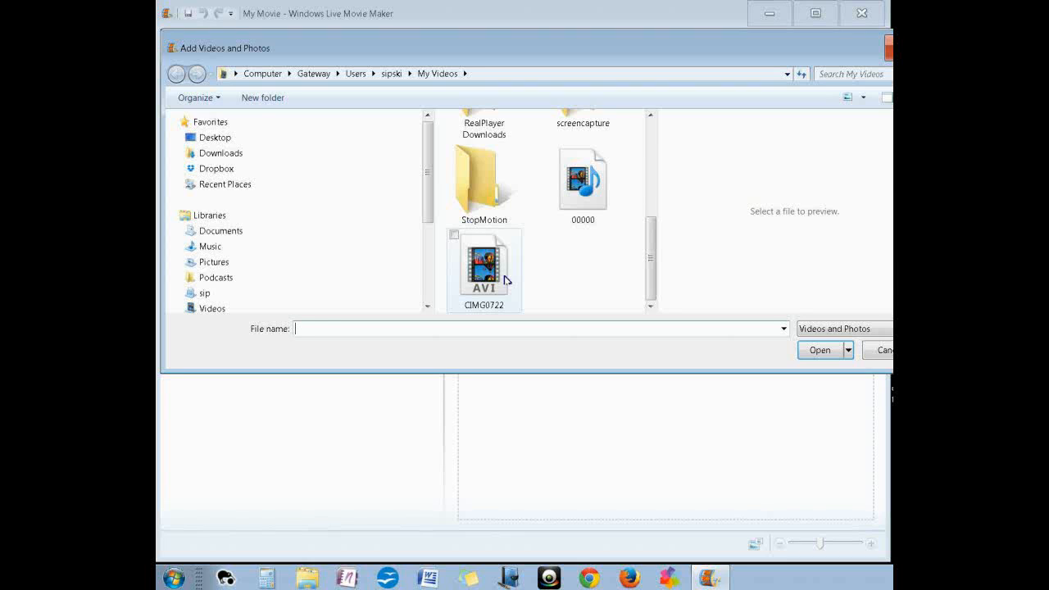
pyautogui.click(484, 269)
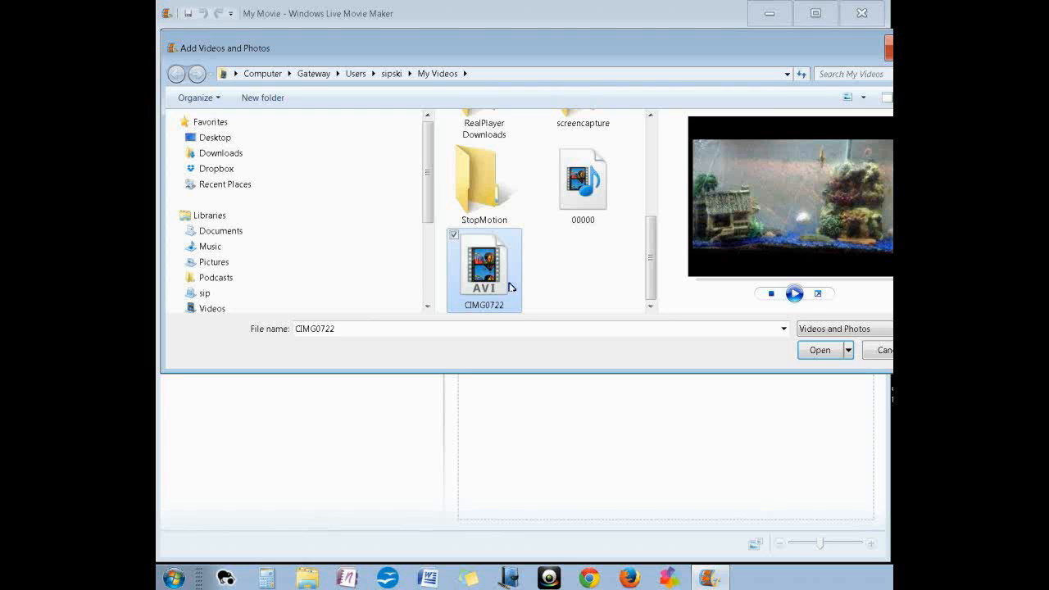
pyautogui.moveTo(807, 344)
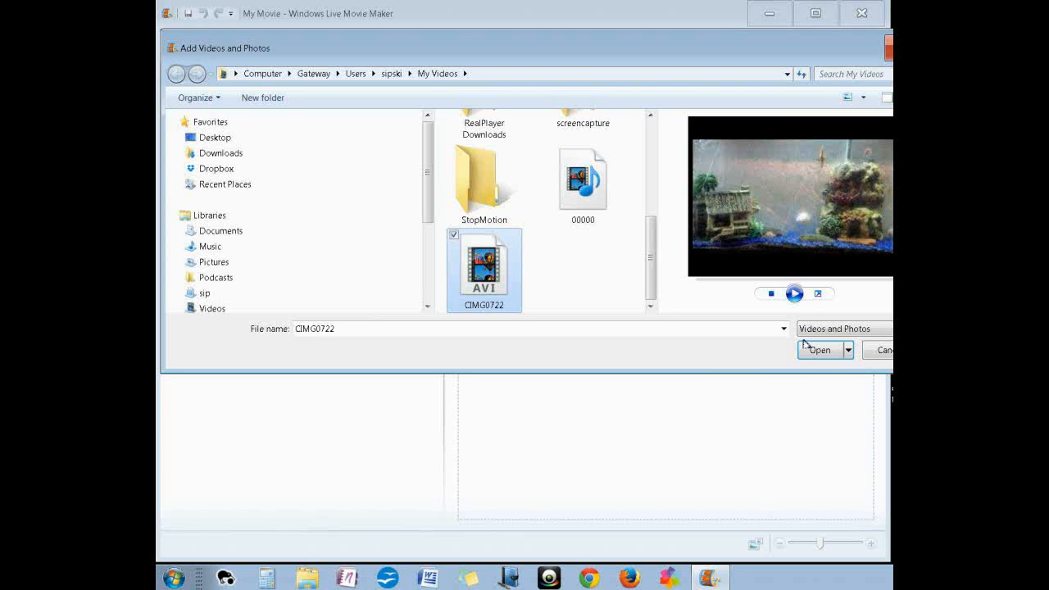
# Import CIMG0722 onto the storyboard, move the playhead later and widen the zoom slider
pyautogui.click(818, 351)
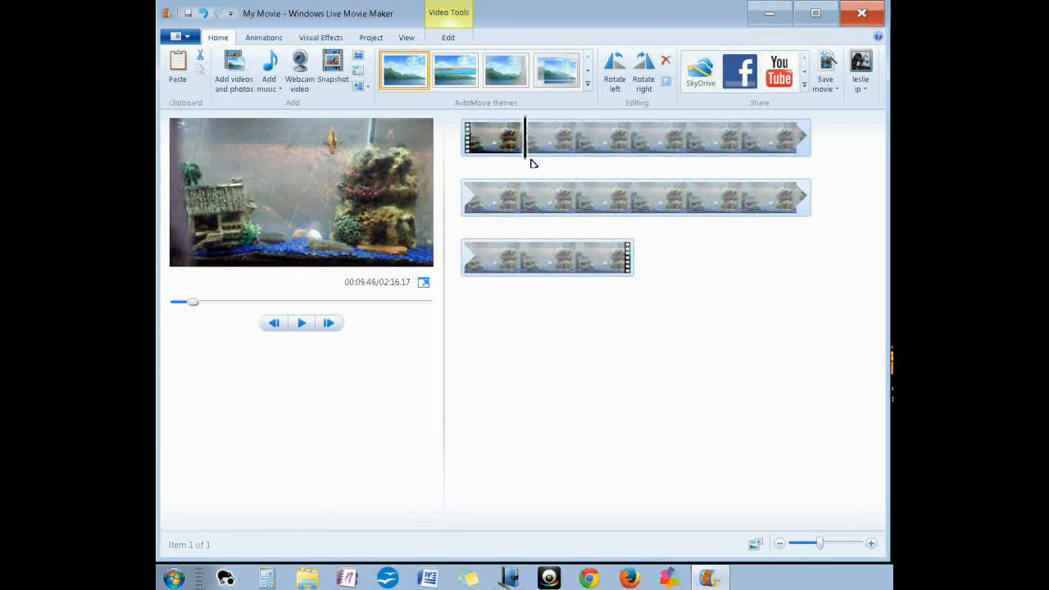
pyautogui.click(639, 138)
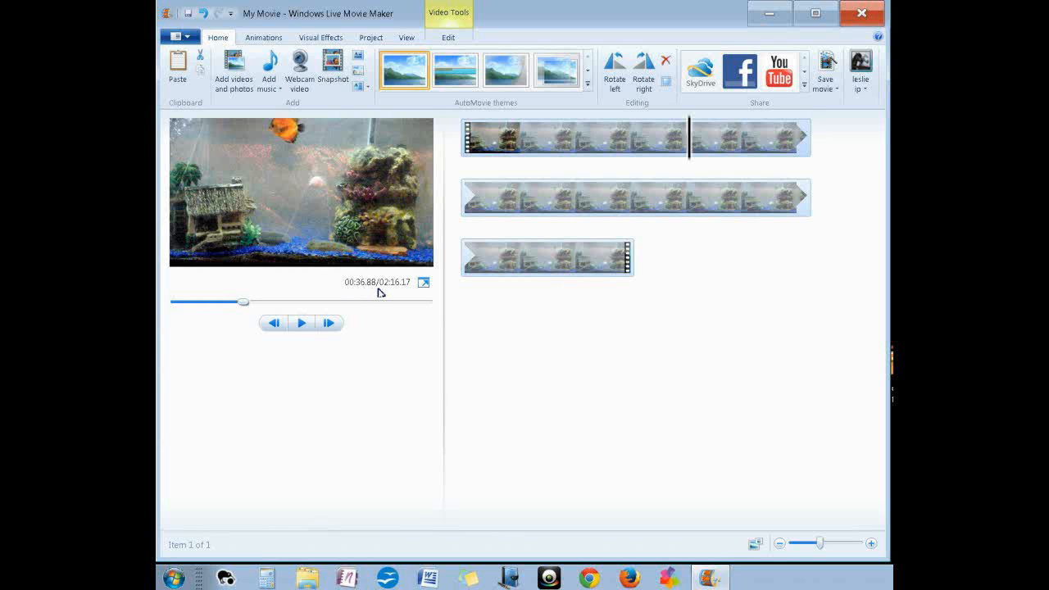
pyautogui.click(544, 256)
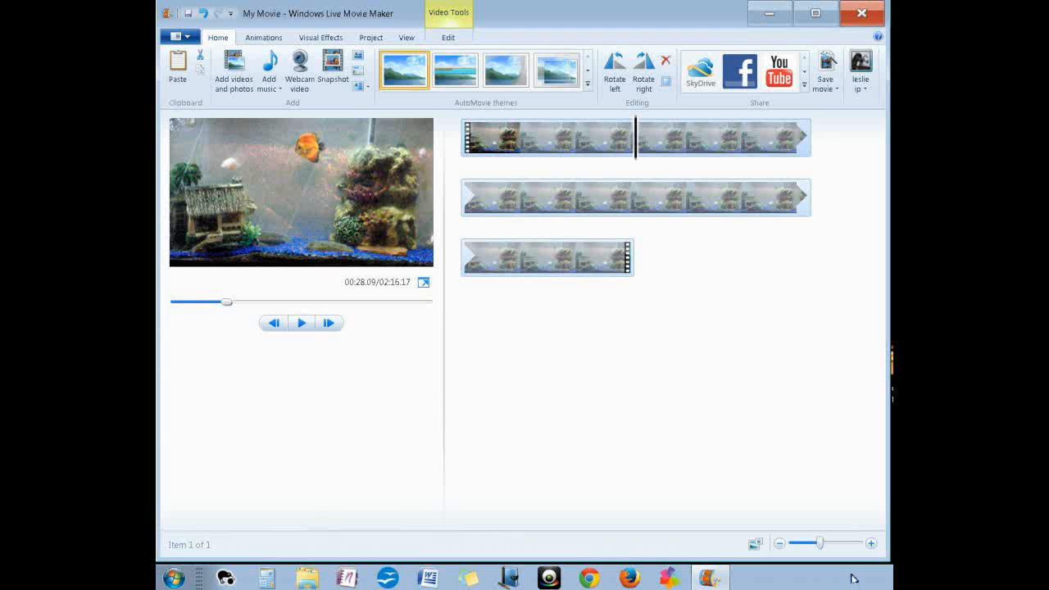
pyautogui.moveTo(558, 69)
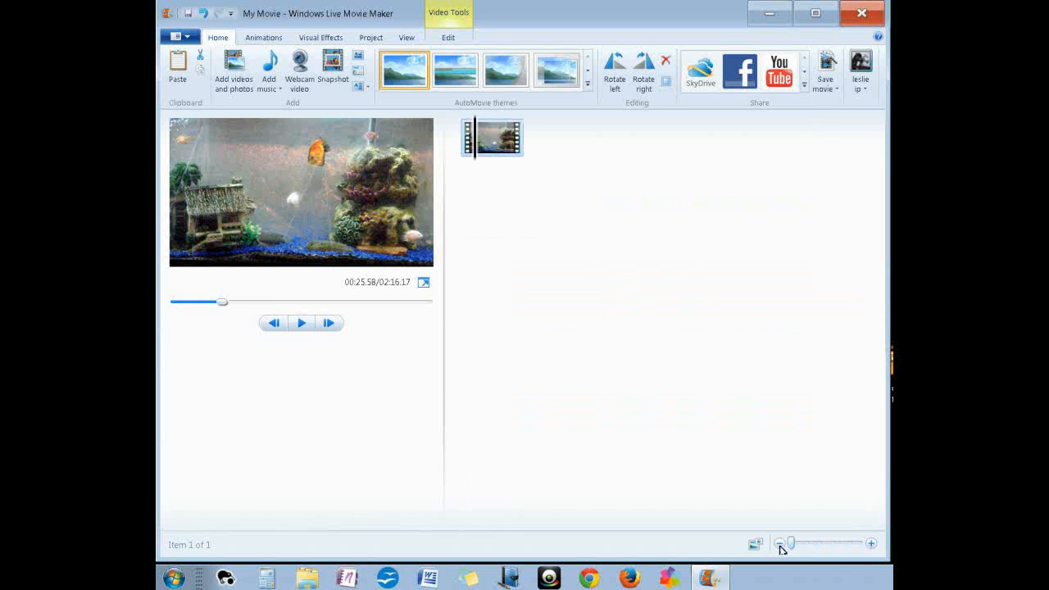
pyautogui.moveTo(650, 485)
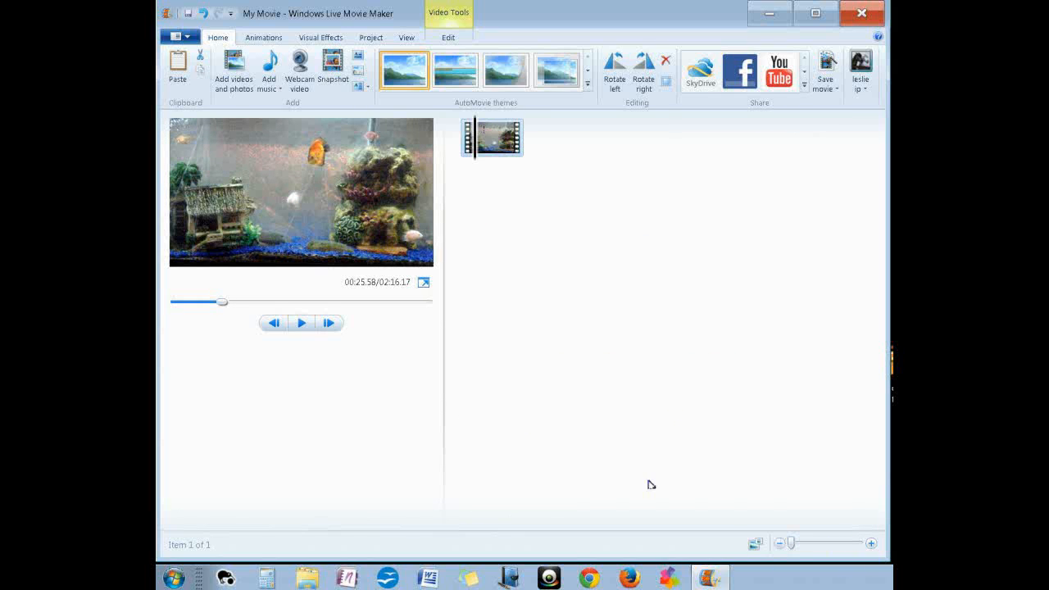
pyautogui.moveTo(770, 544); pyautogui.dragTo(814, 545)
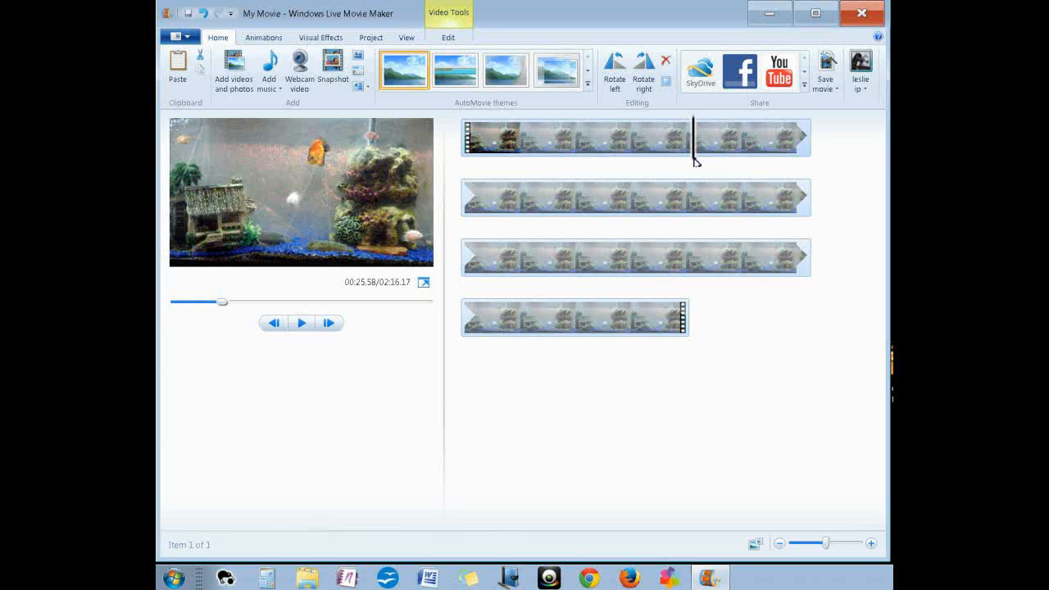
# Extend the title text to 'My Movie Video' and set its font to RowdyHeavy
pyautogui.click(274, 321)
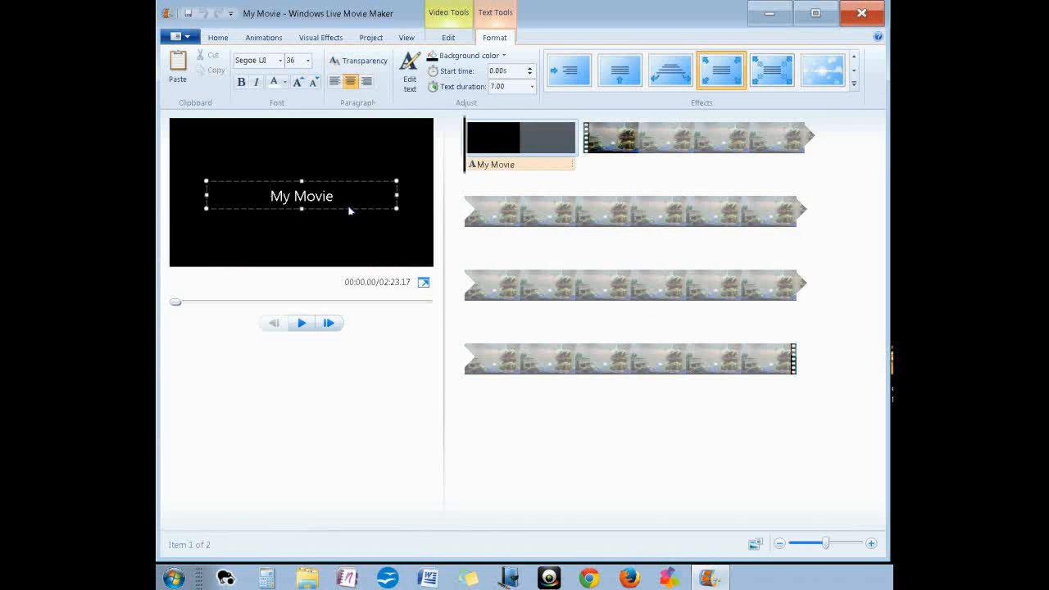
pyautogui.click(331, 196)
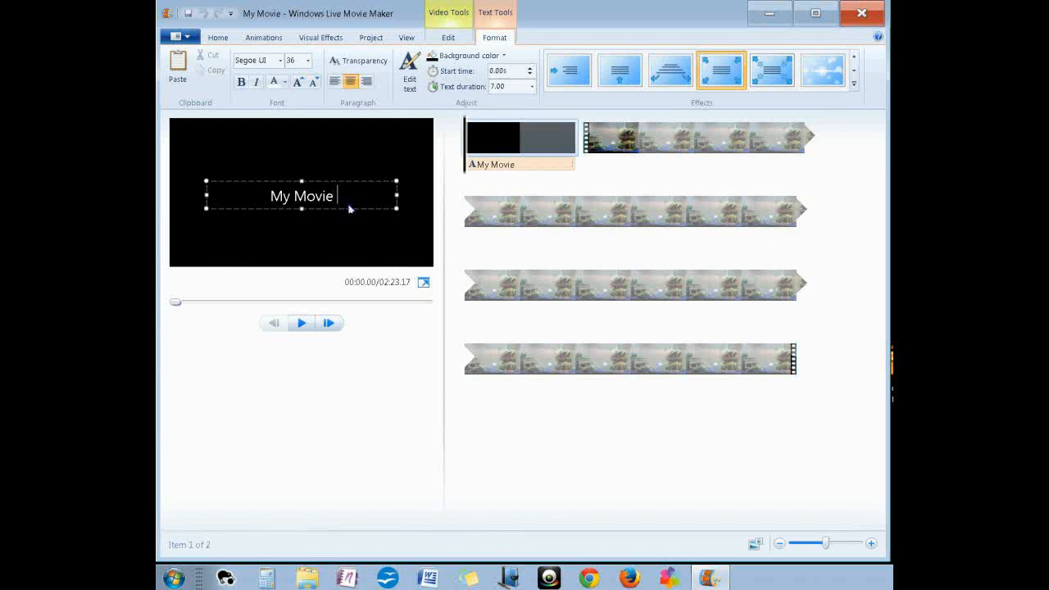
pyautogui.write('Vid')
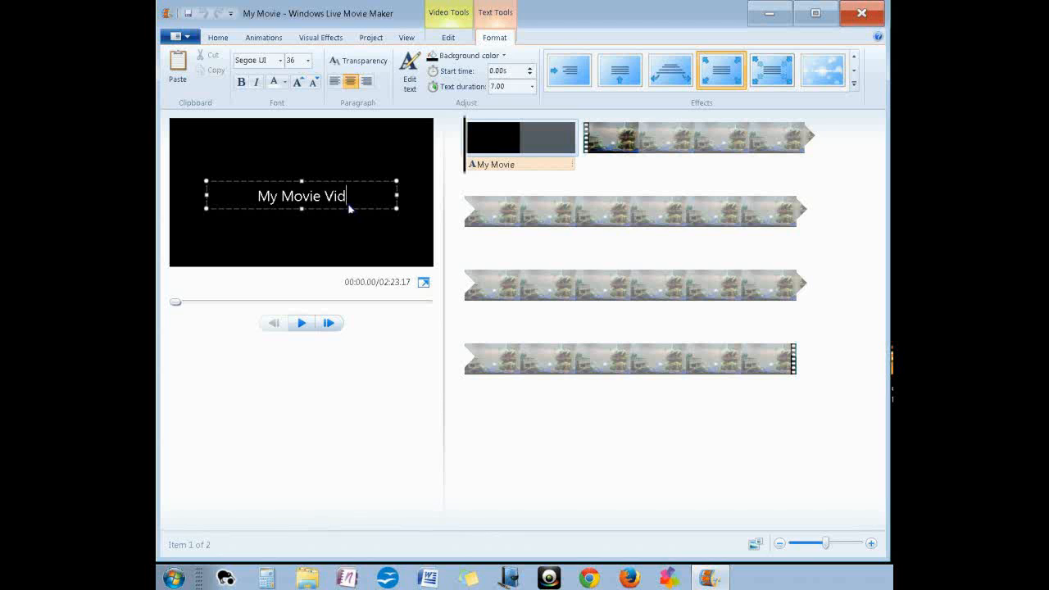
pyautogui.write('eo')
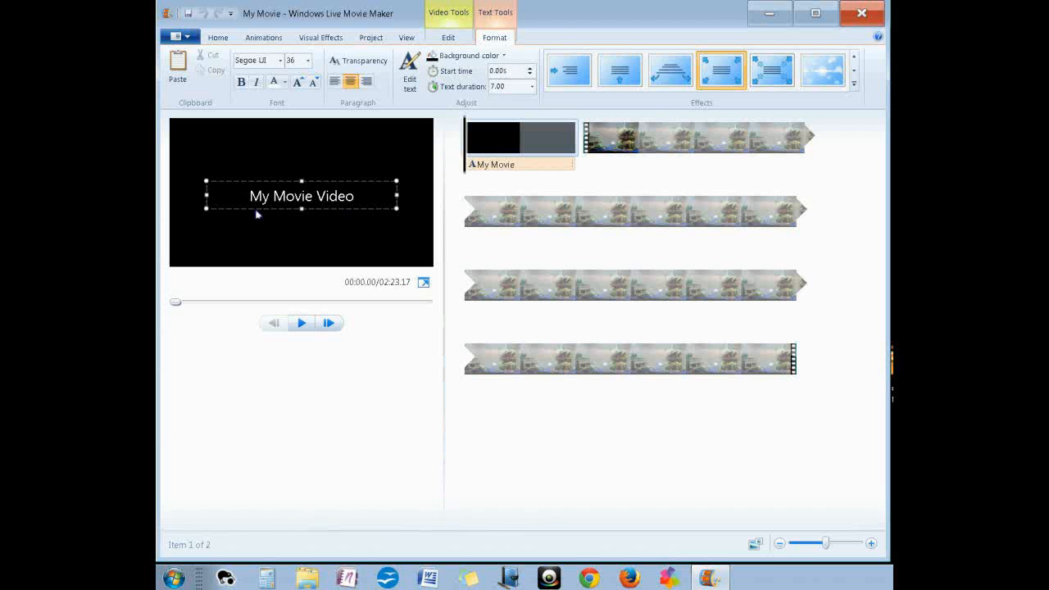
pyautogui.tripleClick(301, 197)
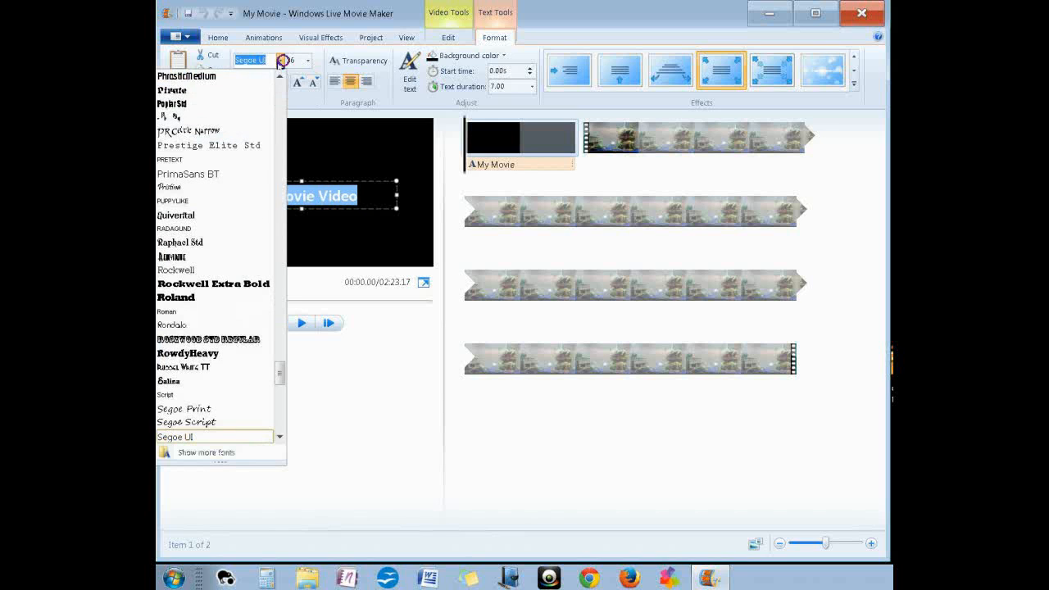
pyautogui.moveTo(214, 299)
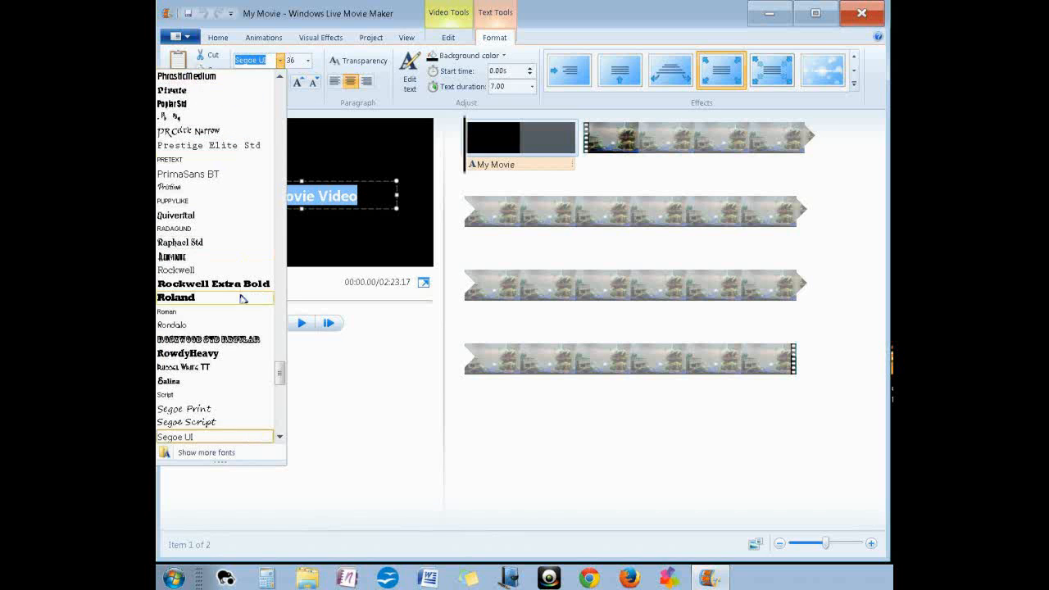
pyautogui.moveTo(238, 367)
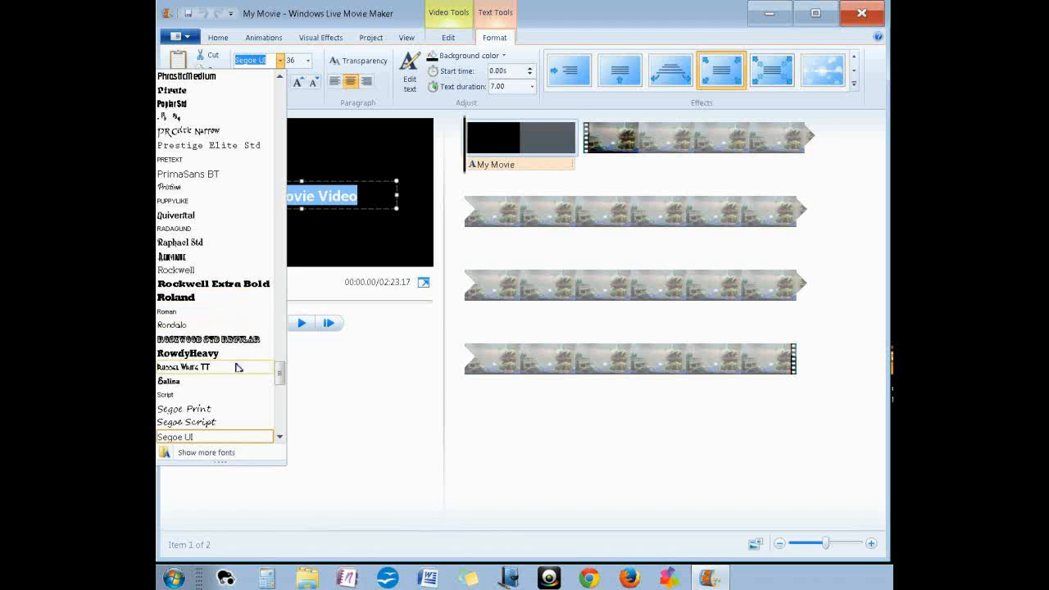
pyautogui.click(187, 352)
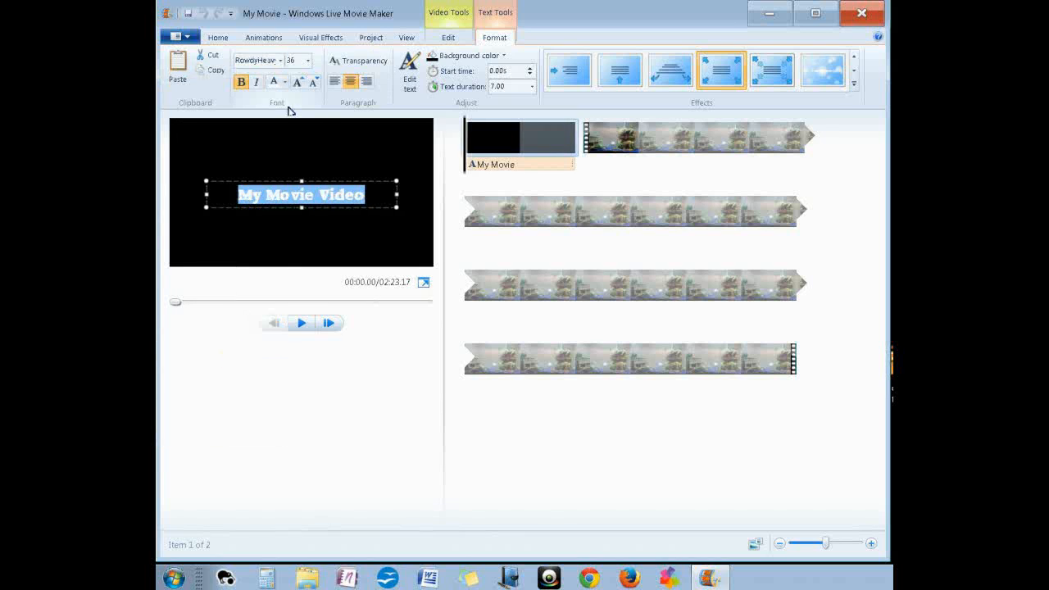
# Finish editing the title and preview it with a short play and stop
pyautogui.click(286, 82)
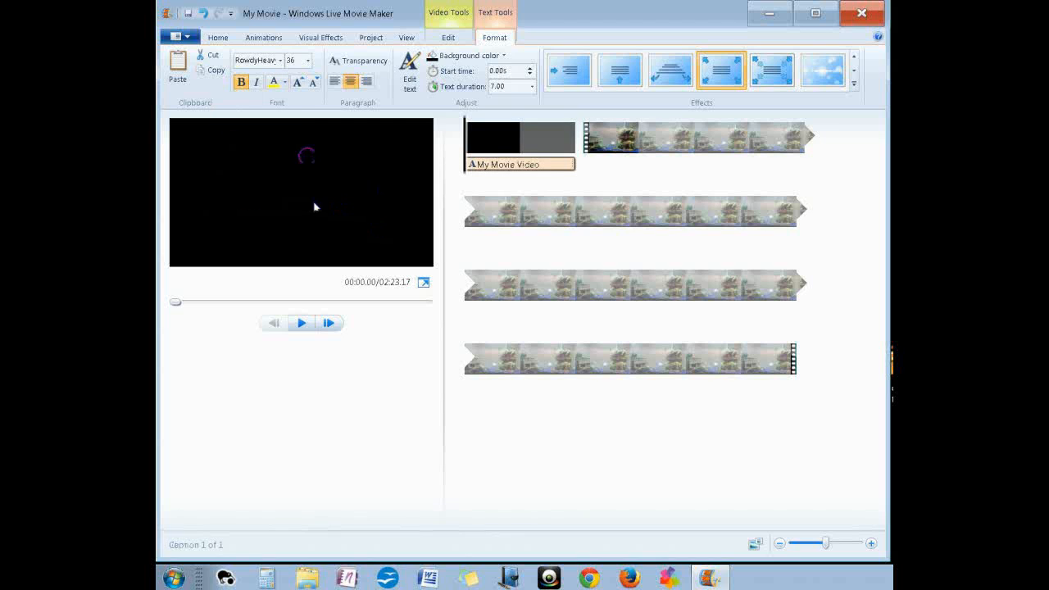
pyautogui.click(301, 322)
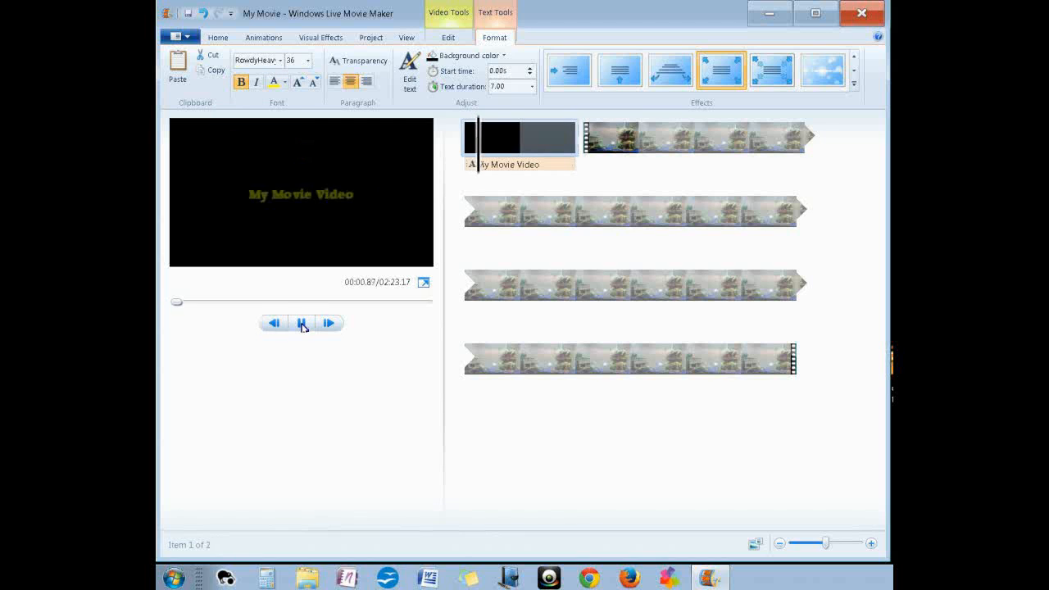
pyautogui.click(302, 322)
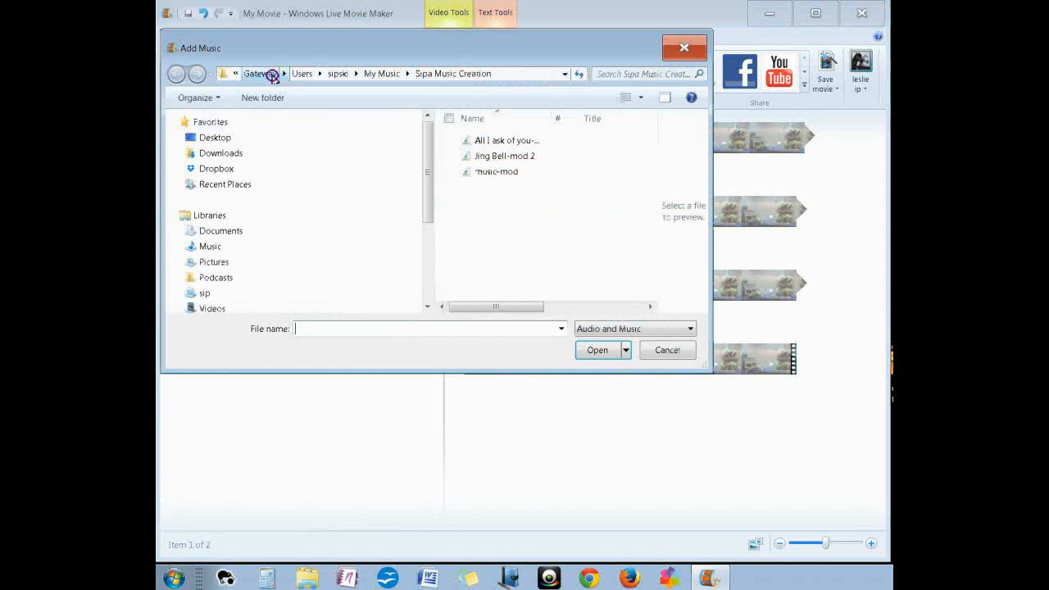
# Add music-mod from the Sipa Music Creation folder as the movie's background music
pyautogui.click(496, 173)
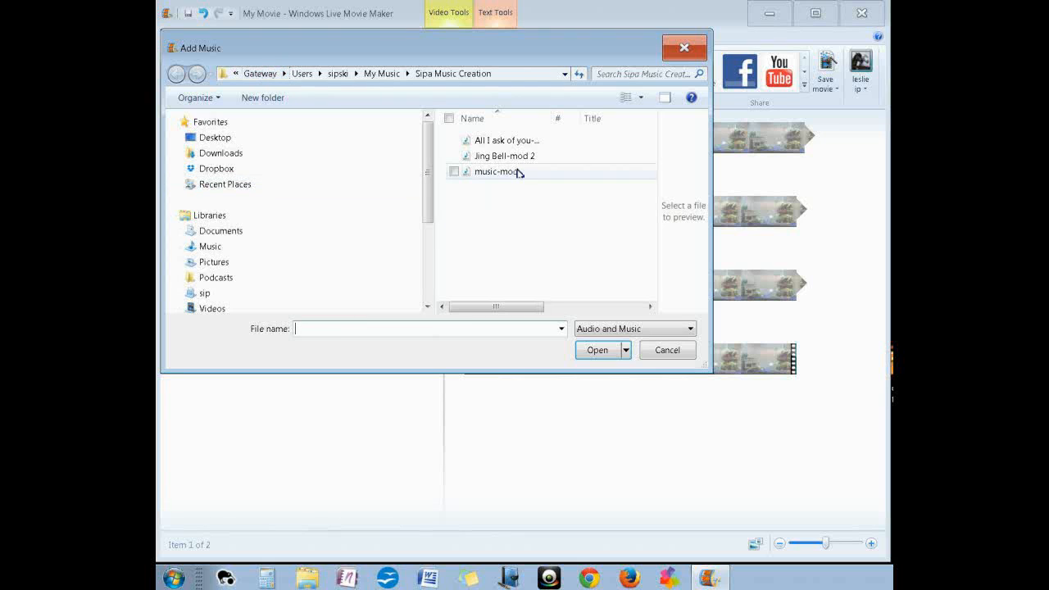
pyautogui.click(498, 173)
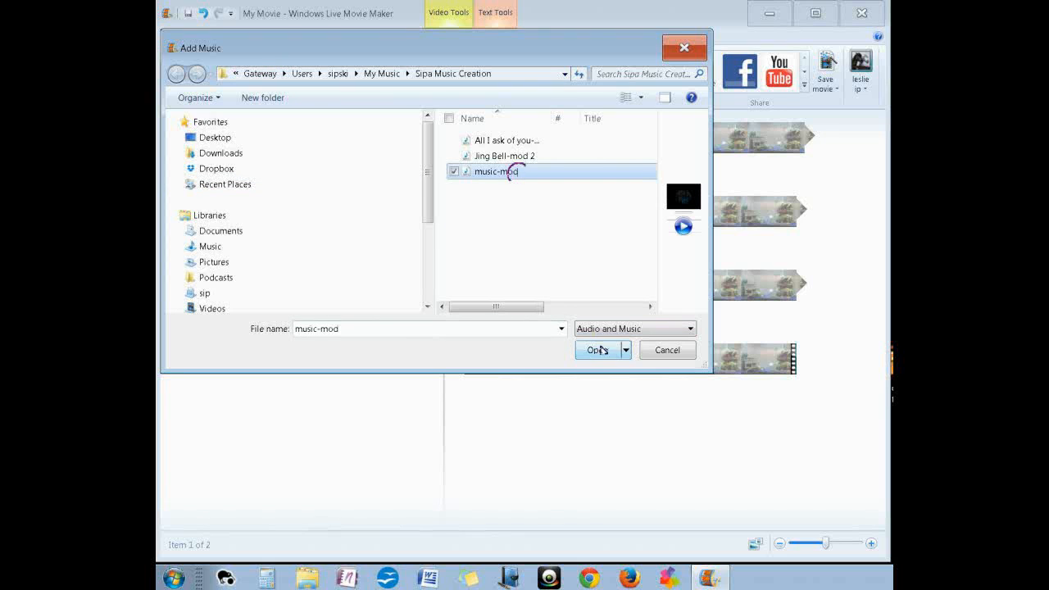
pyautogui.click(597, 351)
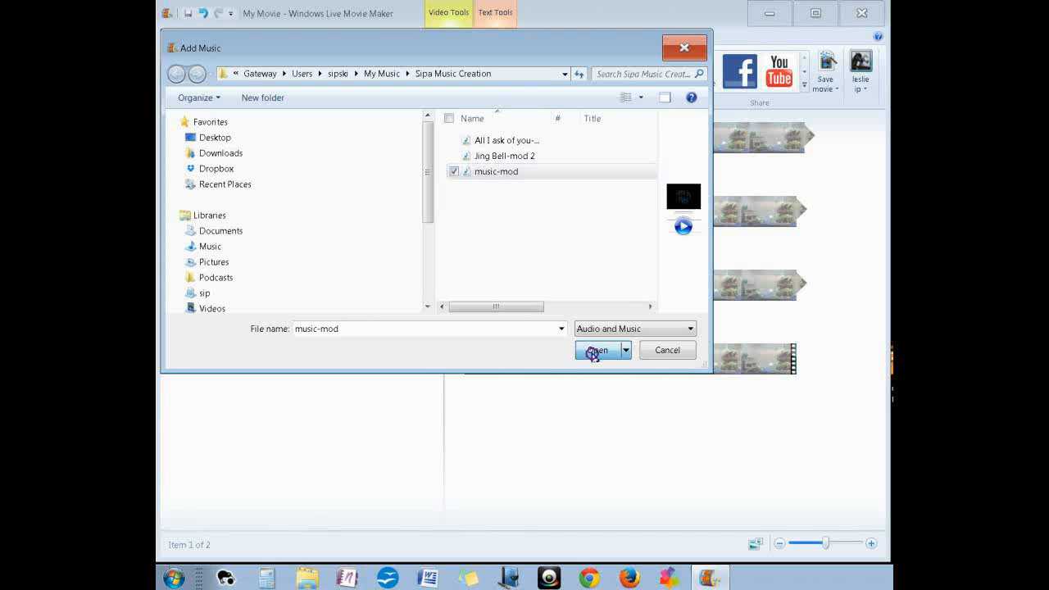
pyautogui.moveTo(594, 356)
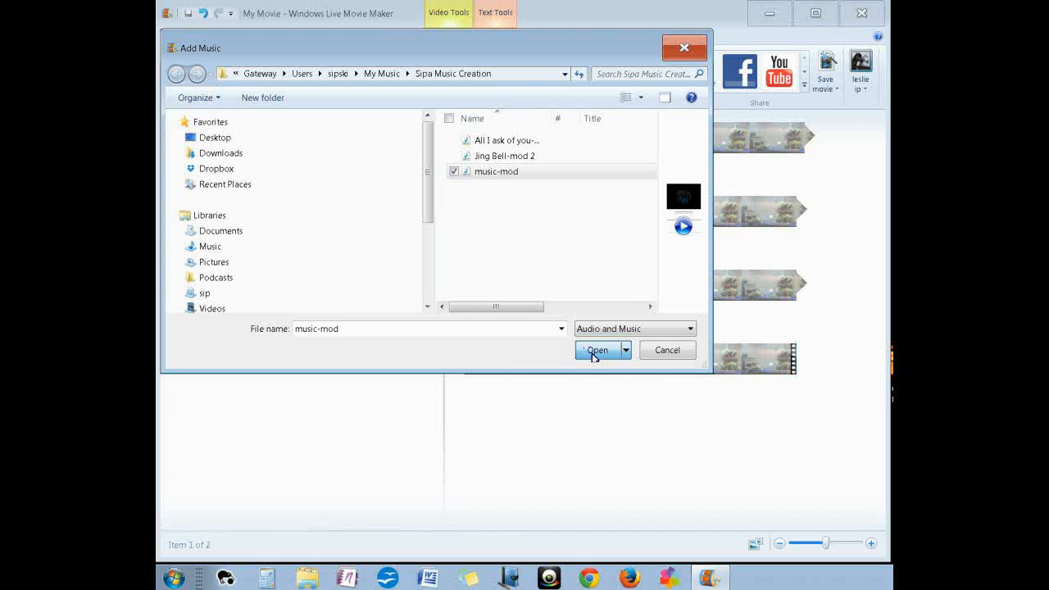
pyautogui.click(597, 351)
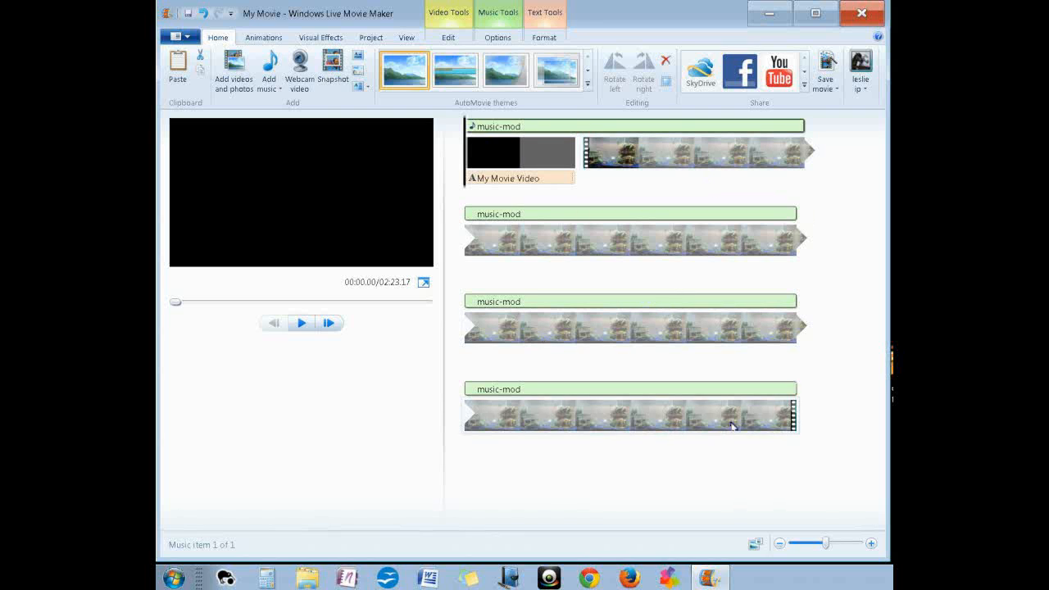
pyautogui.moveTo(556, 136)
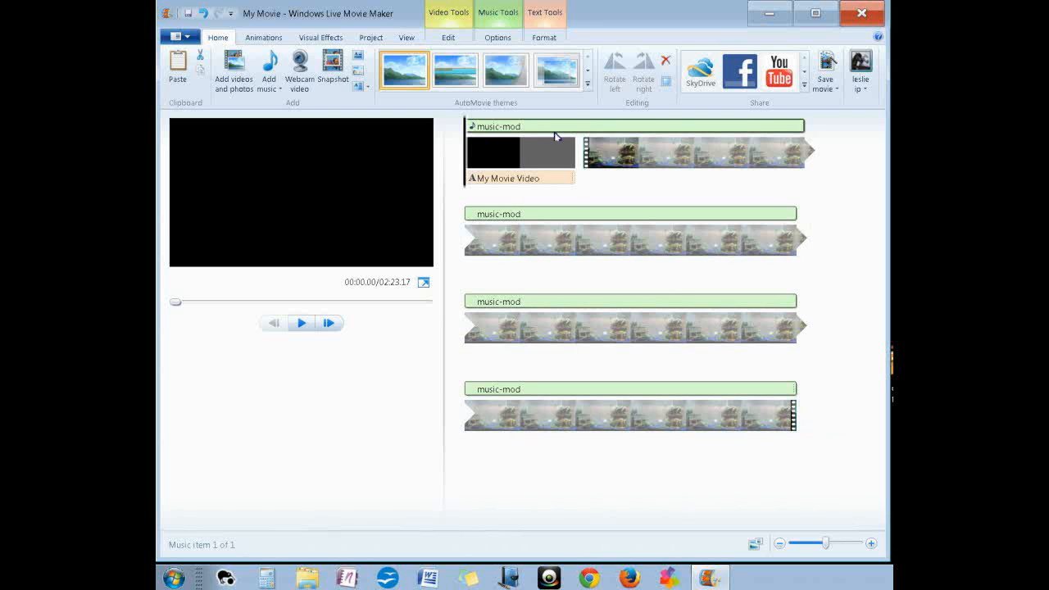
pyautogui.moveTo(547, 142)
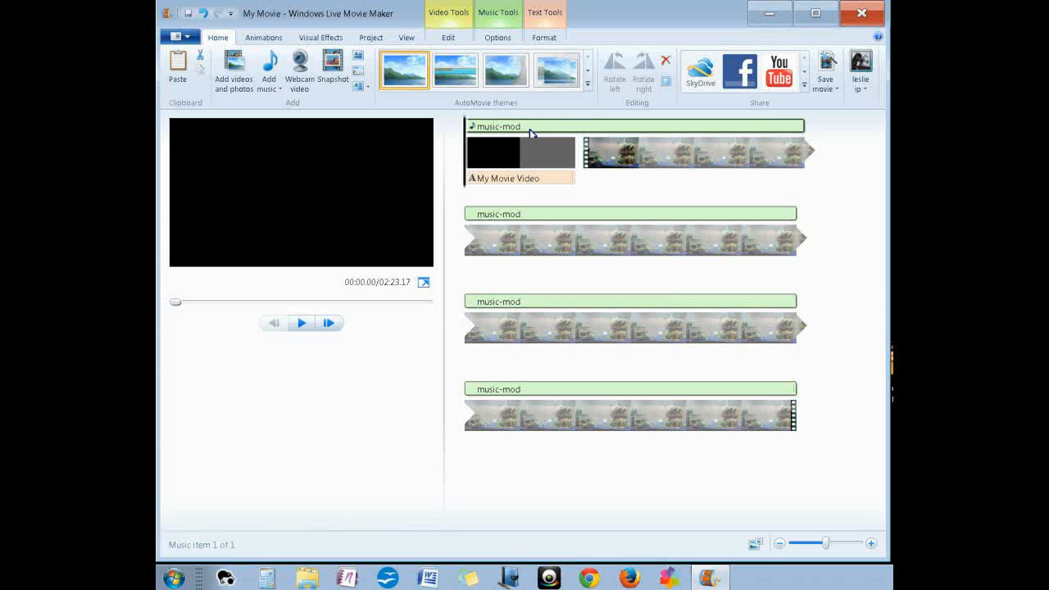
# Set the music-mod track's End point to 7.00s and preview the title with its music
pyautogui.click(525, 125)
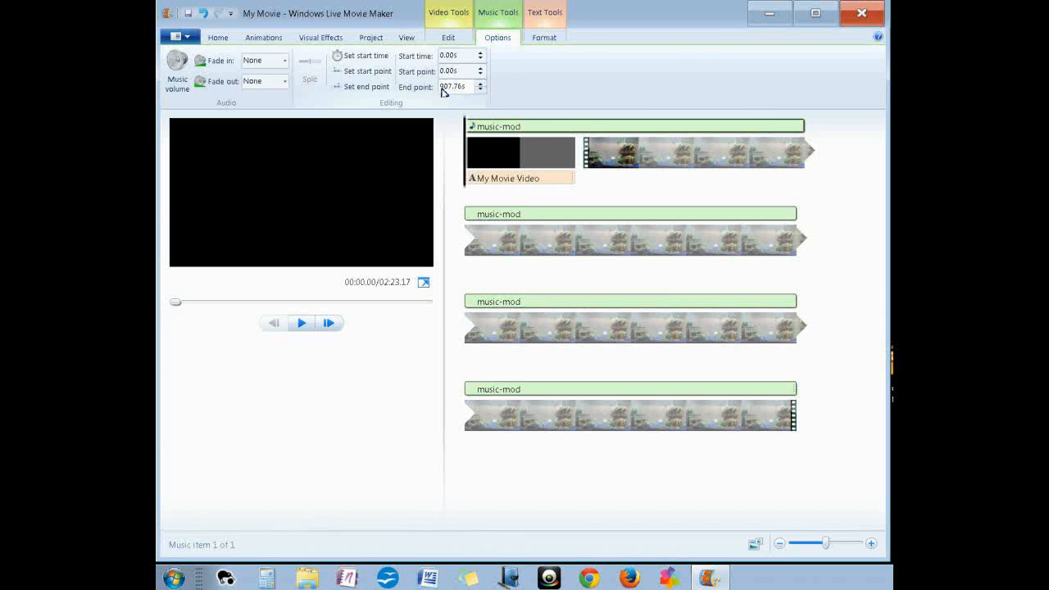
pyautogui.tripleClick(453, 87)
pyautogui.write('7')
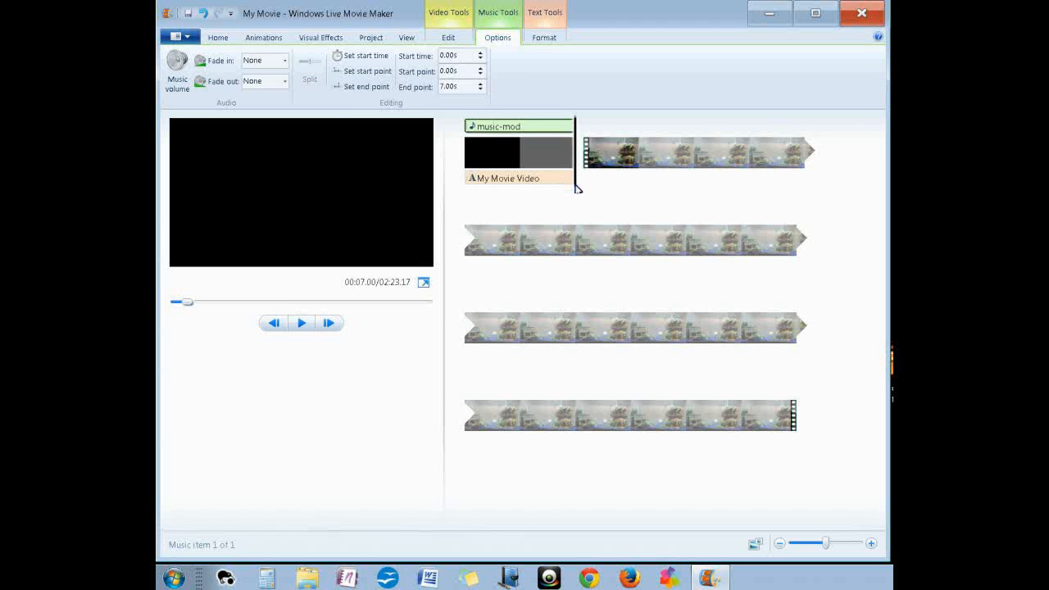
pyautogui.click(302, 322)
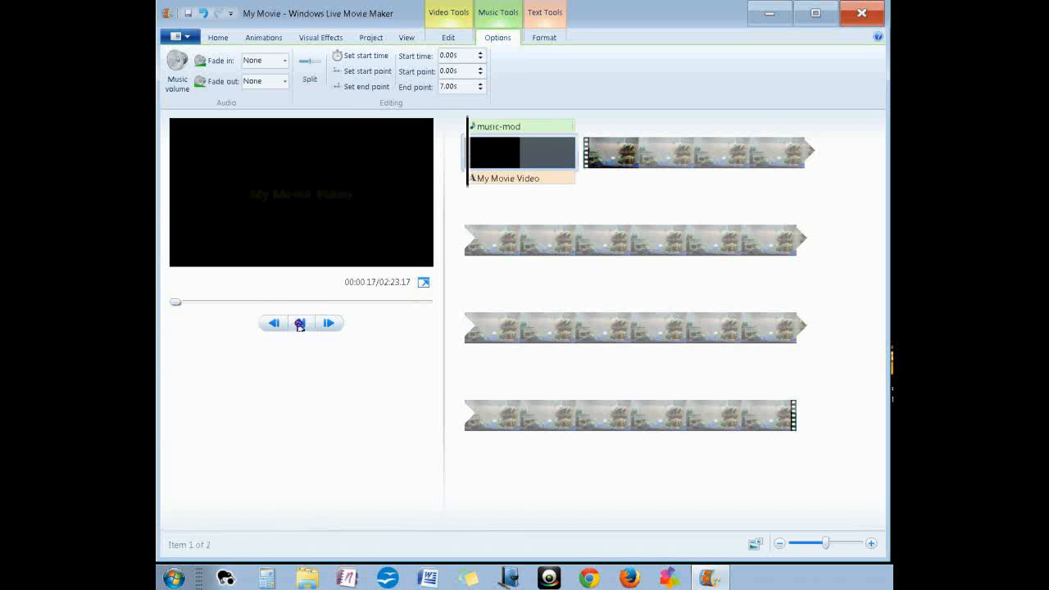
pyautogui.click(300, 321)
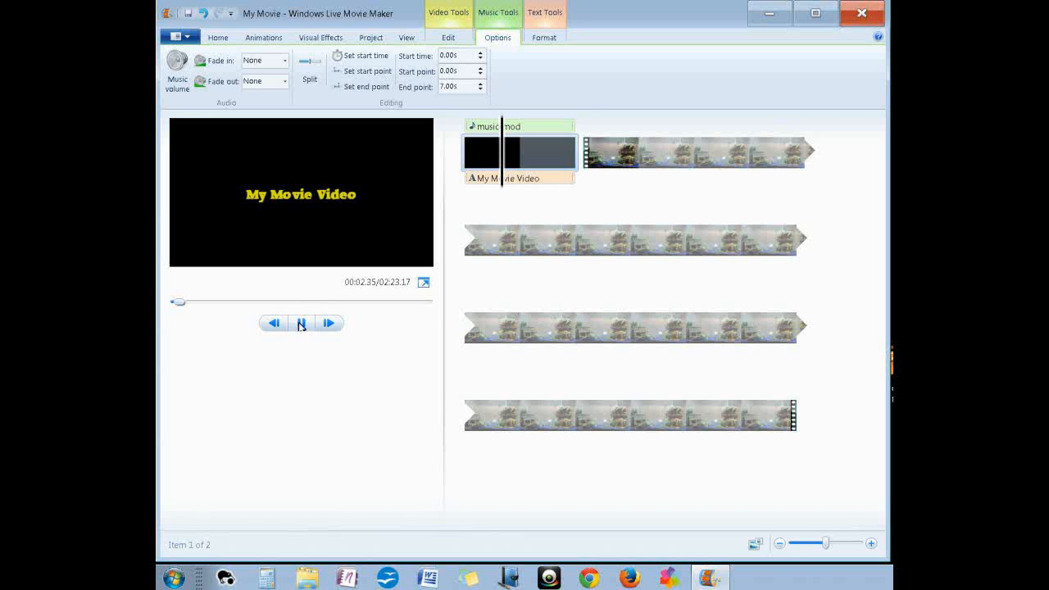
pyautogui.click(300, 322)
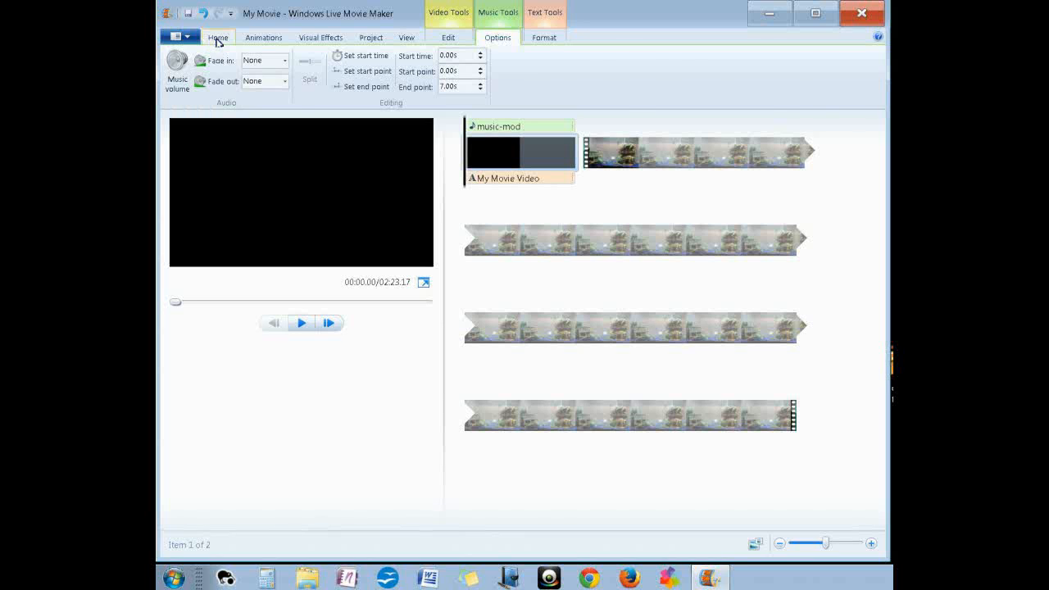
# Apply an AutoMovie theme from the Home gallery and play the themed movie from the start
pyautogui.click(216, 37)
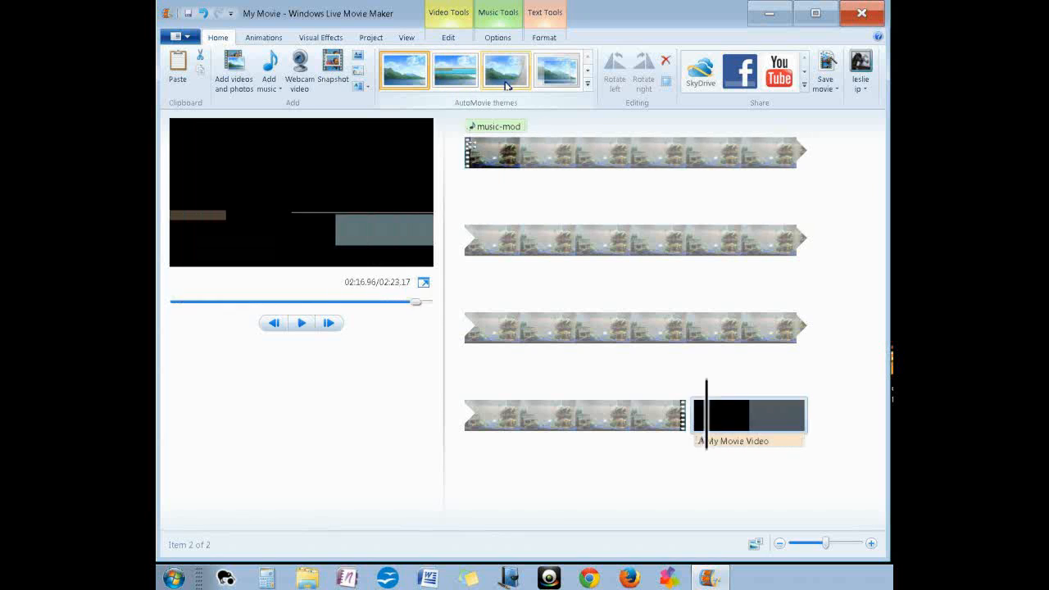
pyautogui.click(301, 322)
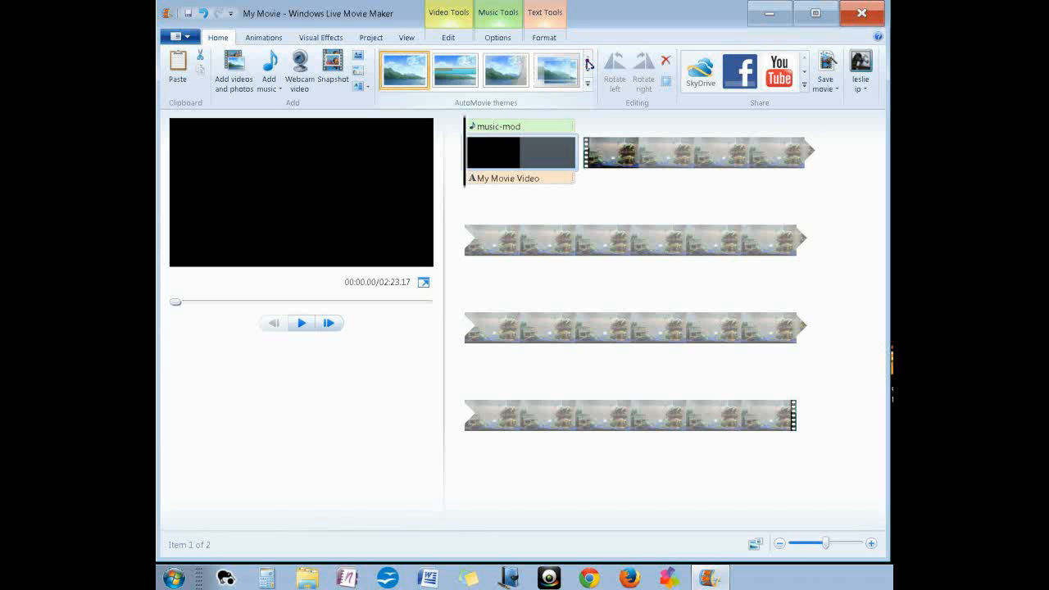
pyautogui.click(301, 321)
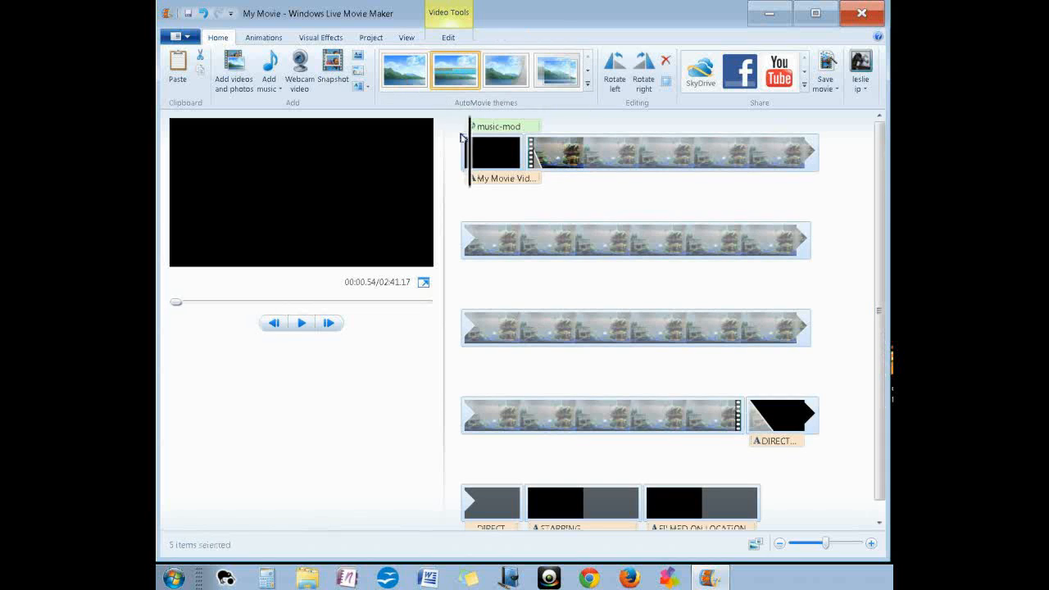
pyautogui.click(302, 321)
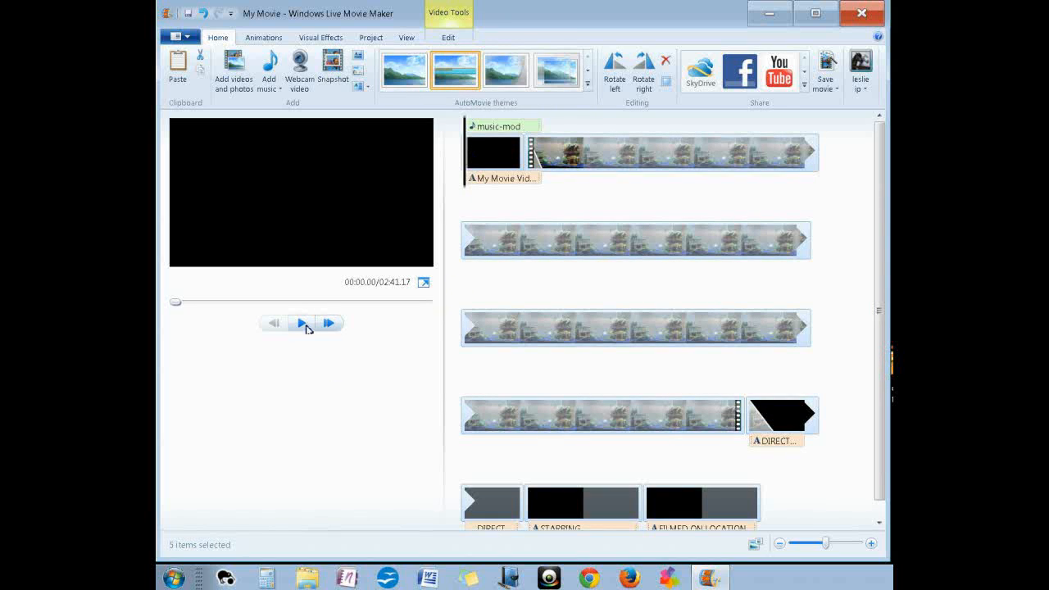
pyautogui.click(302, 321)
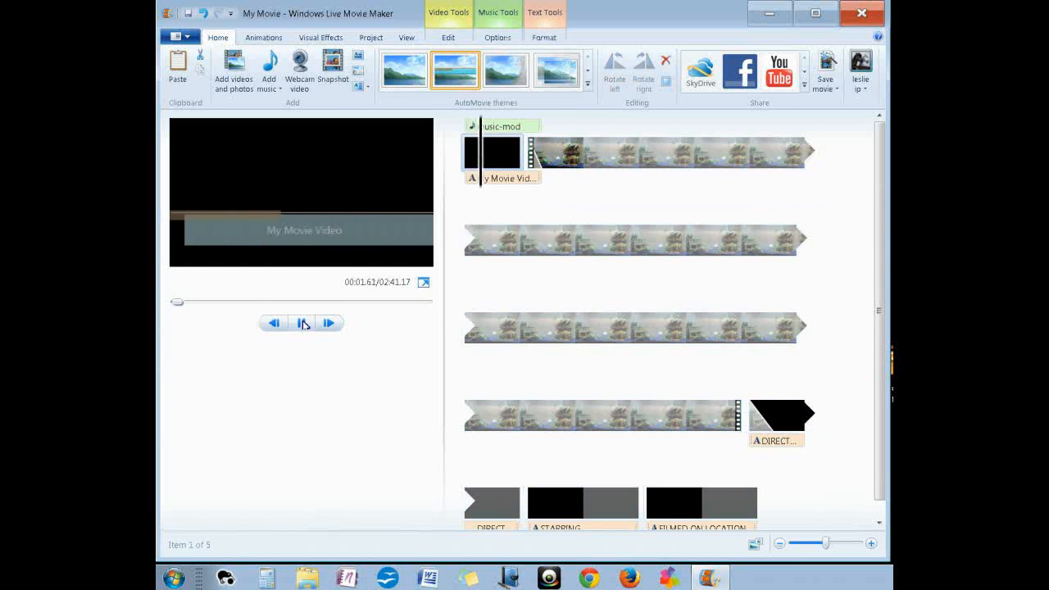
pyautogui.click(302, 322)
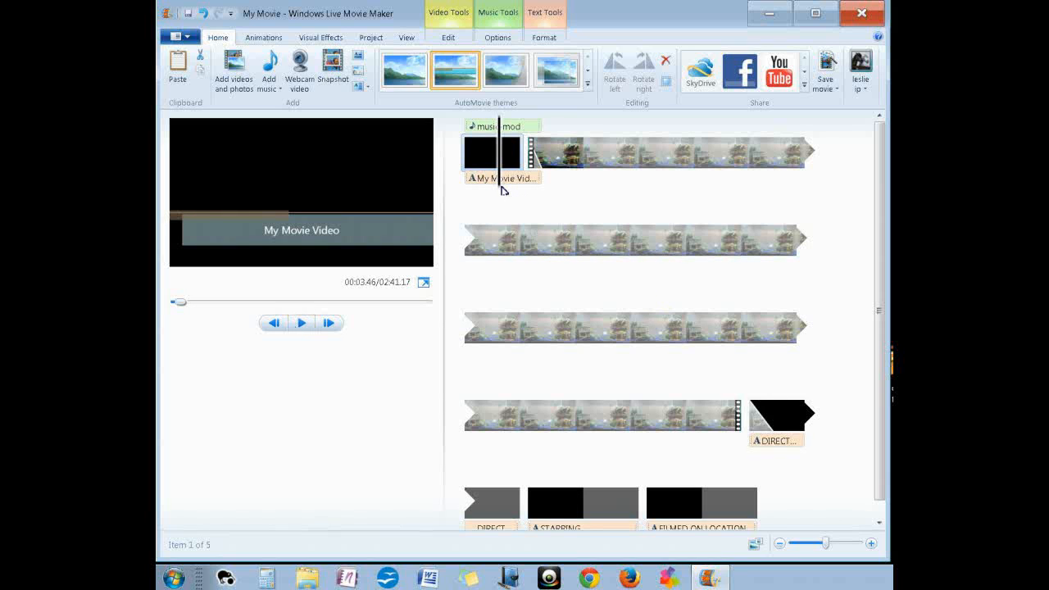
# Split the fish-tank clip at the playhead via the right-click Split command
pyautogui.click(649, 151)
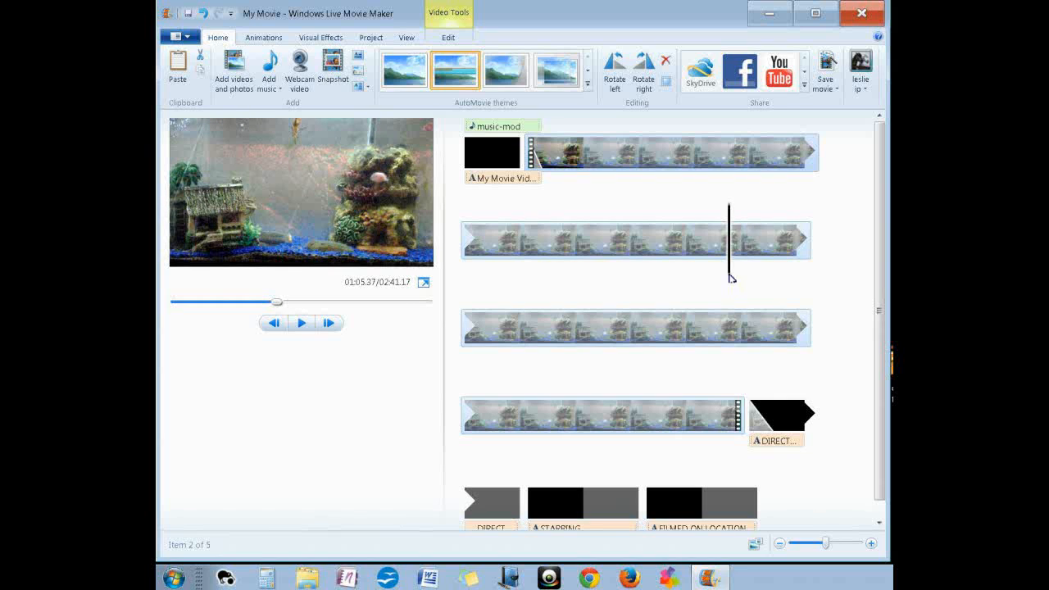
pyautogui.moveTo(729, 210)
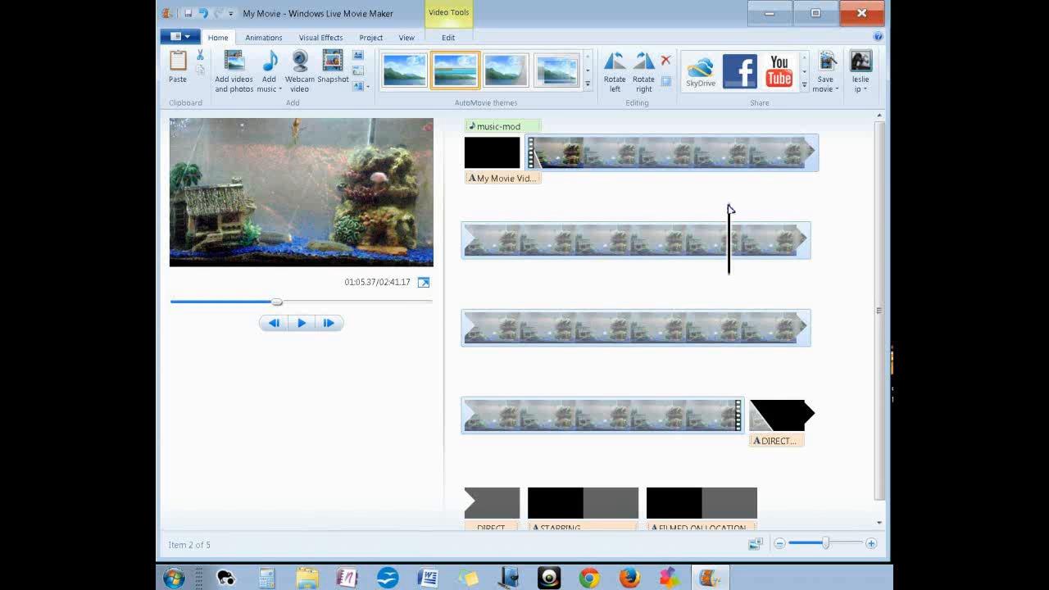
pyautogui.moveTo(734, 279)
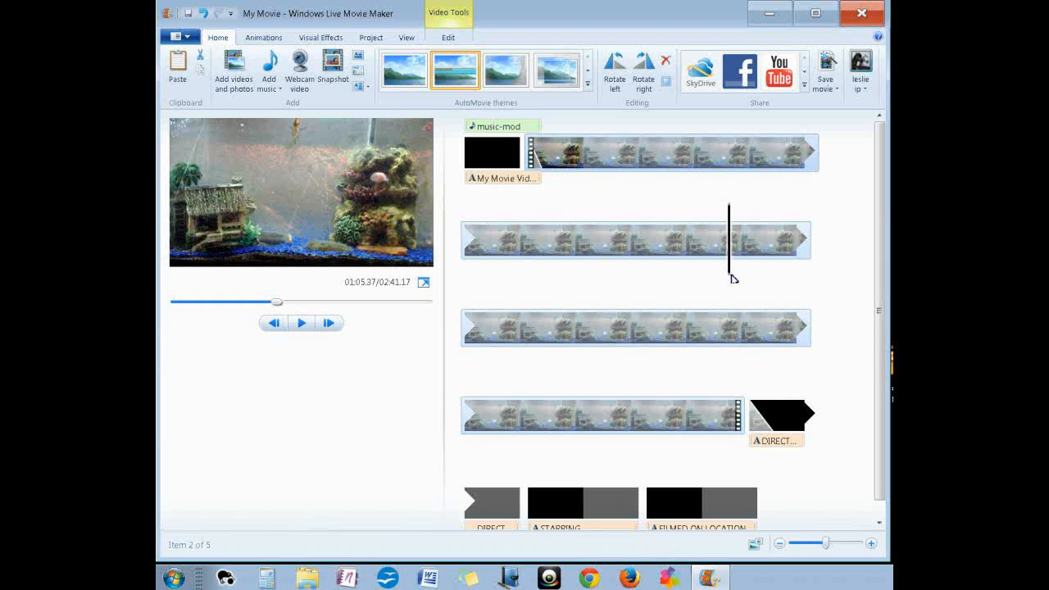
pyautogui.moveTo(735, 239)
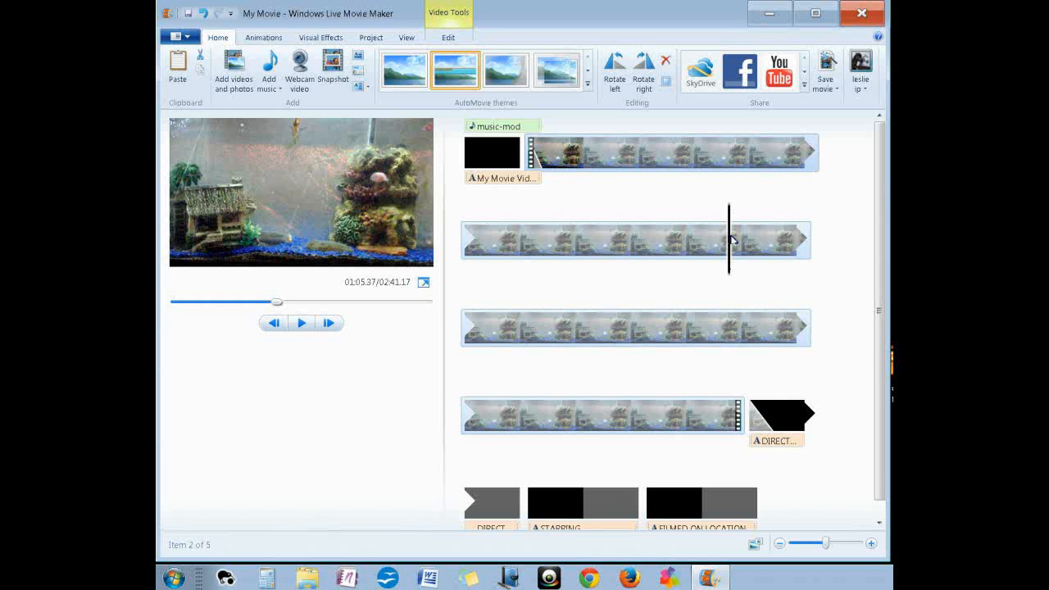
pyautogui.moveTo(731, 262)
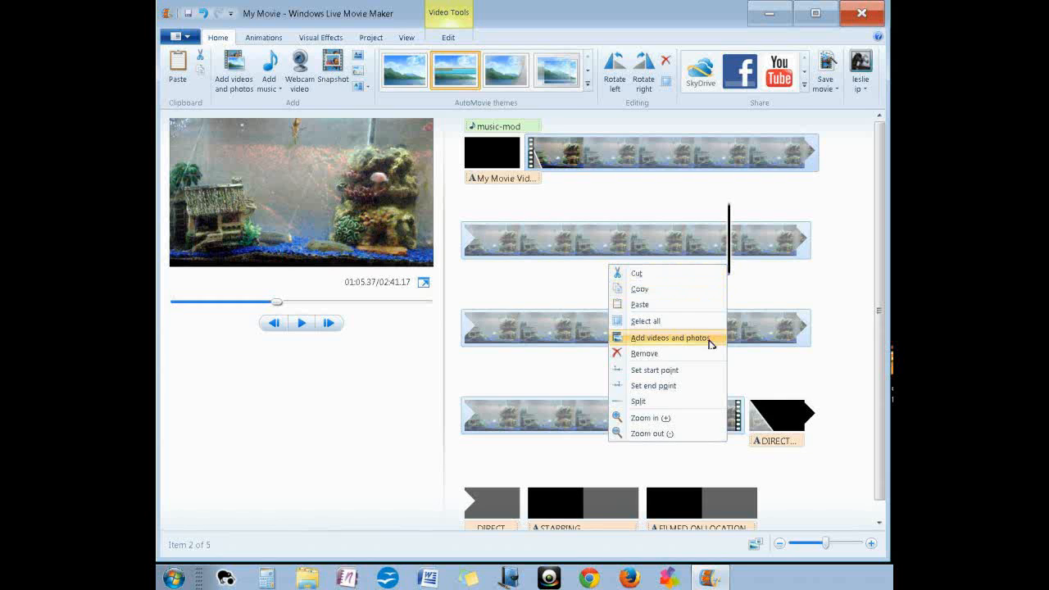
pyautogui.moveTo(639, 400)
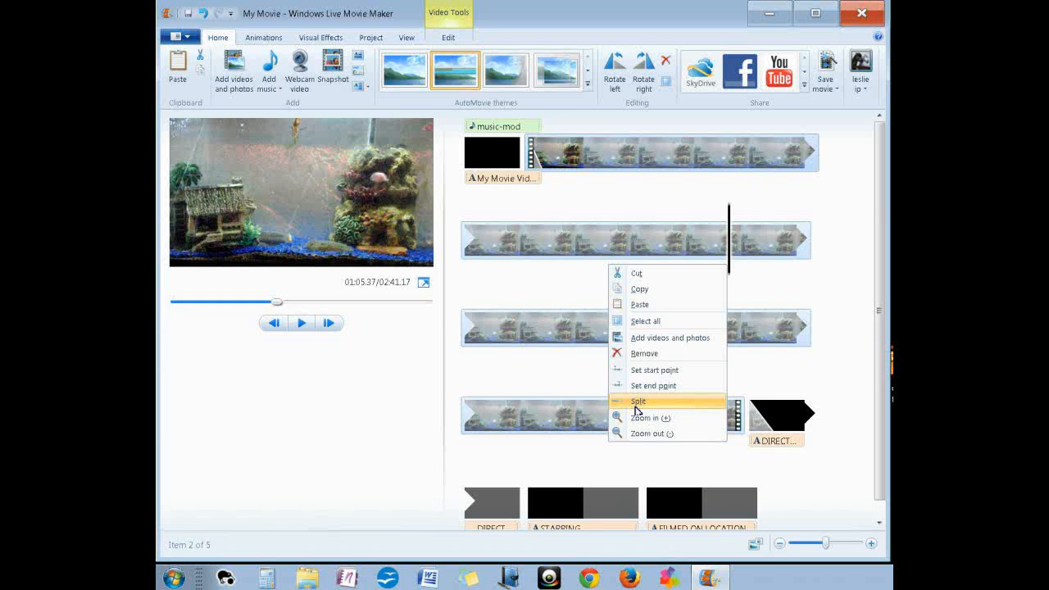
pyautogui.click(638, 400)
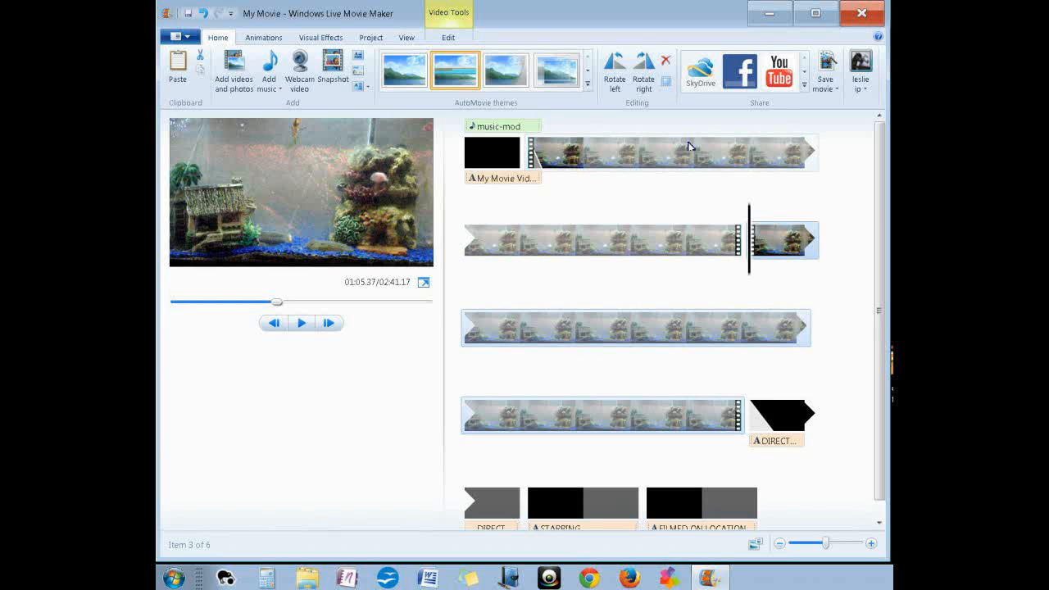
pyautogui.moveTo(790, 282)
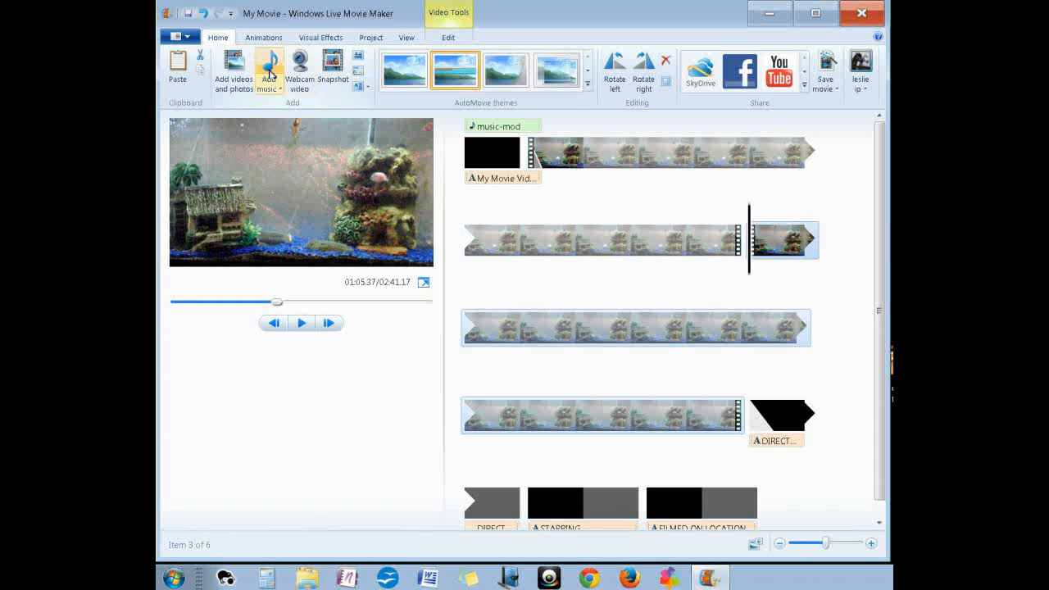
pyautogui.moveTo(298, 69)
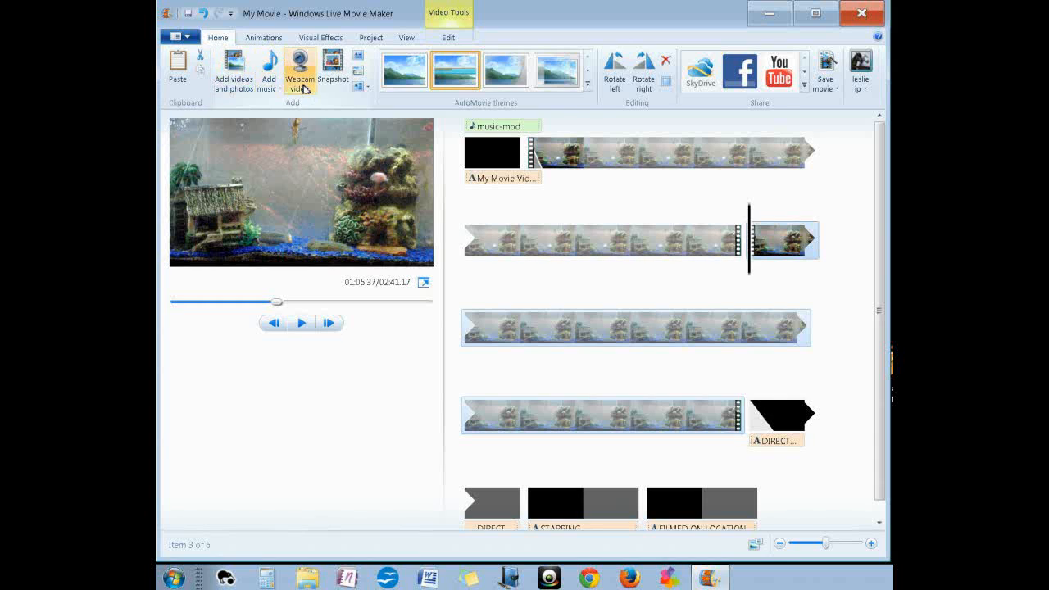
pyautogui.moveTo(757, 289)
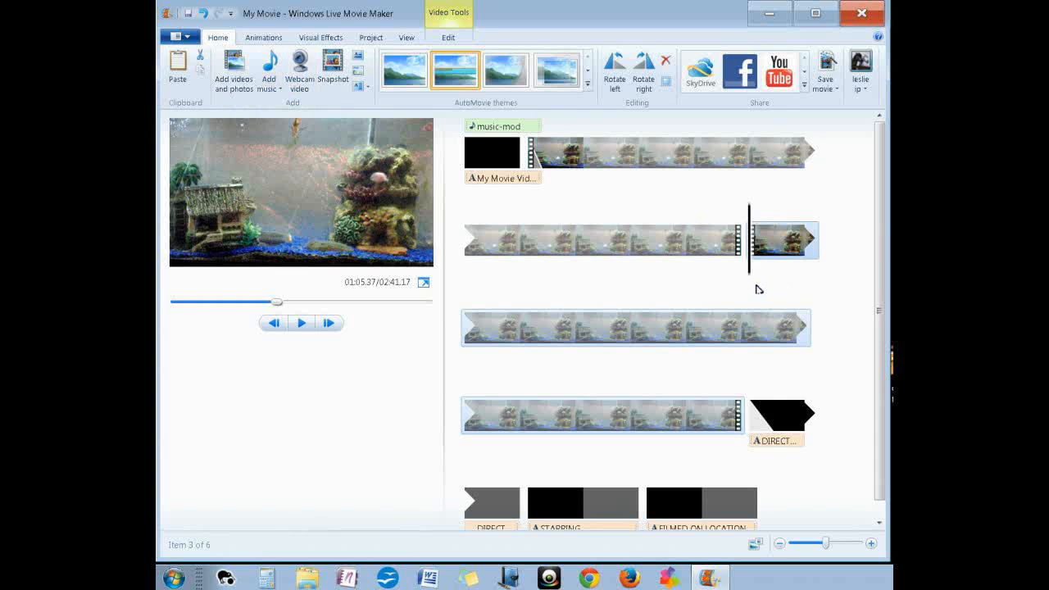
pyautogui.moveTo(417, 98)
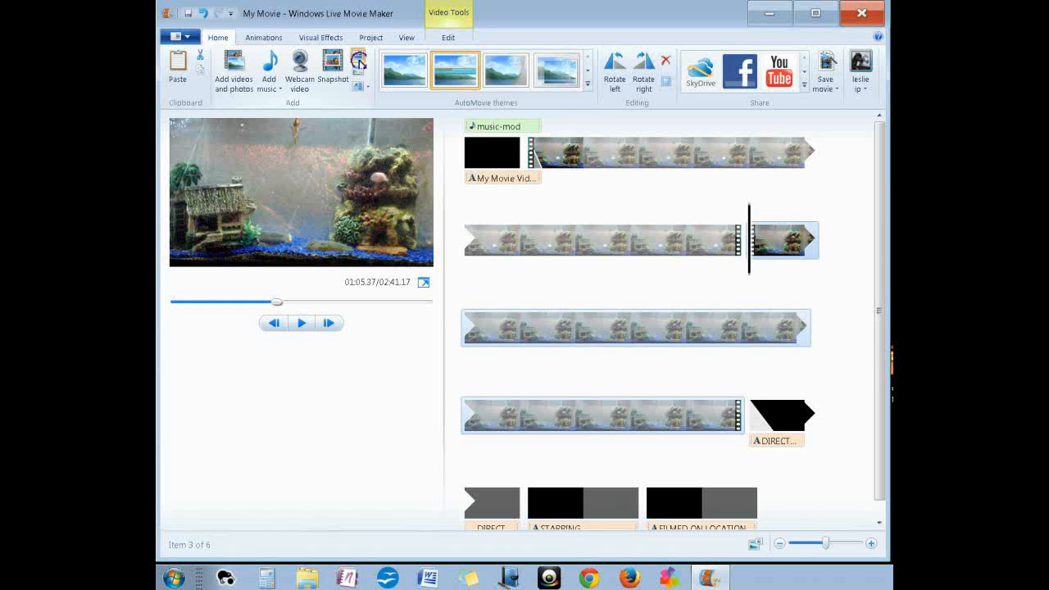
pyautogui.moveTo(357, 62)
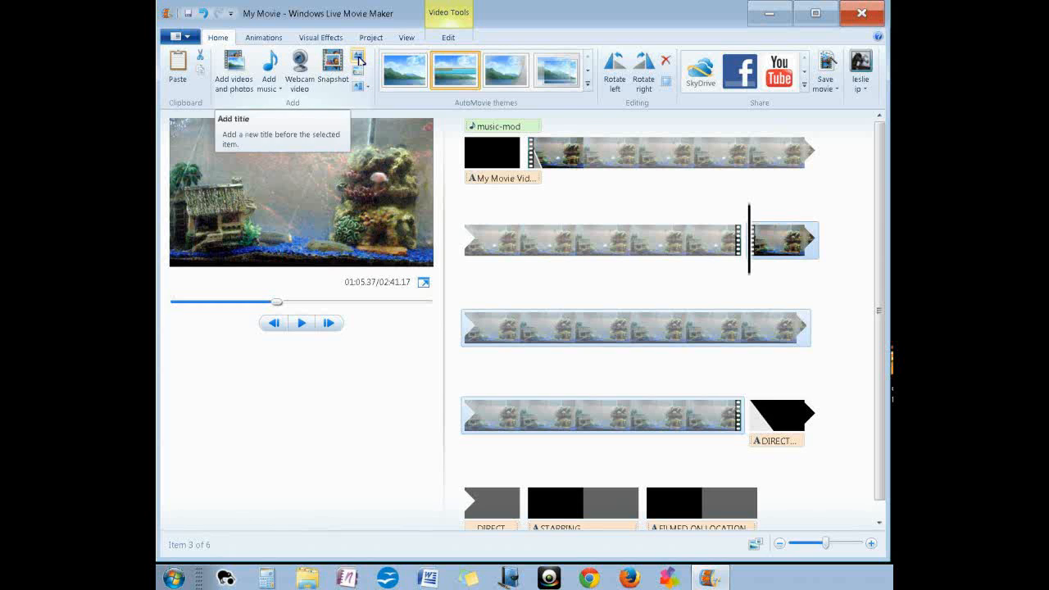
# Insert a new title card before the second clip part reading 'Scene 2'
pyautogui.click(357, 69)
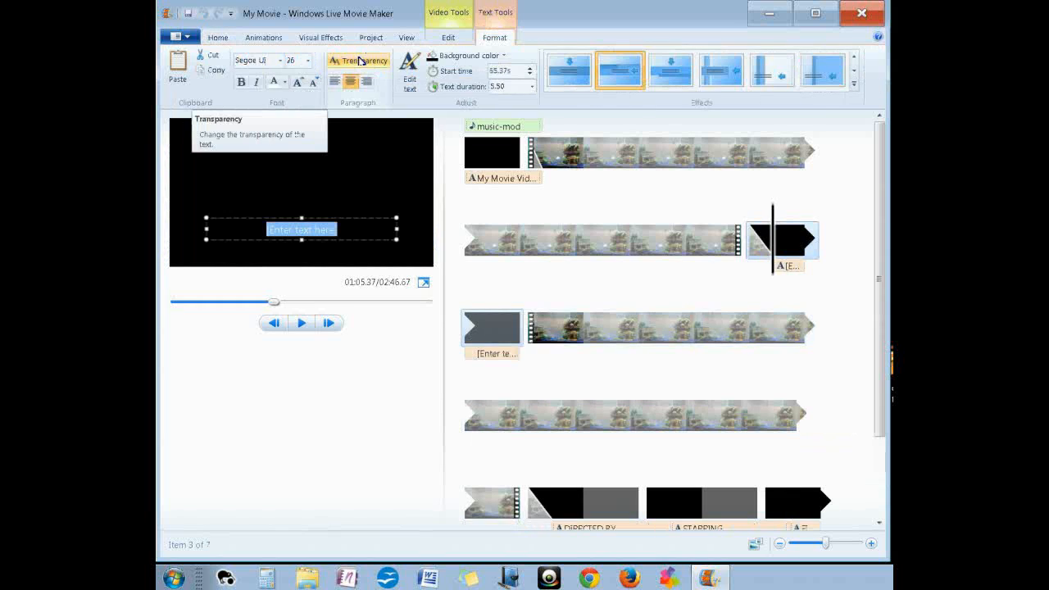
pyautogui.click(535, 69)
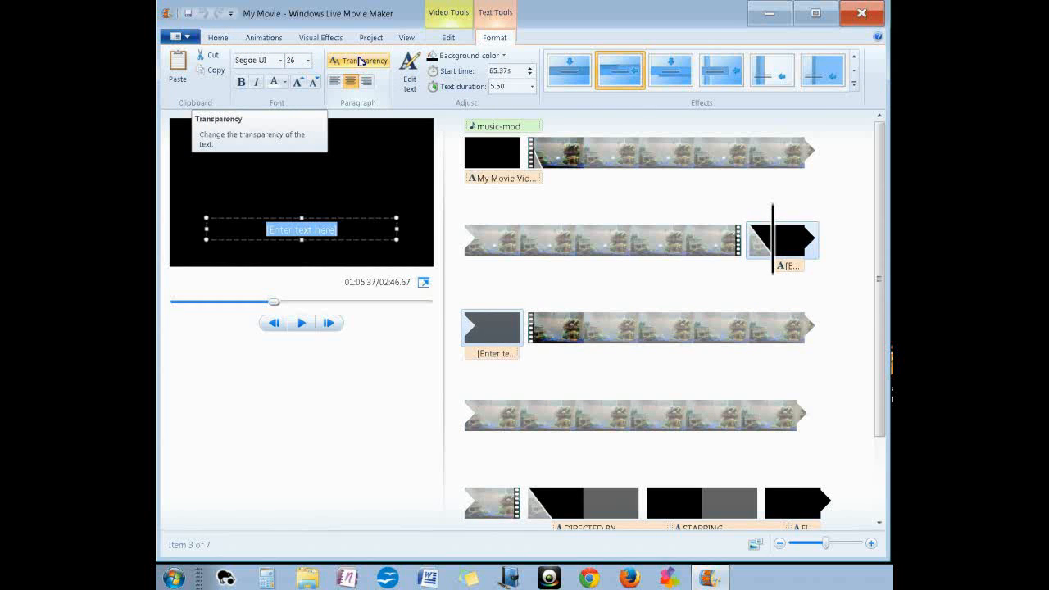
pyautogui.write('Scen')
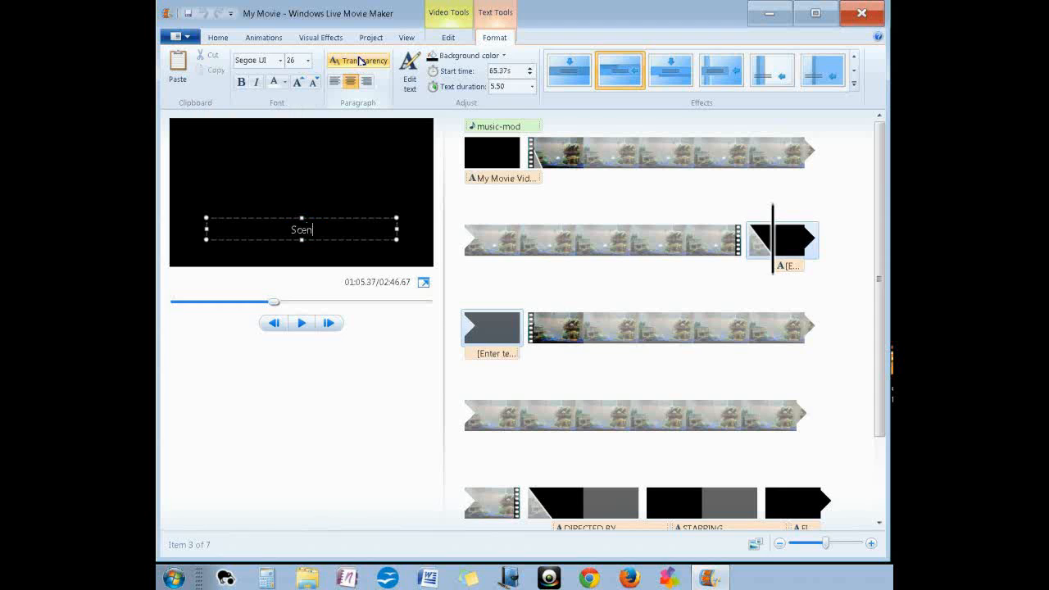
pyautogui.write('e 2')
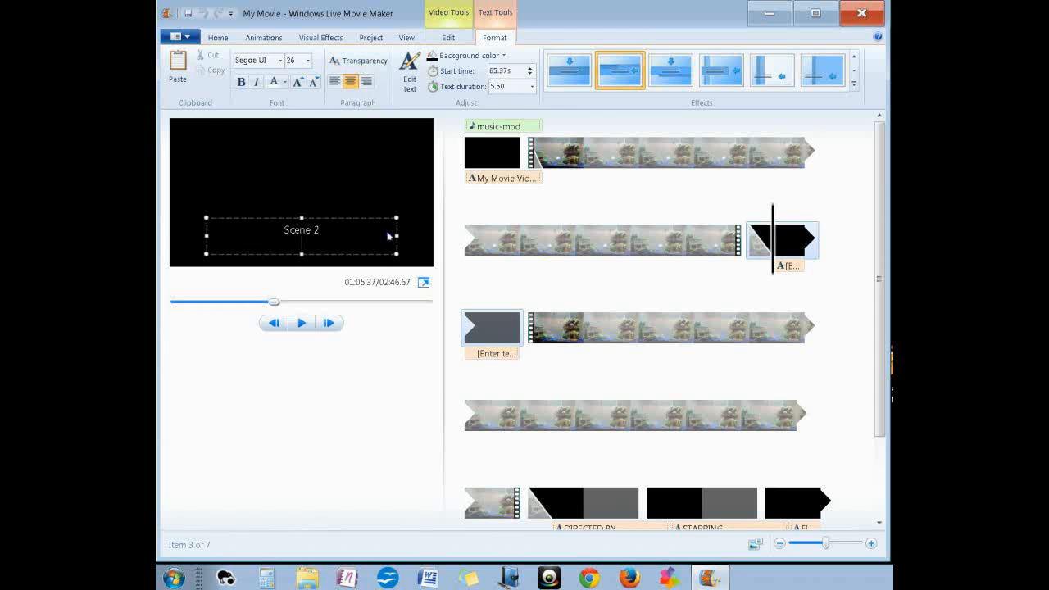
pyautogui.moveTo(729, 285)
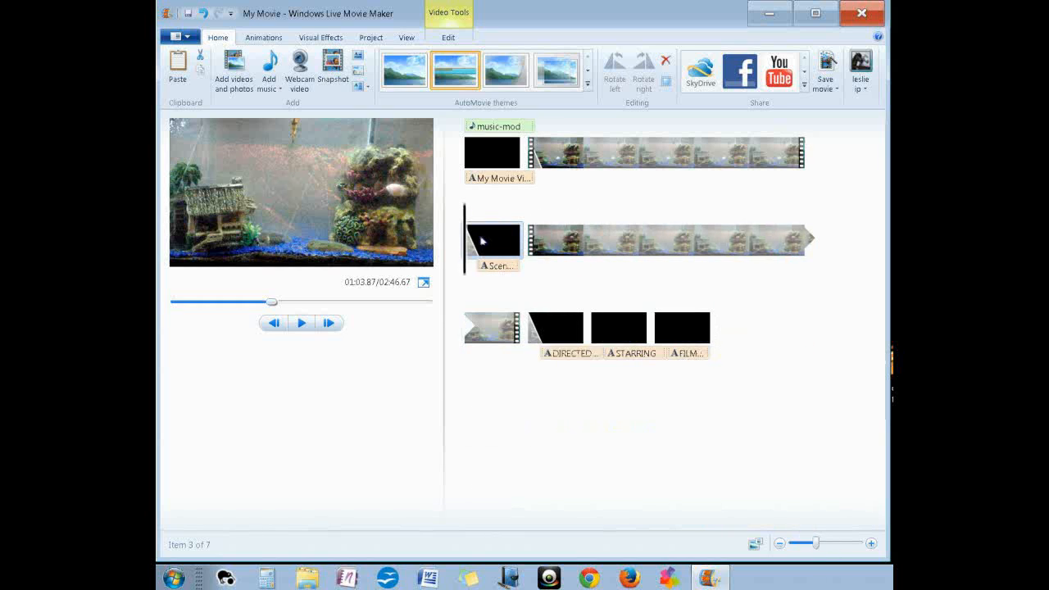
pyautogui.moveTo(486, 285)
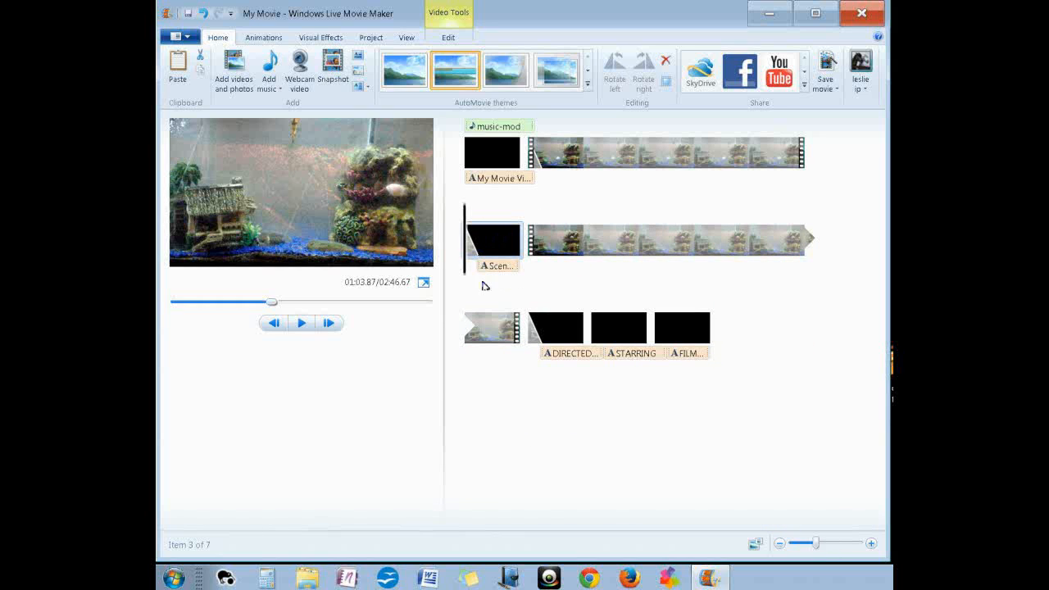
# Add the Jing Bell-mod 2 track as music starting at the current point, the Scene 2 title
pyautogui.click(269, 69)
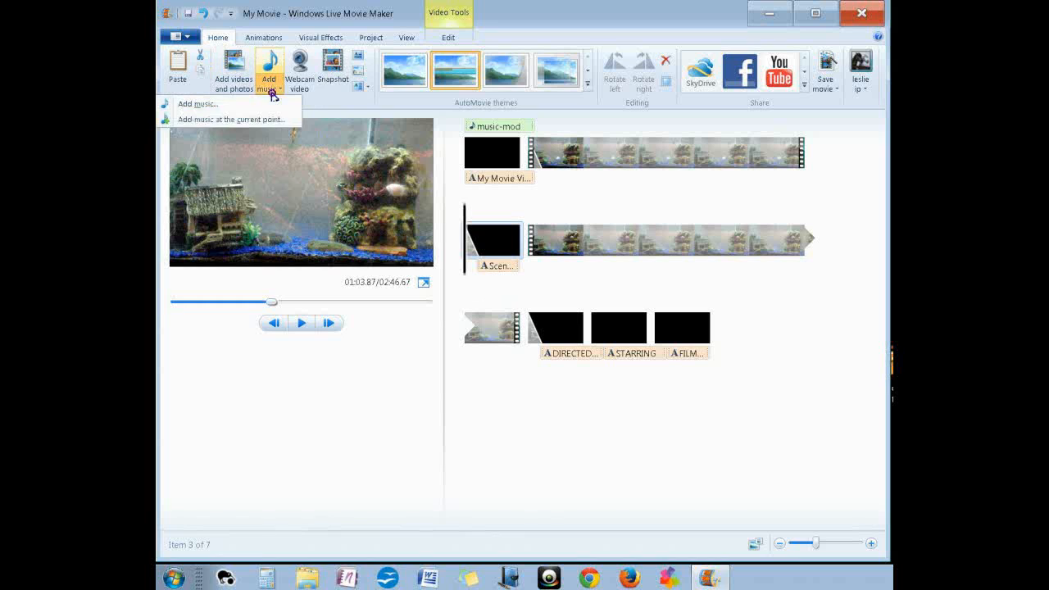
pyautogui.moveTo(230, 118)
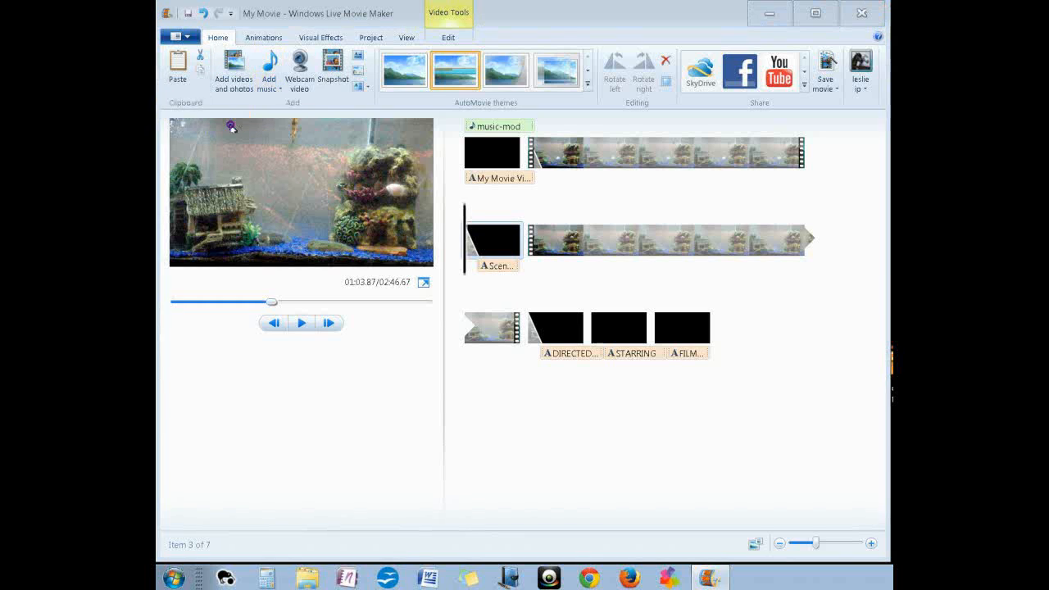
pyautogui.click(269, 66)
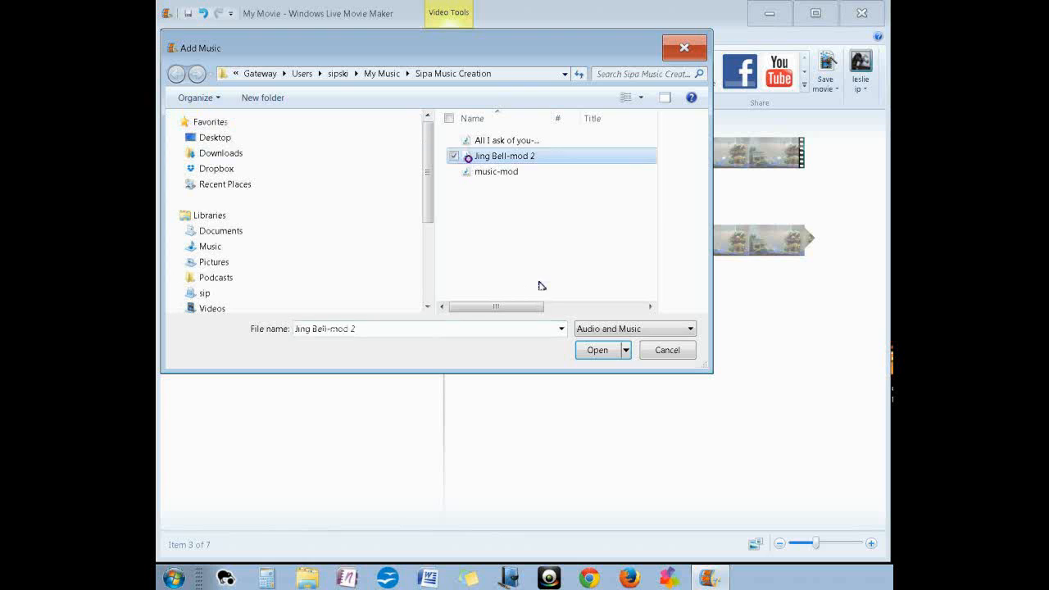
pyautogui.click(597, 351)
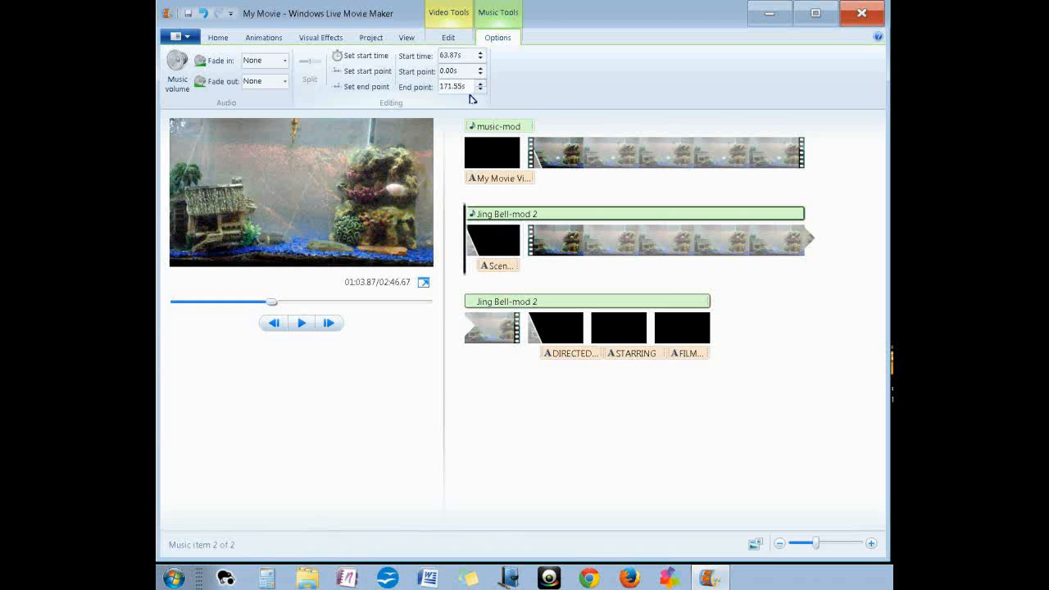
# Set the Jing Bell-mod 2 end point to 7.00 seconds and preview the Scene 2 title with it
pyautogui.tripleClick(453, 87)
pyautogui.write('7')
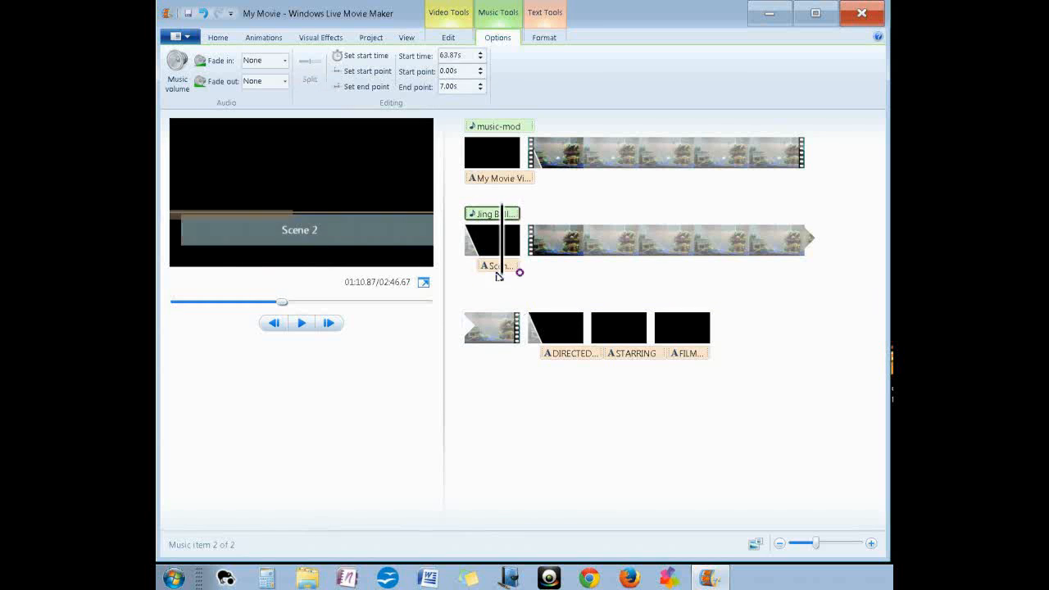
pyautogui.click(301, 321)
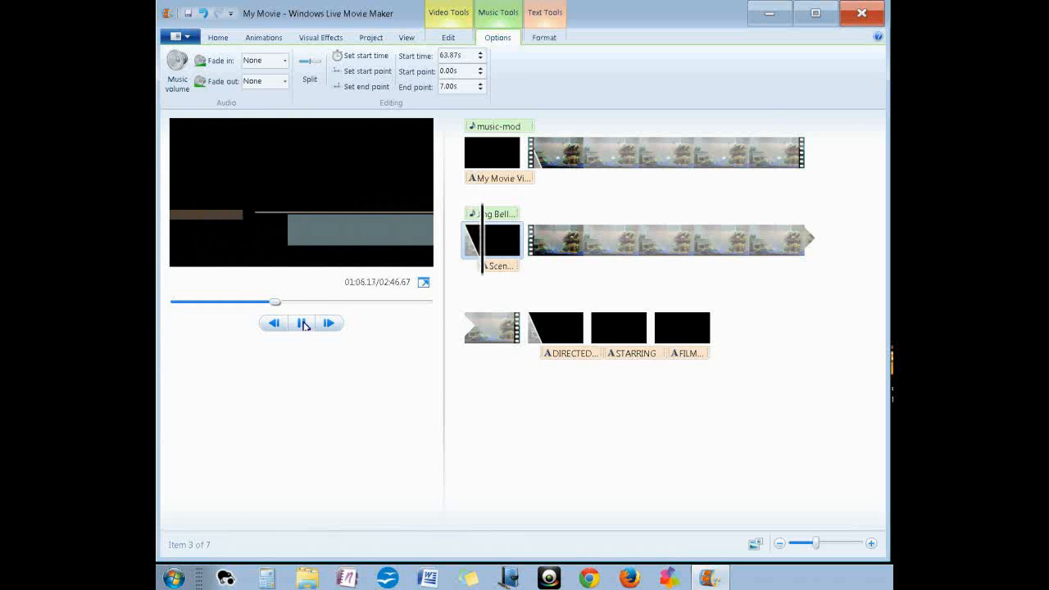
pyautogui.click(302, 321)
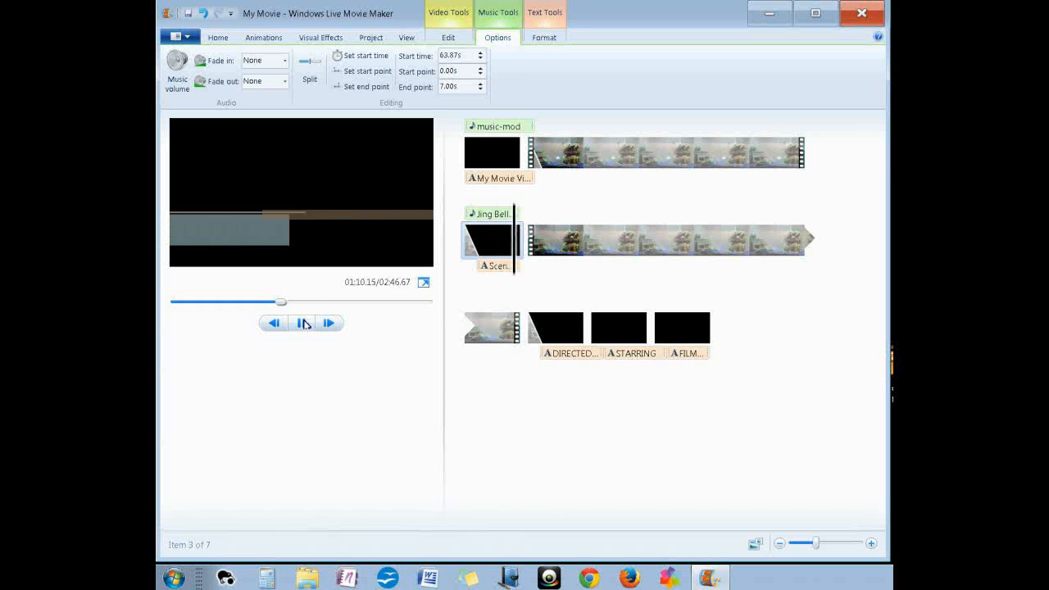
pyautogui.click(301, 322)
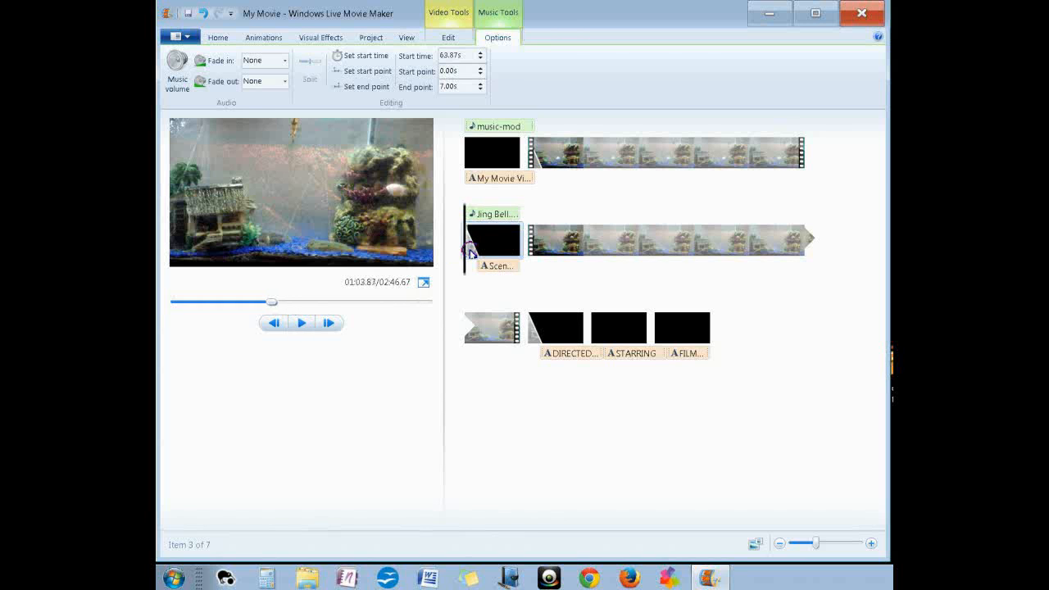
pyautogui.click(216, 37)
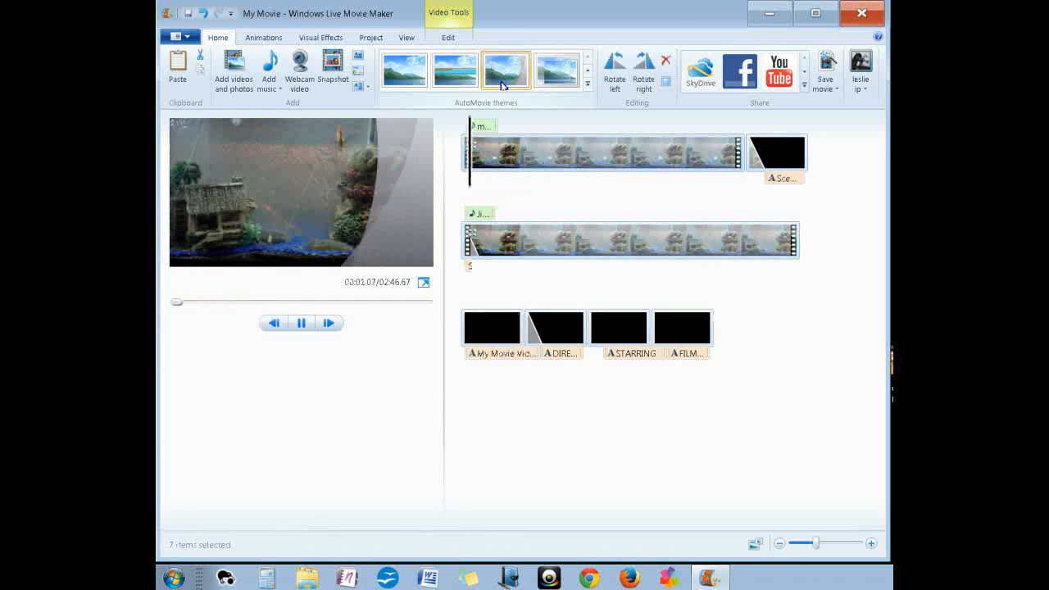
# Stop the movie preview and select the Scene 2 title clip in the storyboard
pyautogui.click(302, 321)
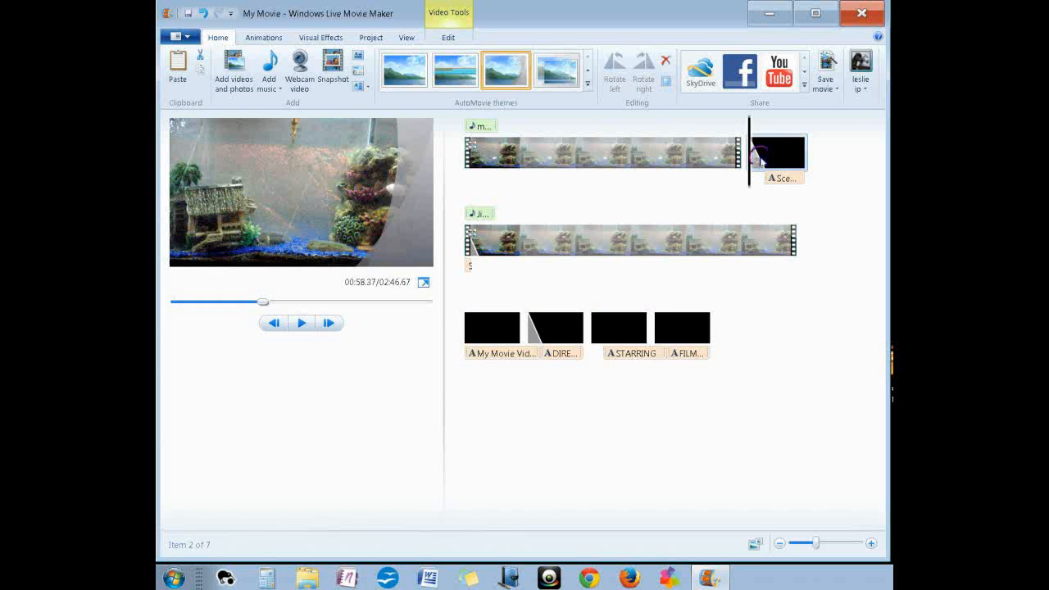
pyautogui.click(492, 326)
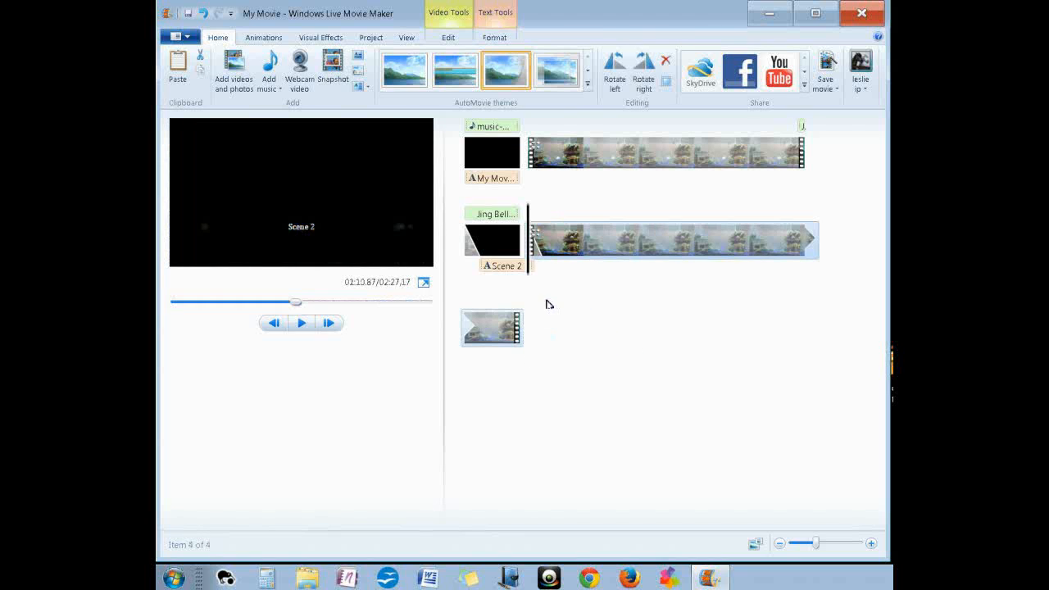
pyautogui.moveTo(495, 160)
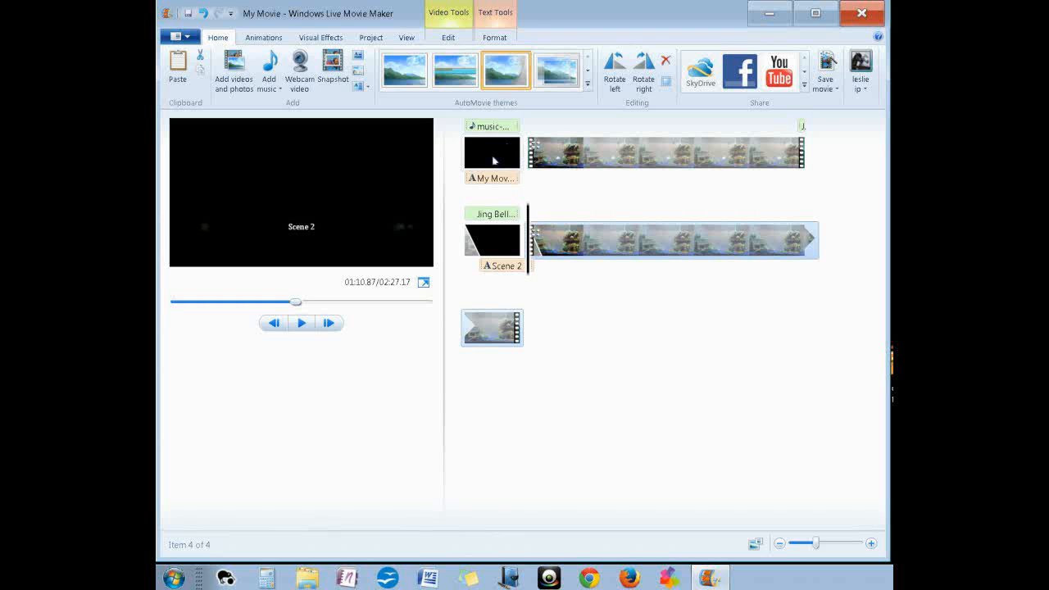
pyautogui.click(492, 239)
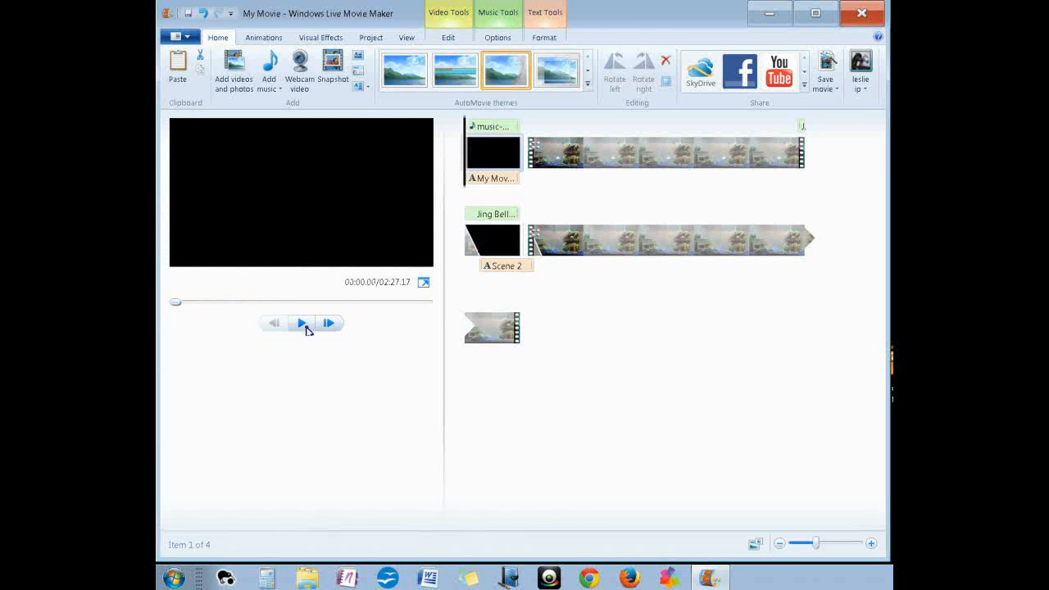
pyautogui.click(302, 321)
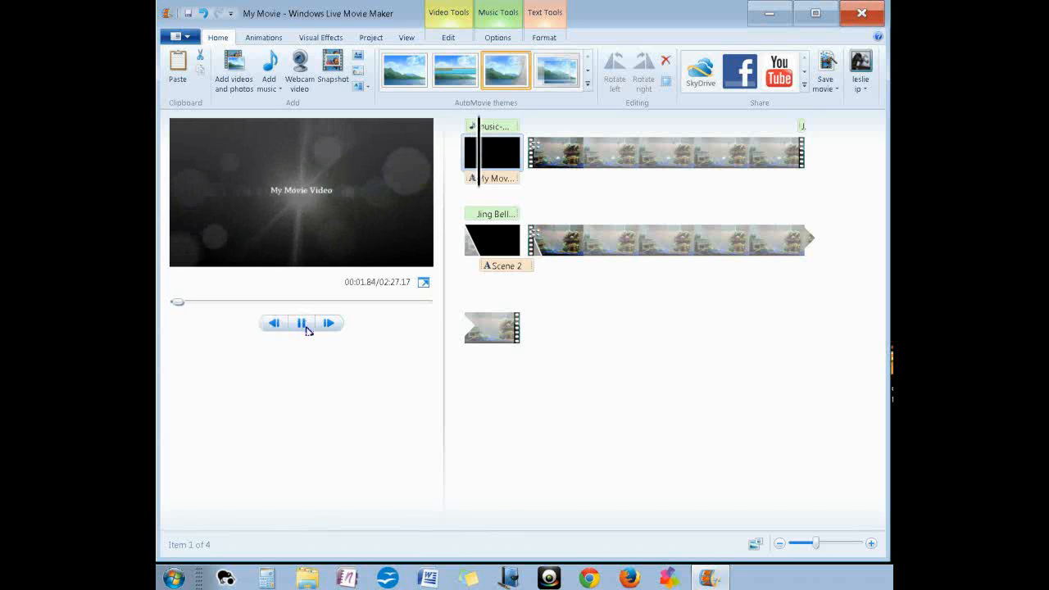
pyautogui.click(302, 321)
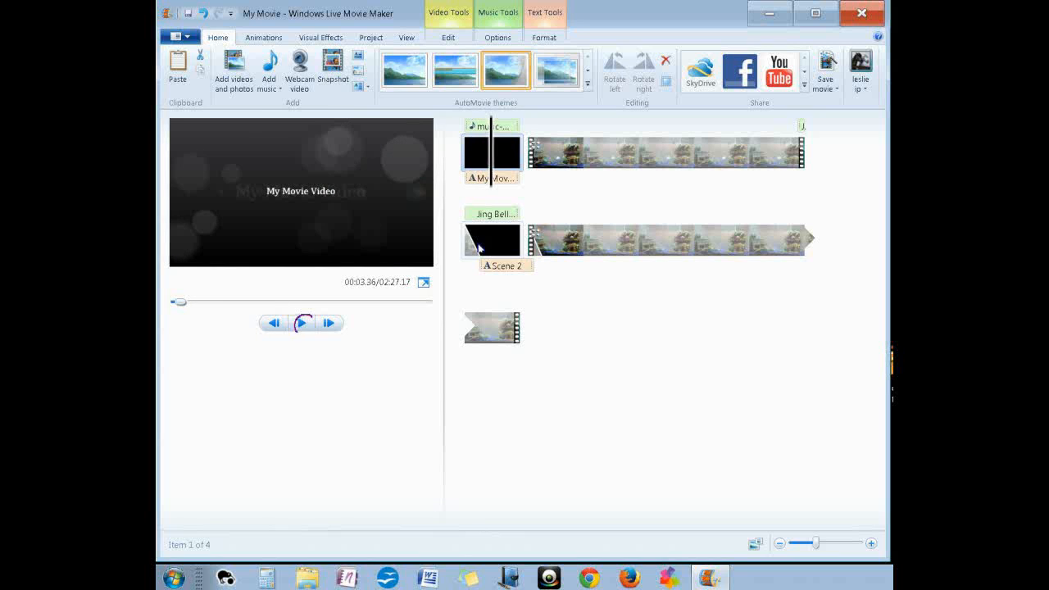
pyautogui.click(302, 322)
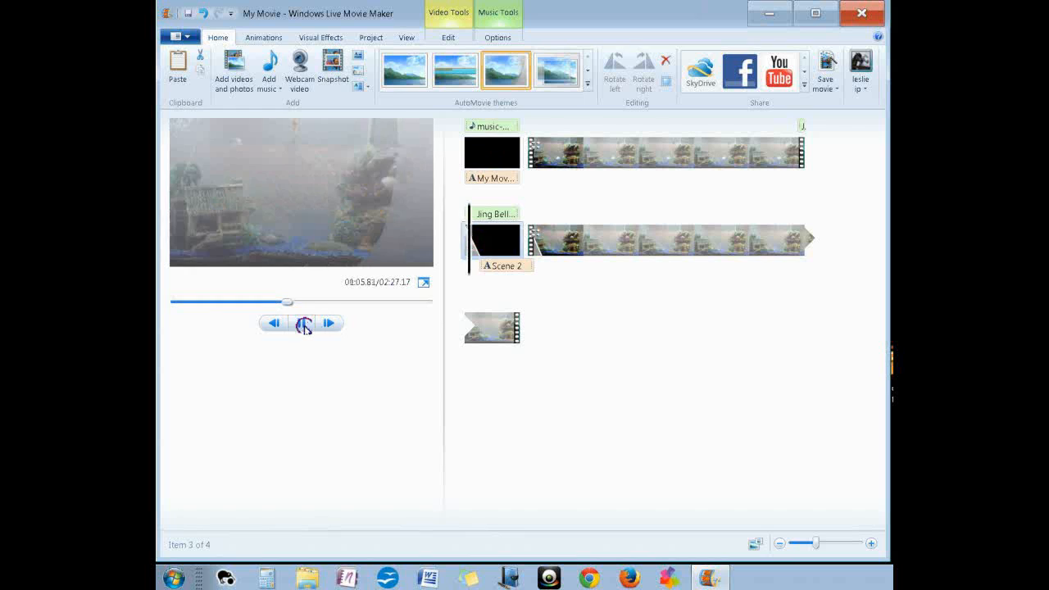
pyautogui.click(303, 321)
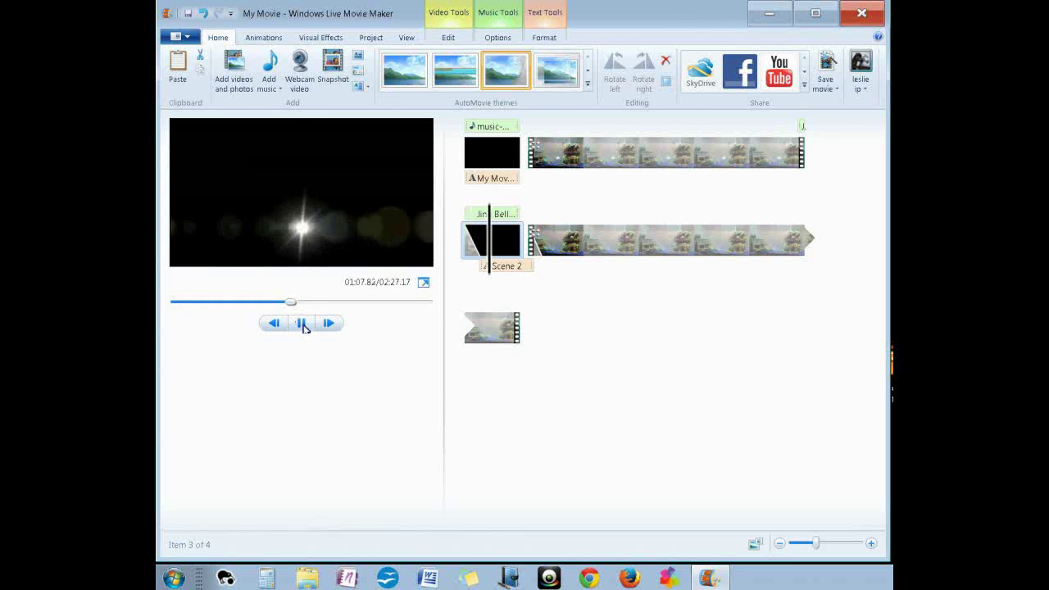
pyautogui.click(301, 321)
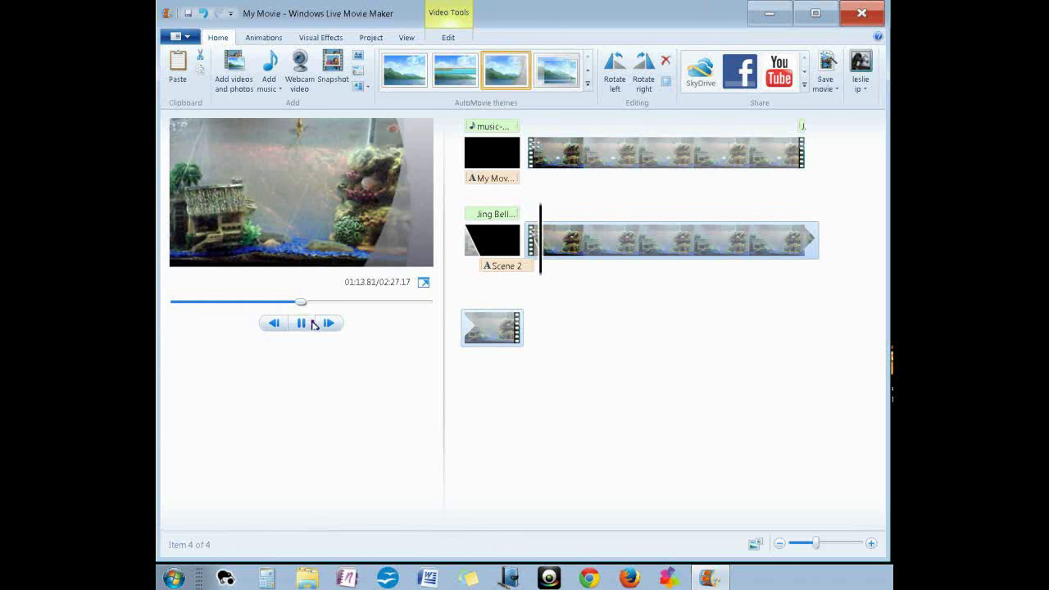
pyautogui.click(302, 321)
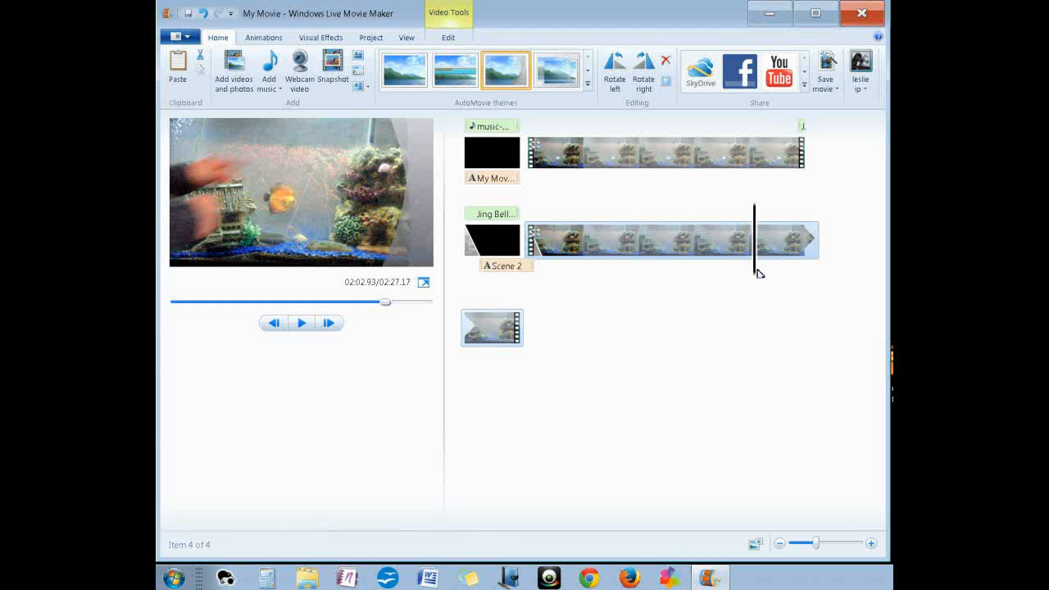
# Split the fish-tank clip at the chosen playhead position
pyautogui.moveTo(756, 238); pyautogui.dragTo(789, 237)
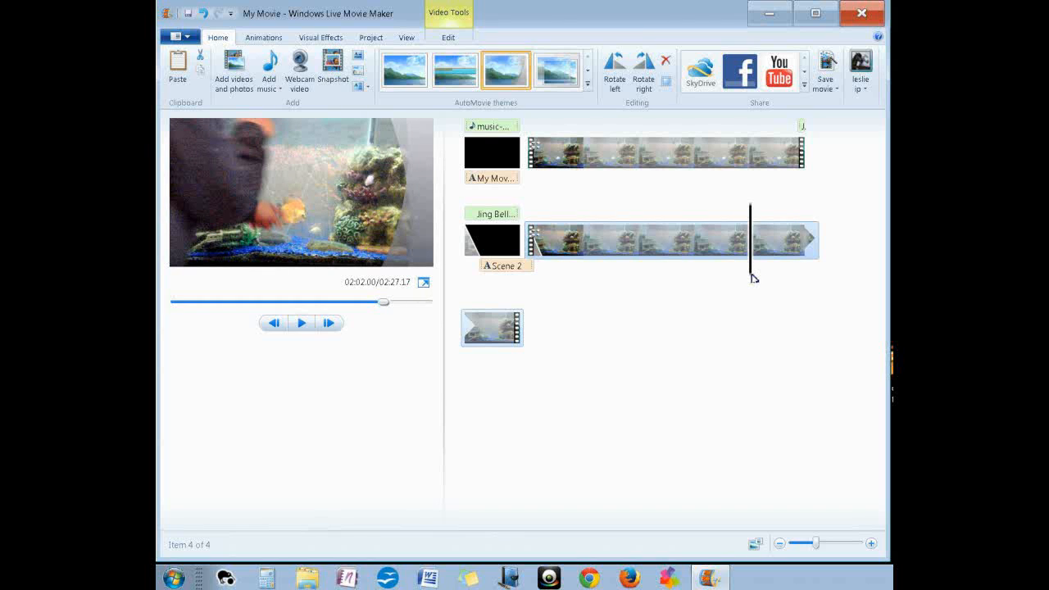
pyautogui.rightClick(752, 279)
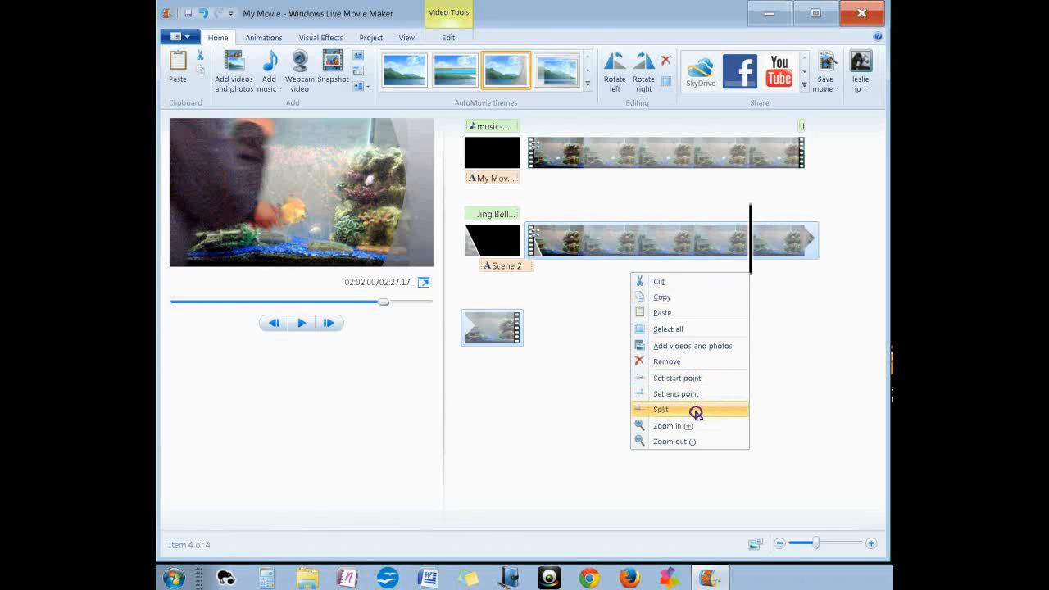
pyautogui.moveTo(699, 416)
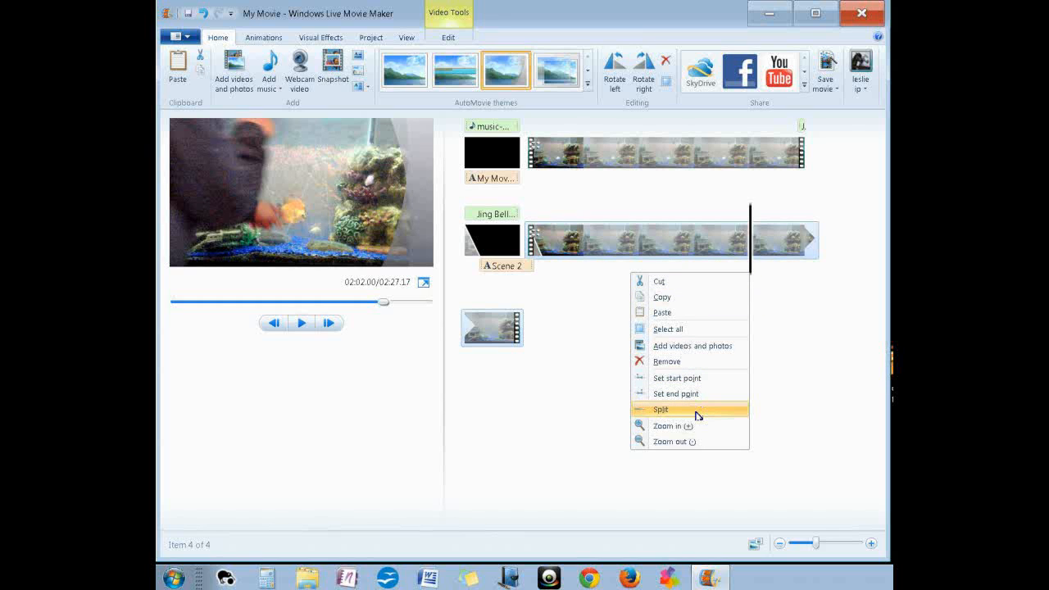
pyautogui.click(659, 410)
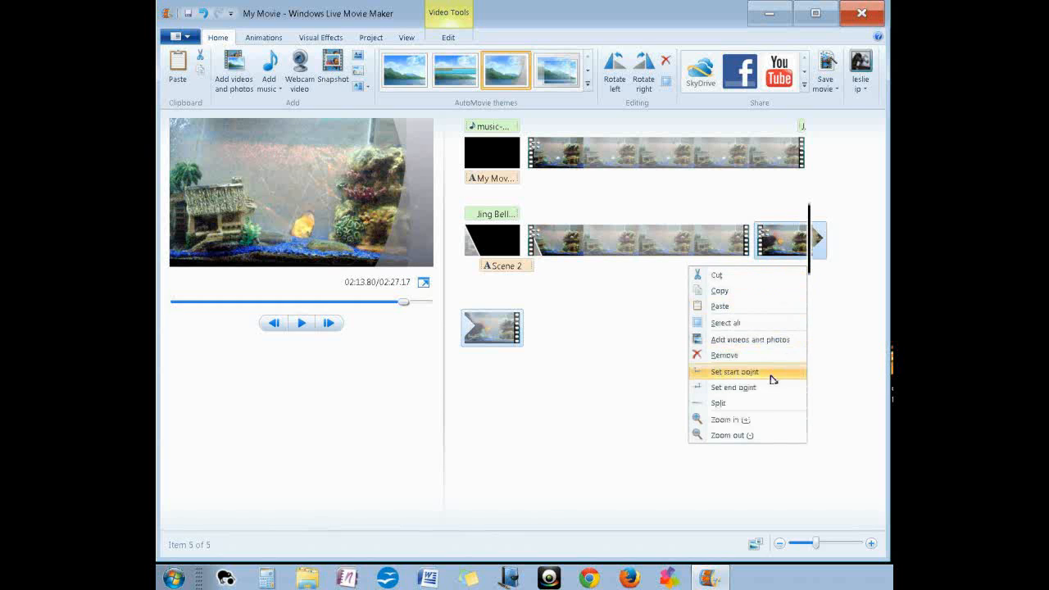
# Remove the unwanted roughly 10-second piece, shortening the movie to 2:15
pyautogui.click(733, 371)
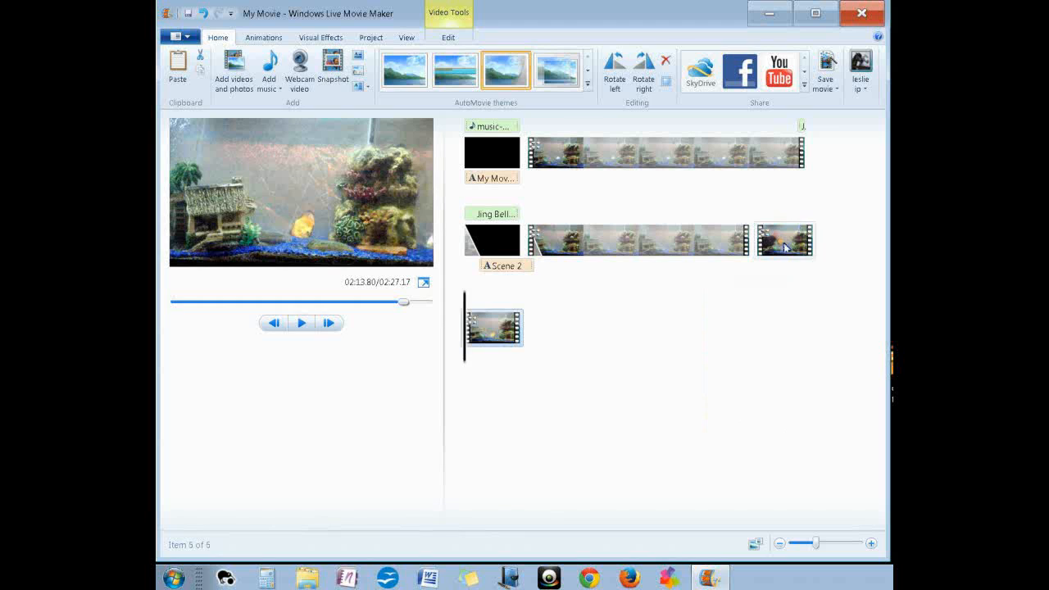
pyautogui.rightClick(784, 240)
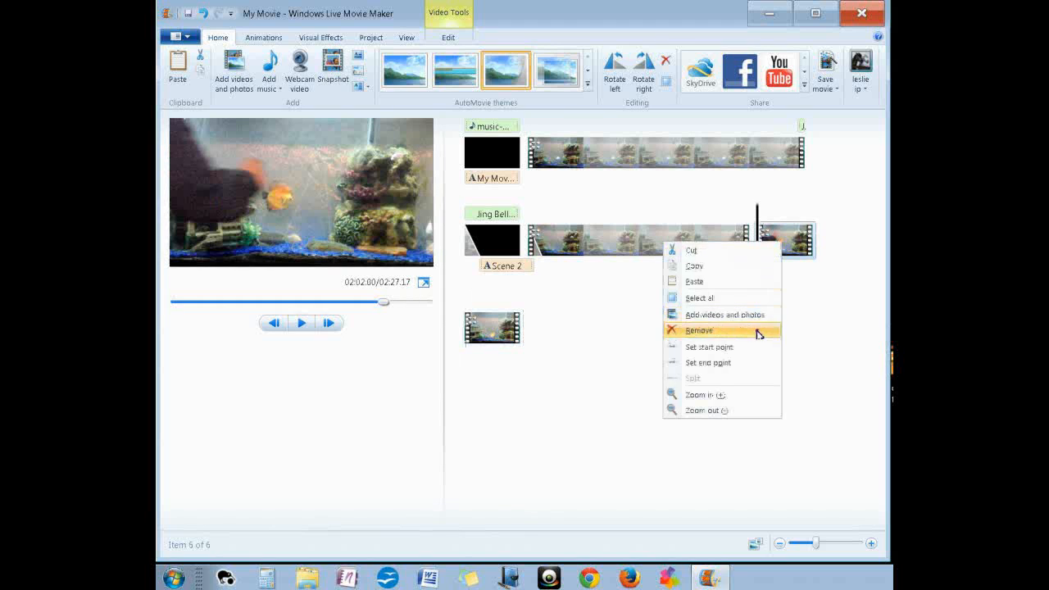
pyautogui.click(699, 331)
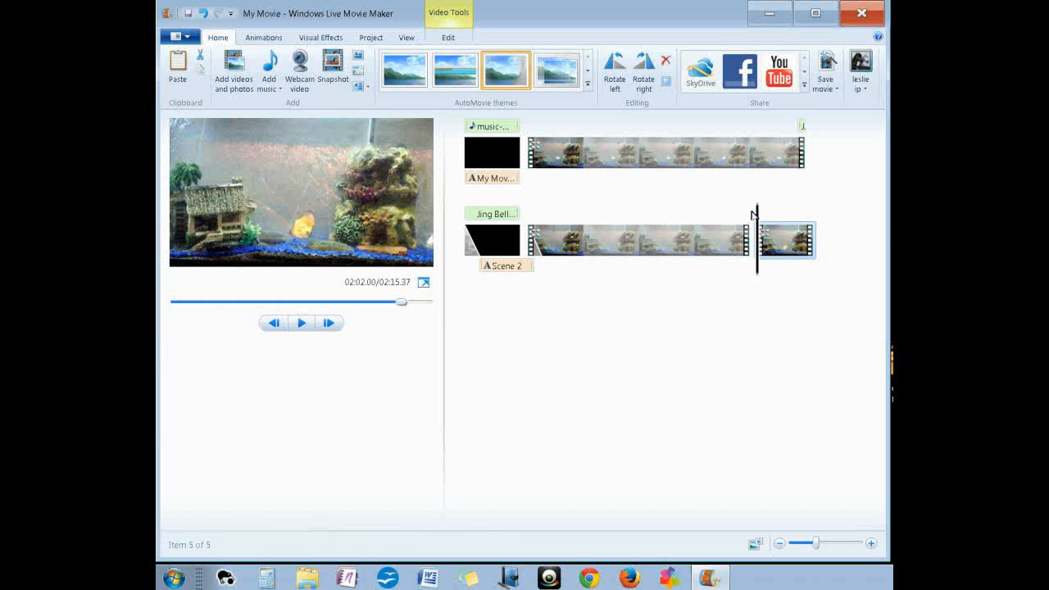
pyautogui.moveTo(759, 279)
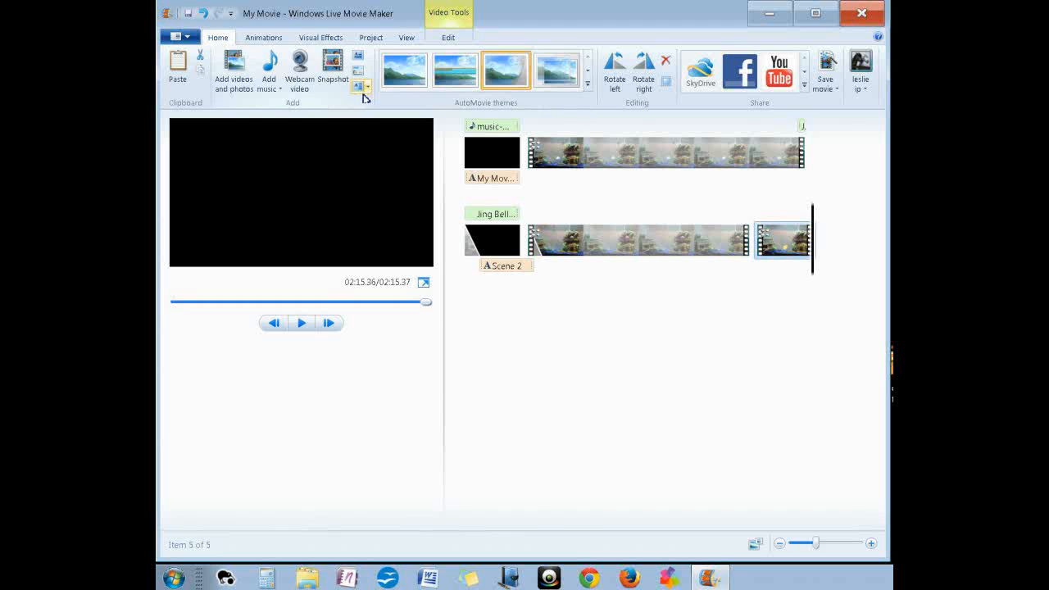
# Add a closing CREDITS slide with font size 46 and centred text reading 'CREDITS Sipski'
pyautogui.click(358, 85)
pyautogui.write('Sipsk')
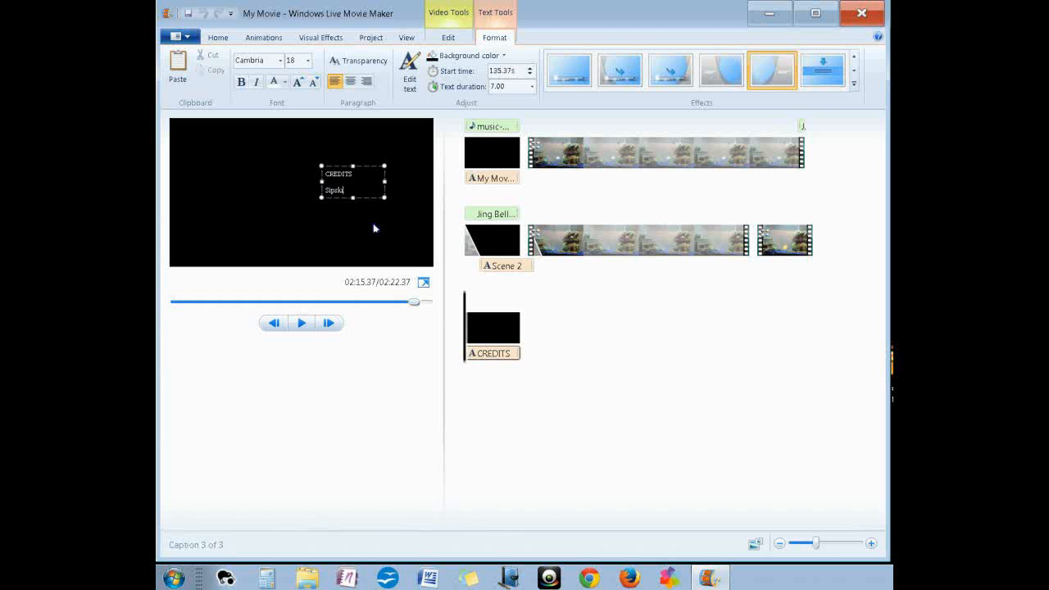
pyautogui.moveTo(354, 184); pyautogui.dragTo(327, 169)
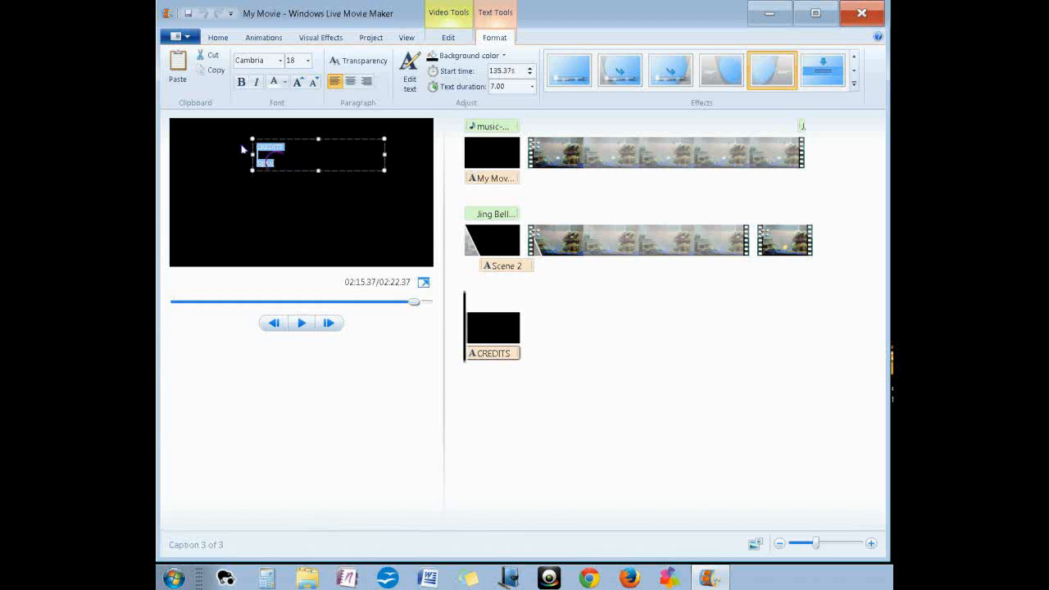
pyautogui.click(316, 59)
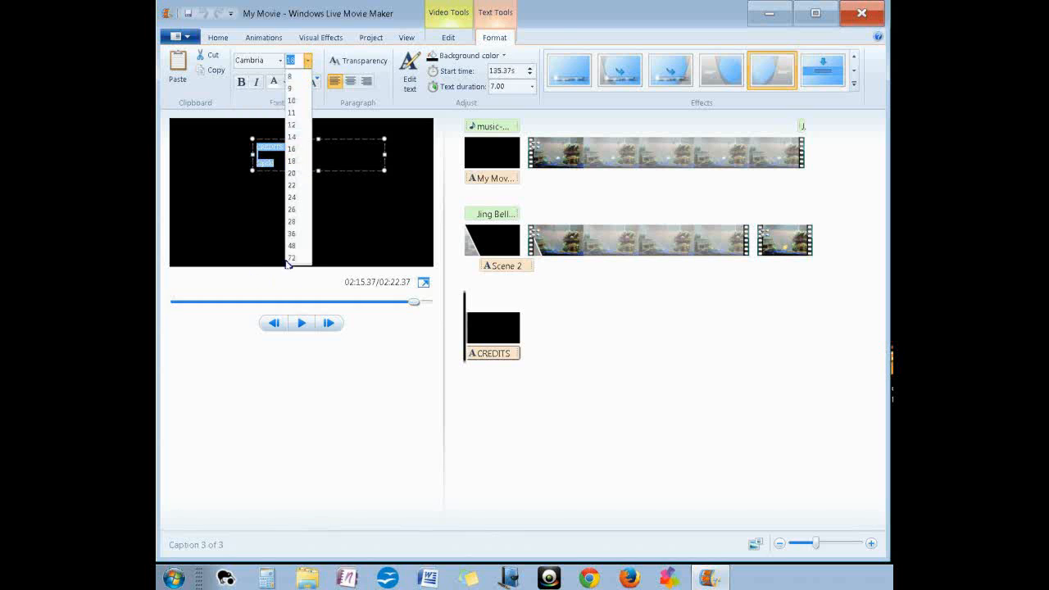
pyautogui.click(292, 238)
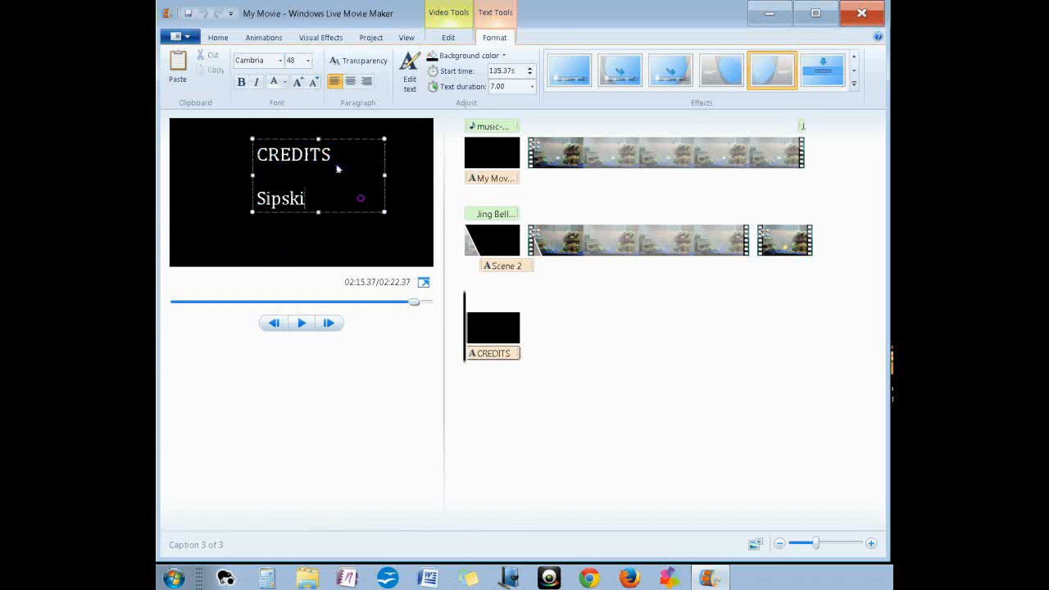
pyautogui.doubleClick(280, 199)
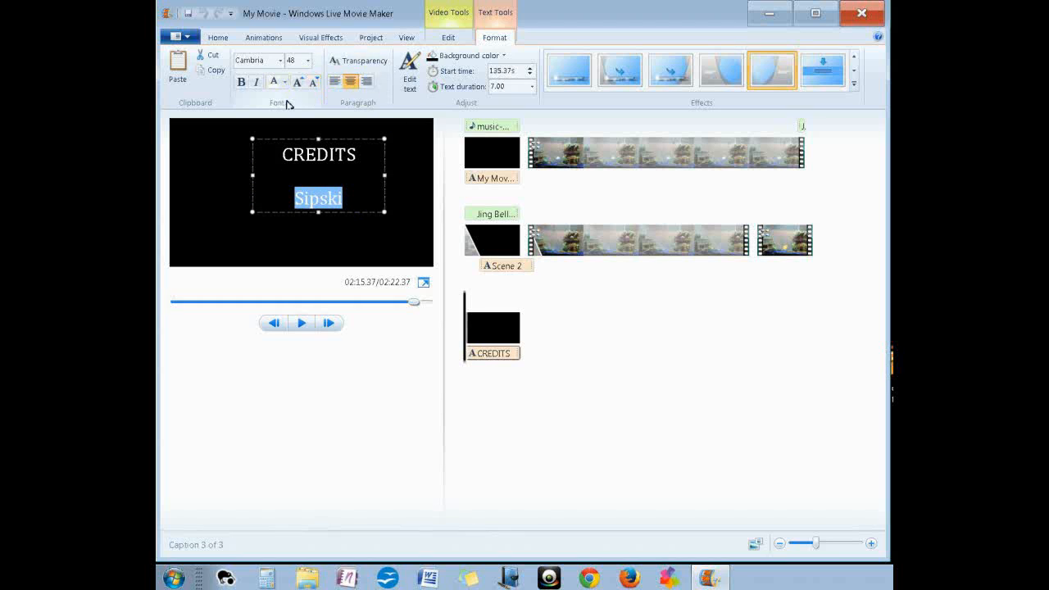
pyautogui.click(276, 82)
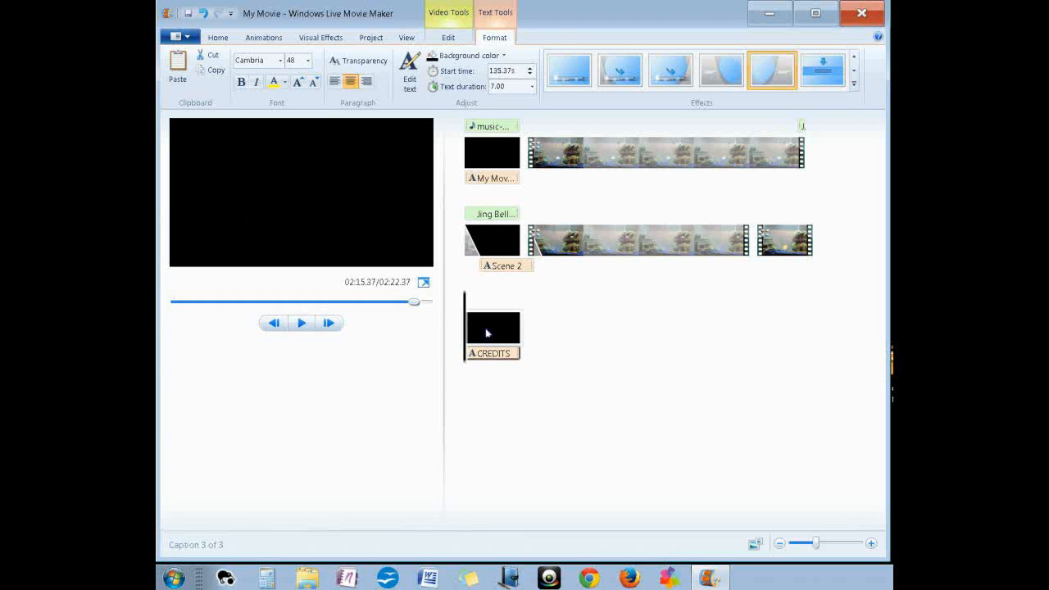
# Add All I ask of you-mod as music at the current point under the CREDITS card
pyautogui.click(218, 36)
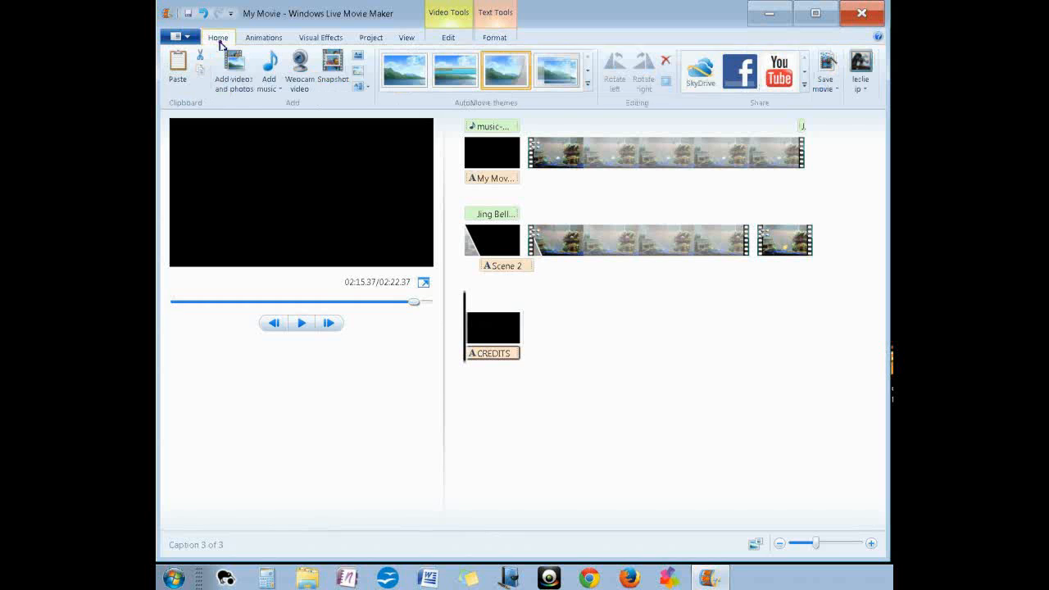
pyautogui.click(269, 68)
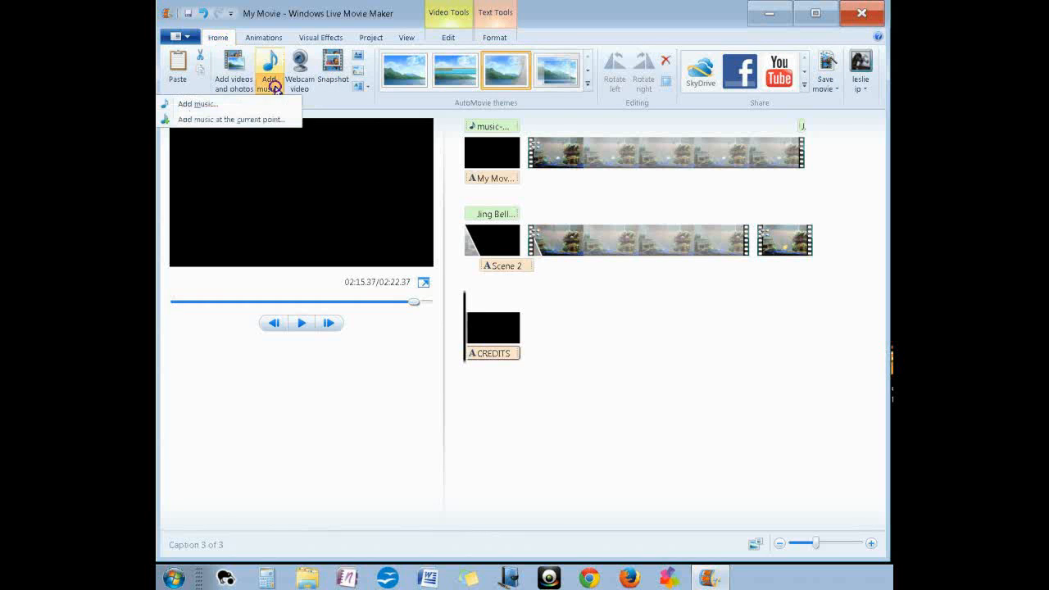
pyautogui.click(197, 105)
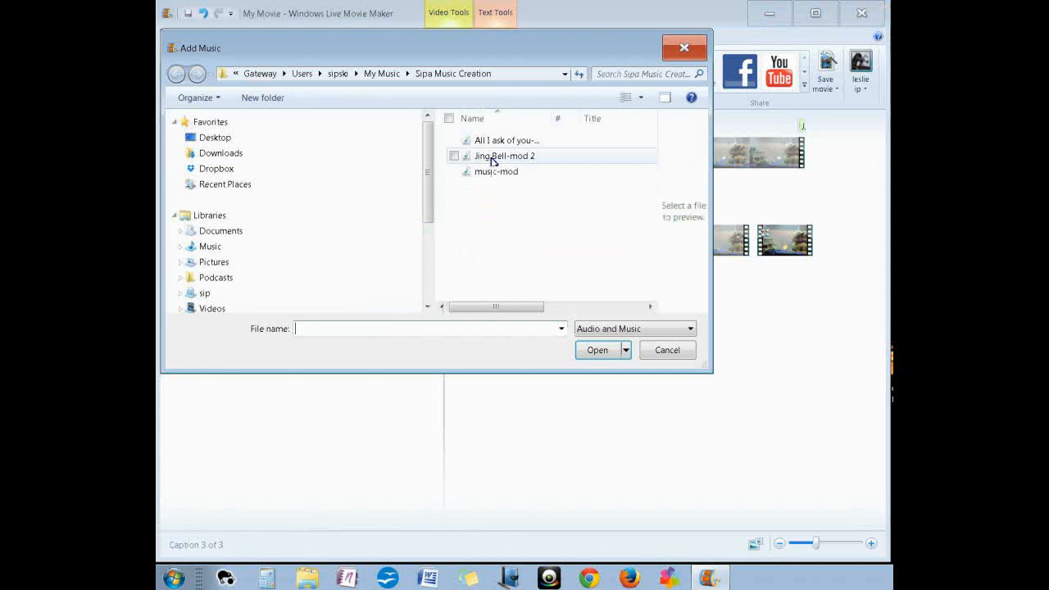
pyautogui.click(505, 141)
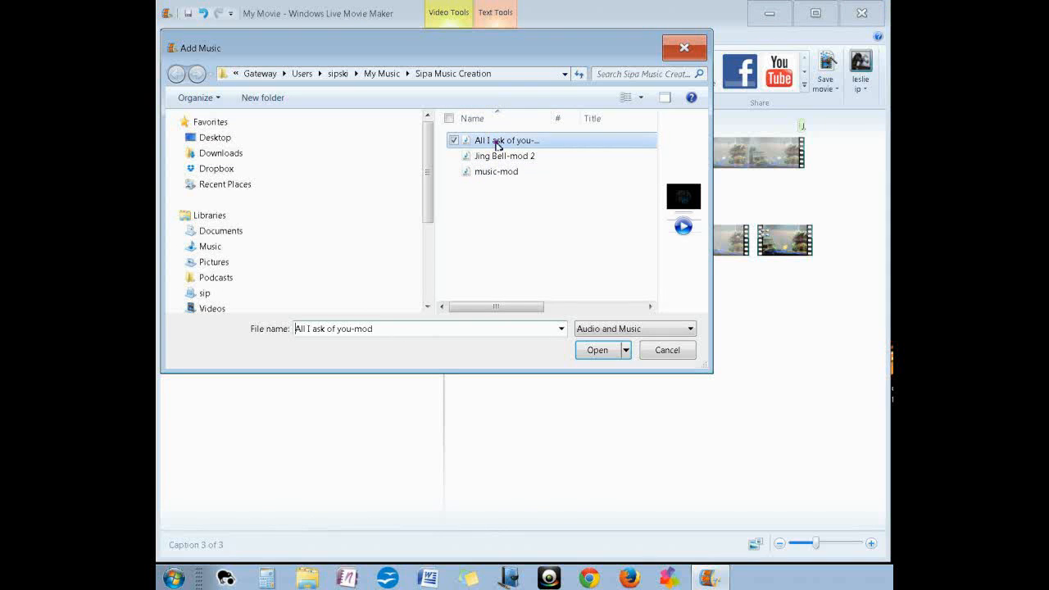
pyautogui.click(597, 351)
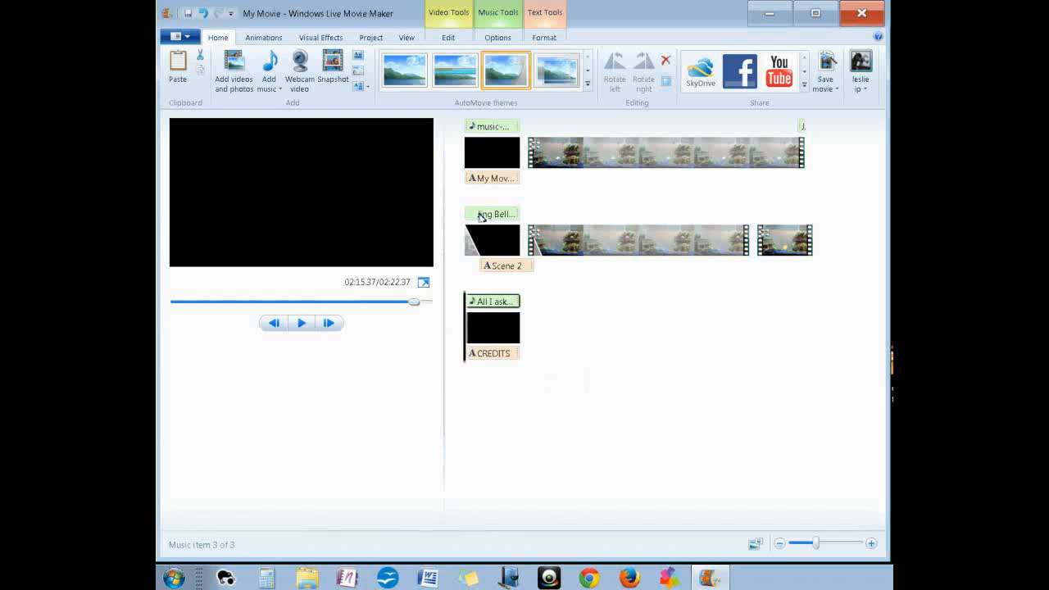
pyautogui.click(272, 322)
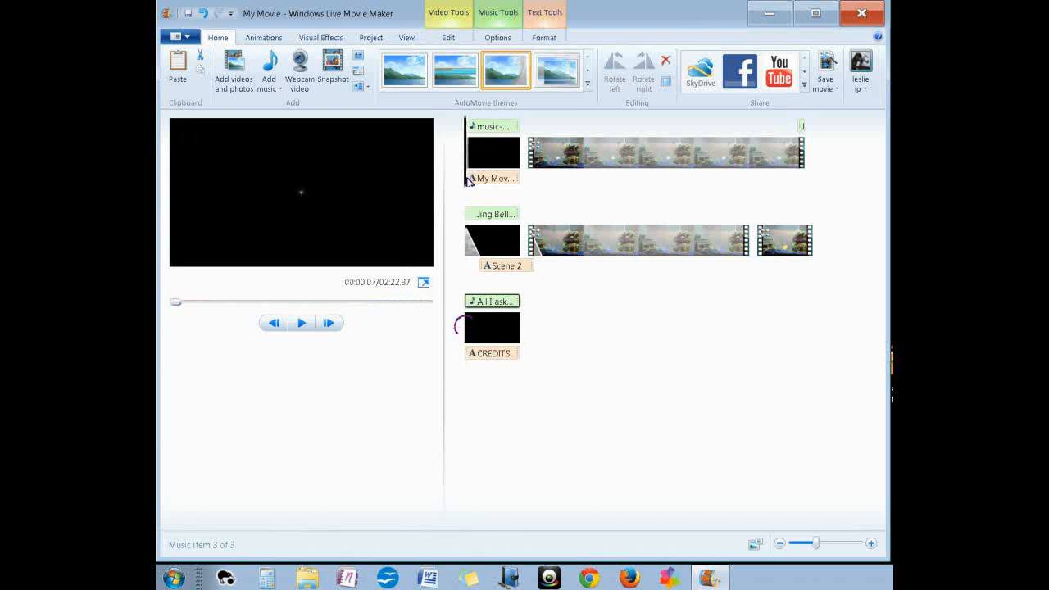
pyautogui.click(302, 322)
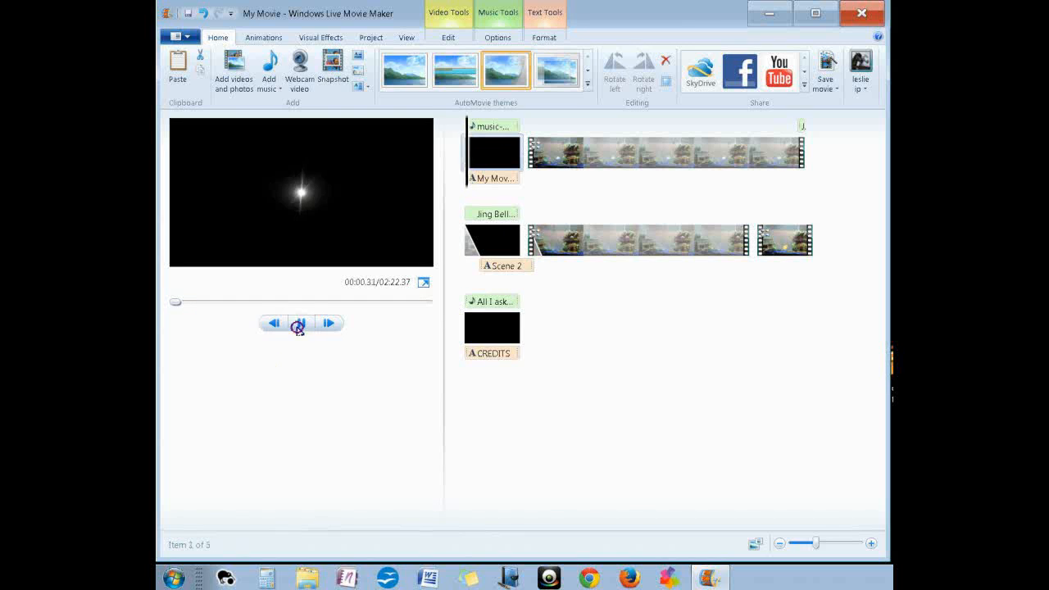
pyautogui.click(302, 323)
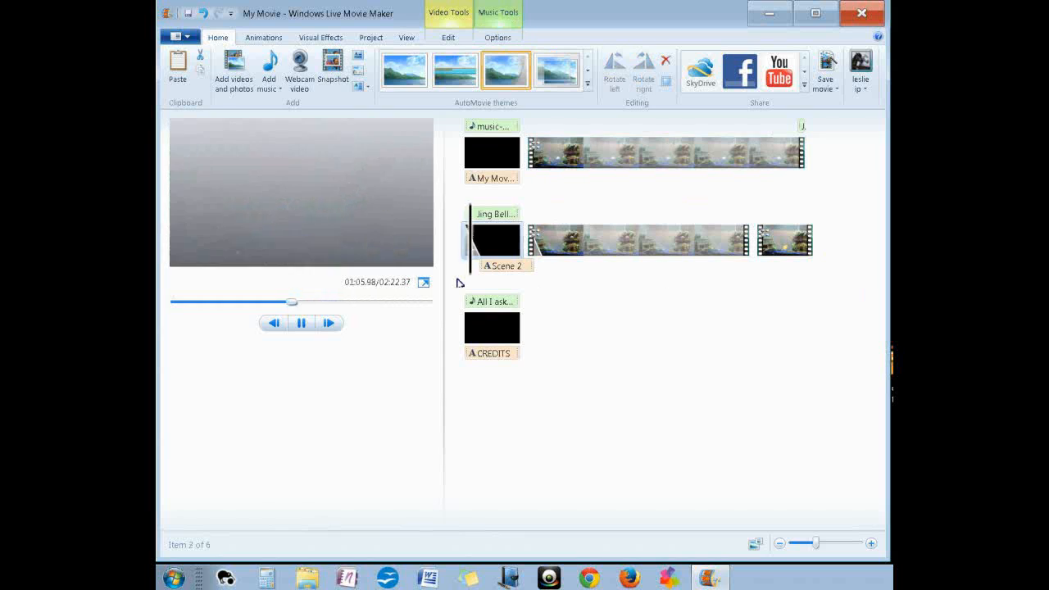
pyautogui.click(492, 238)
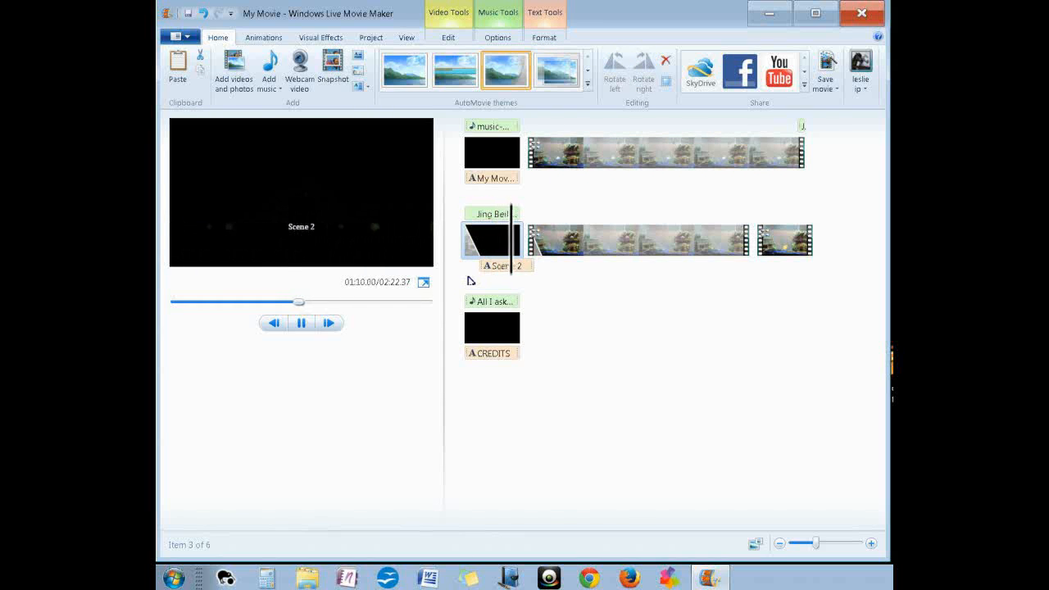
pyautogui.click(639, 240)
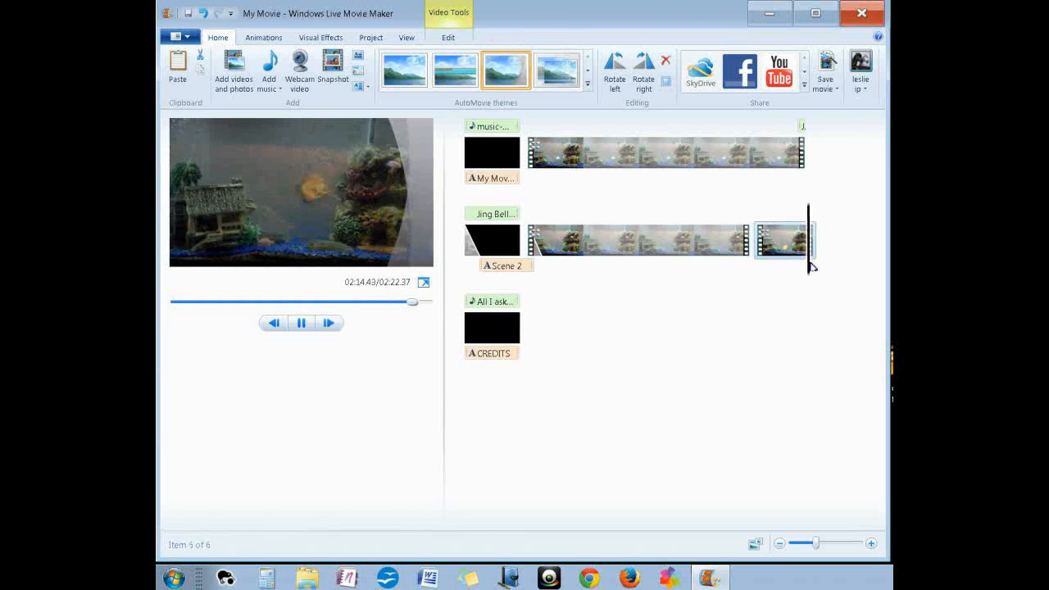
pyautogui.click(492, 328)
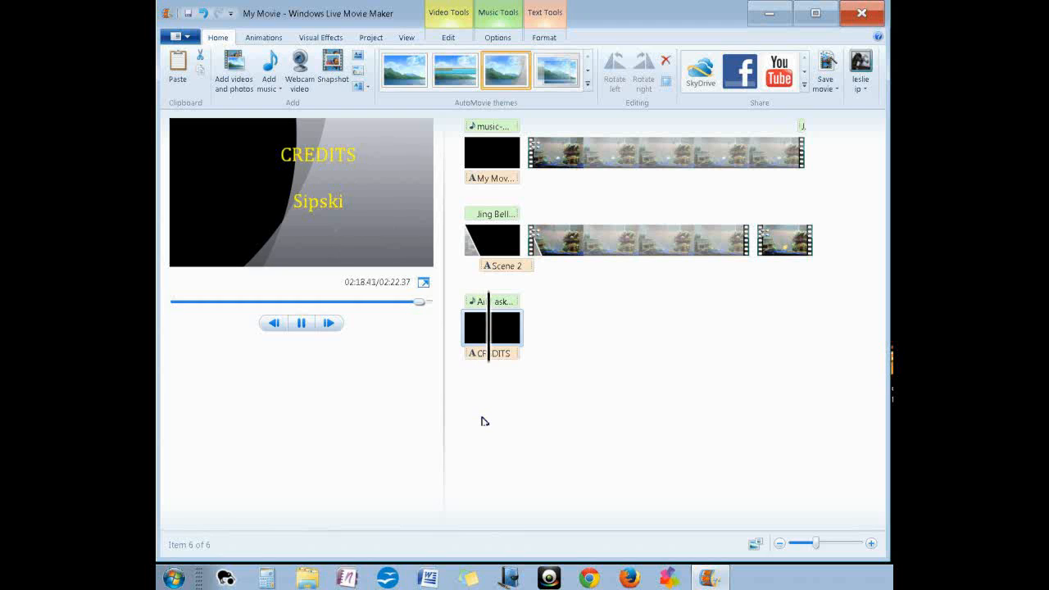
pyautogui.click(302, 321)
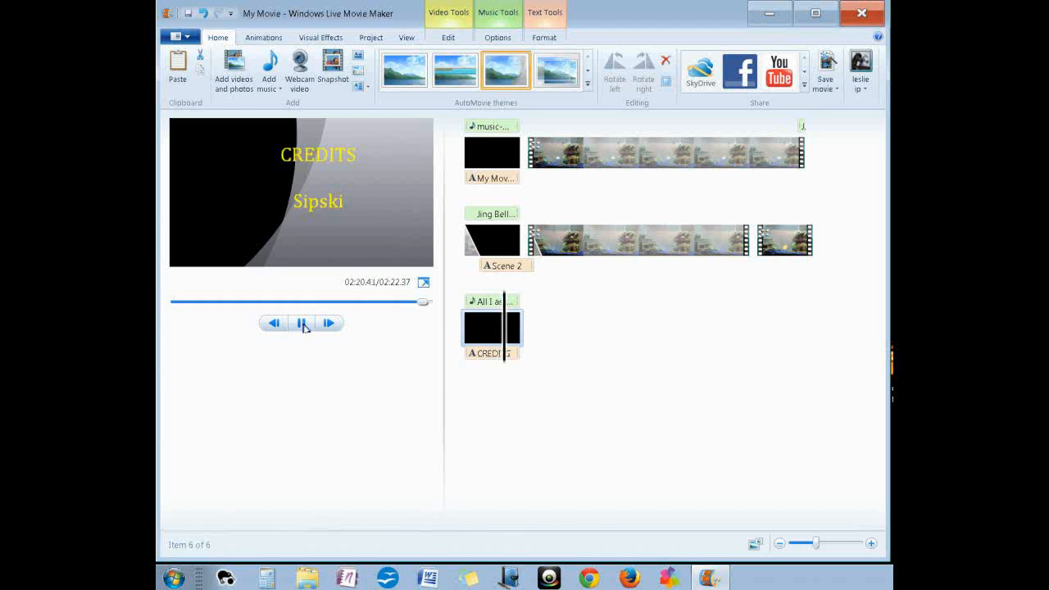
pyautogui.click(302, 322)
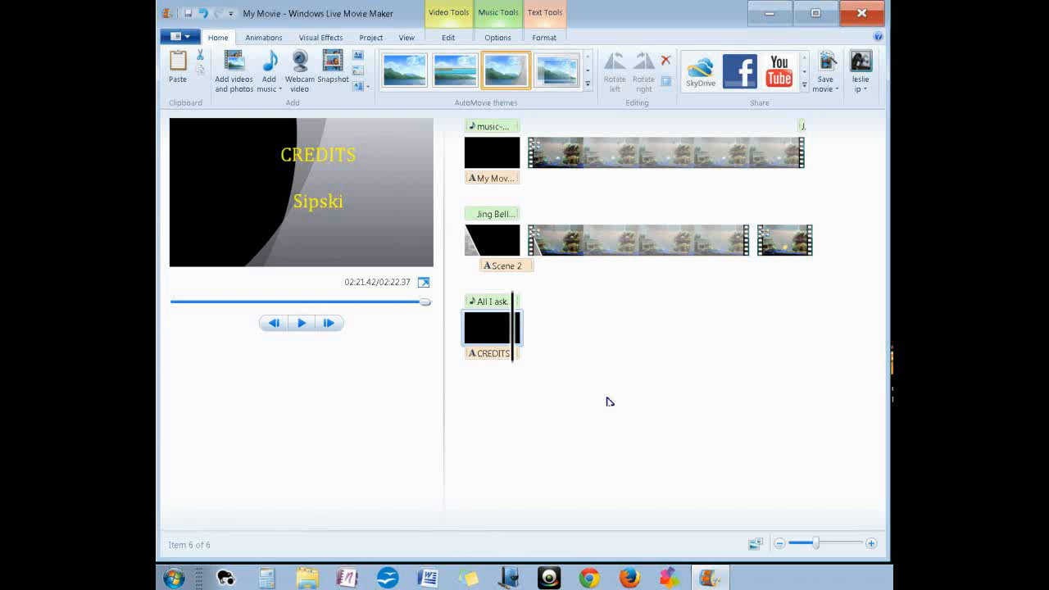
pyautogui.moveTo(745, 236)
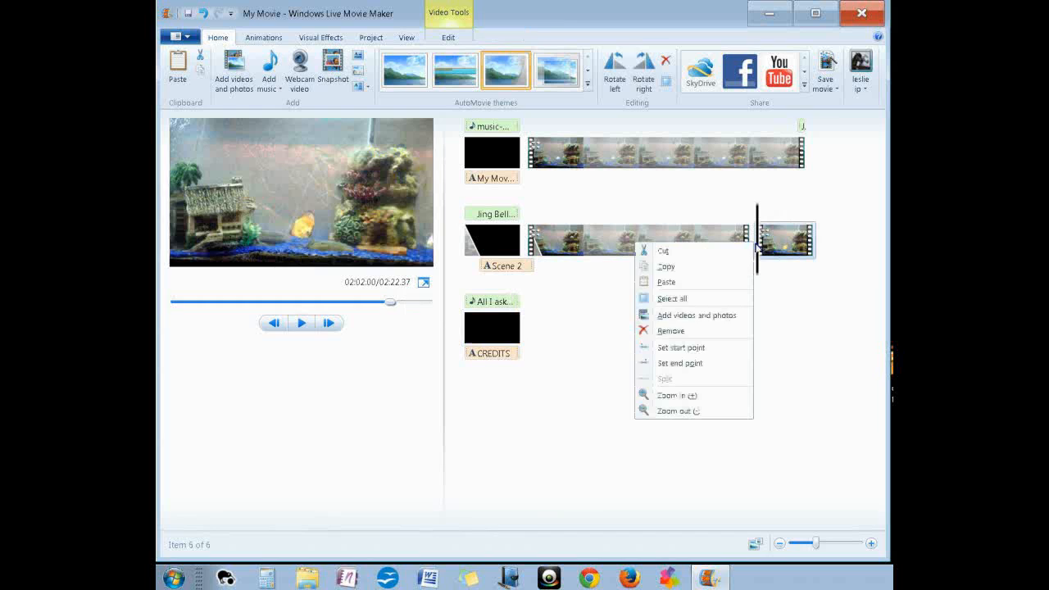
pyautogui.moveTo(697, 315)
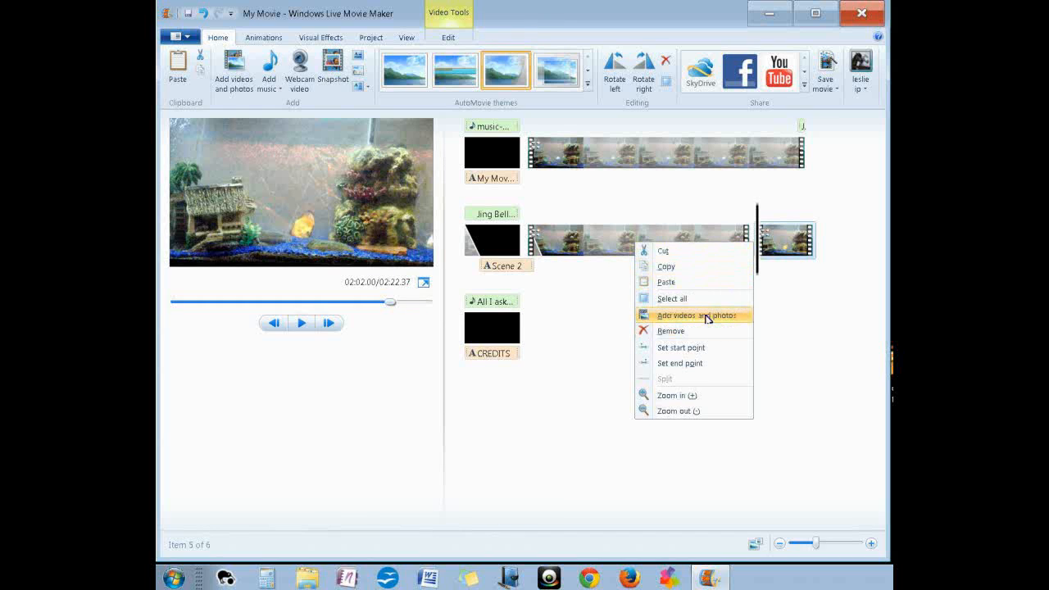
pyautogui.moveTo(758, 276)
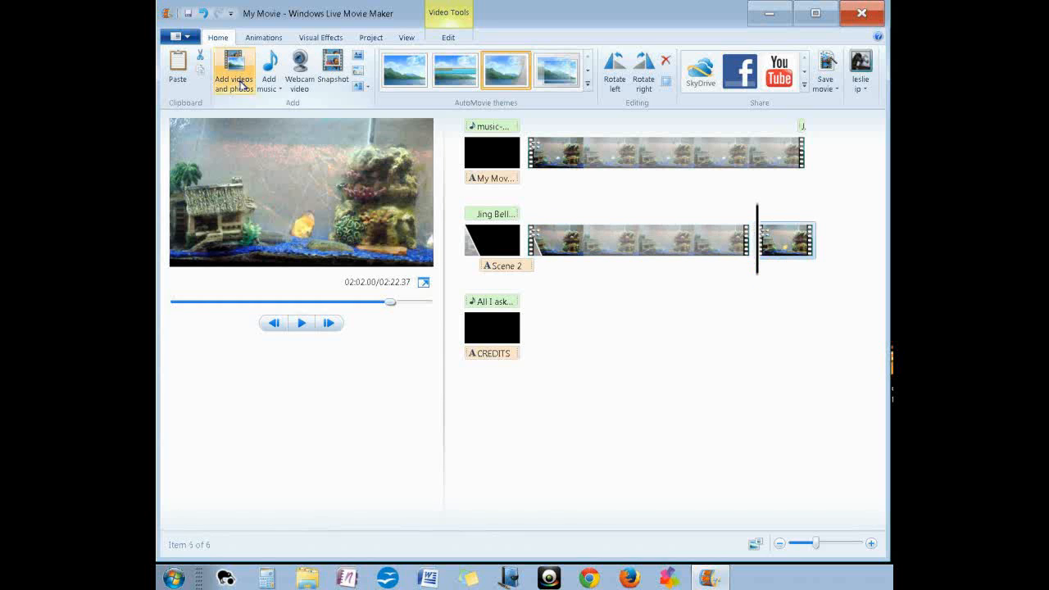
pyautogui.click(233, 69)
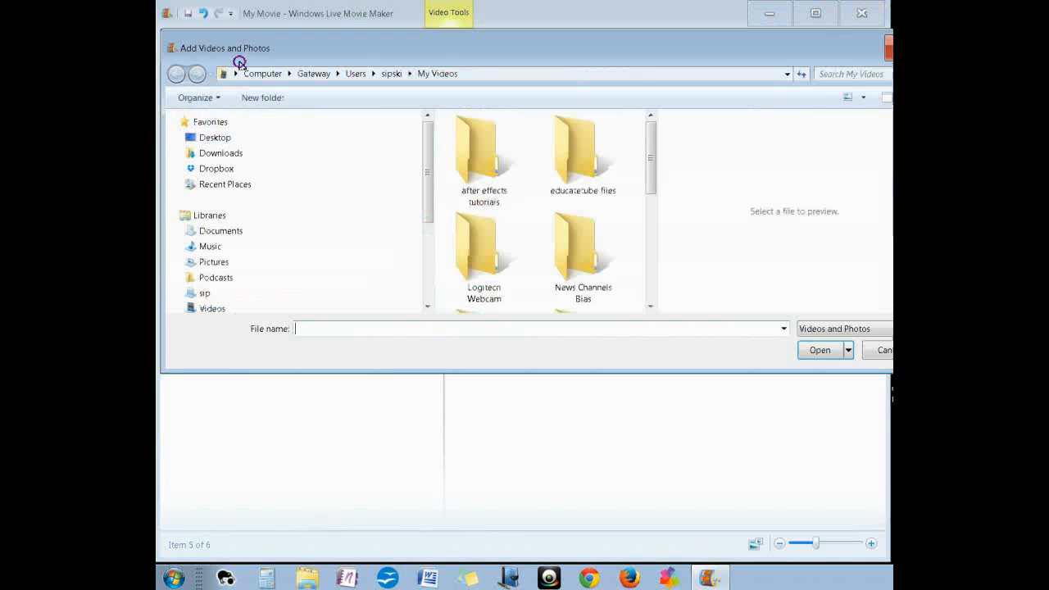
pyautogui.scroll(-3)
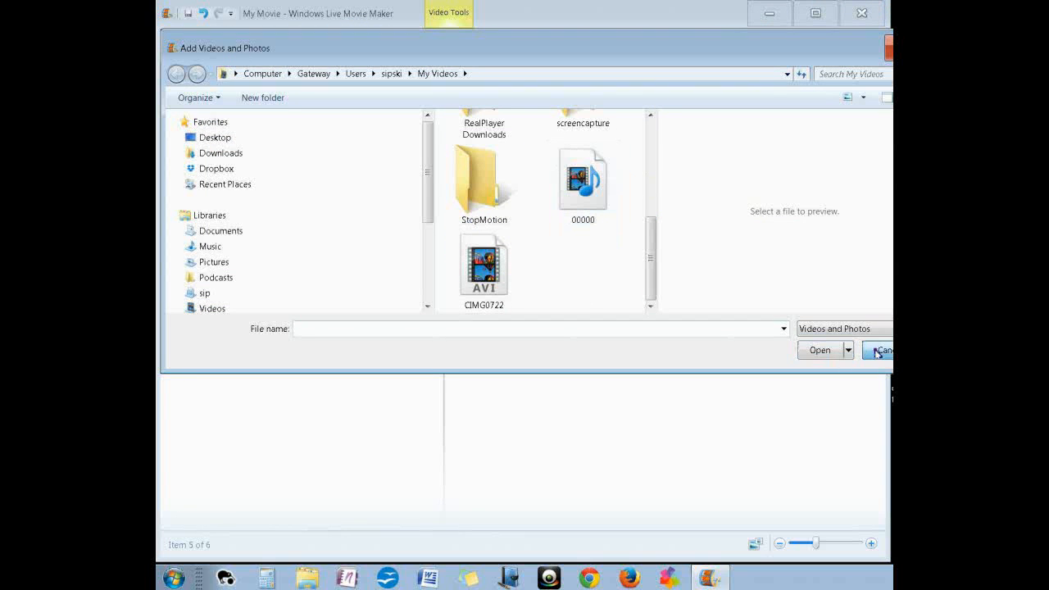
pyautogui.click(882, 351)
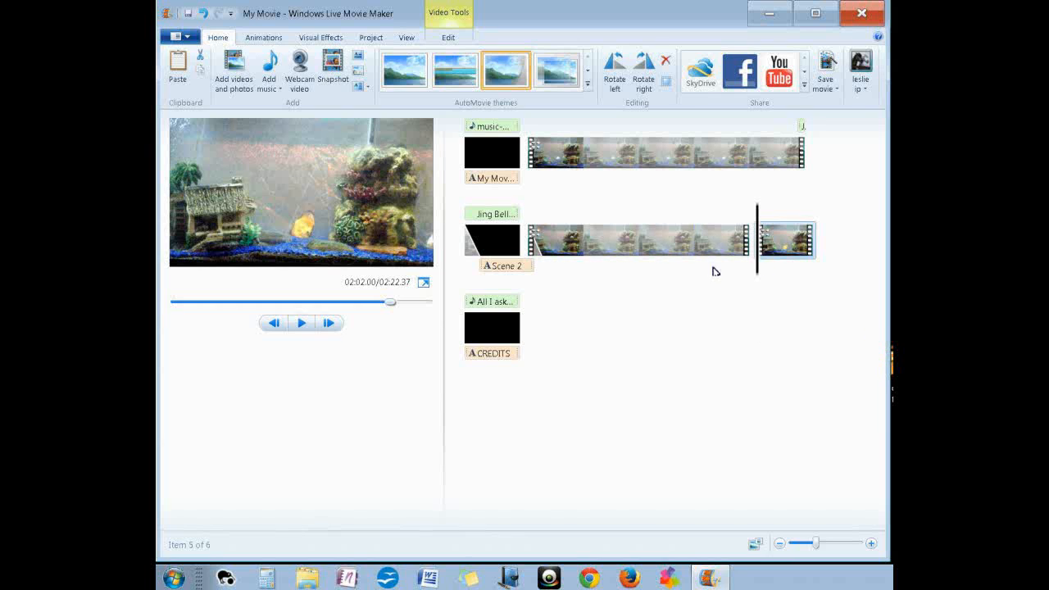
pyautogui.moveTo(559, 420)
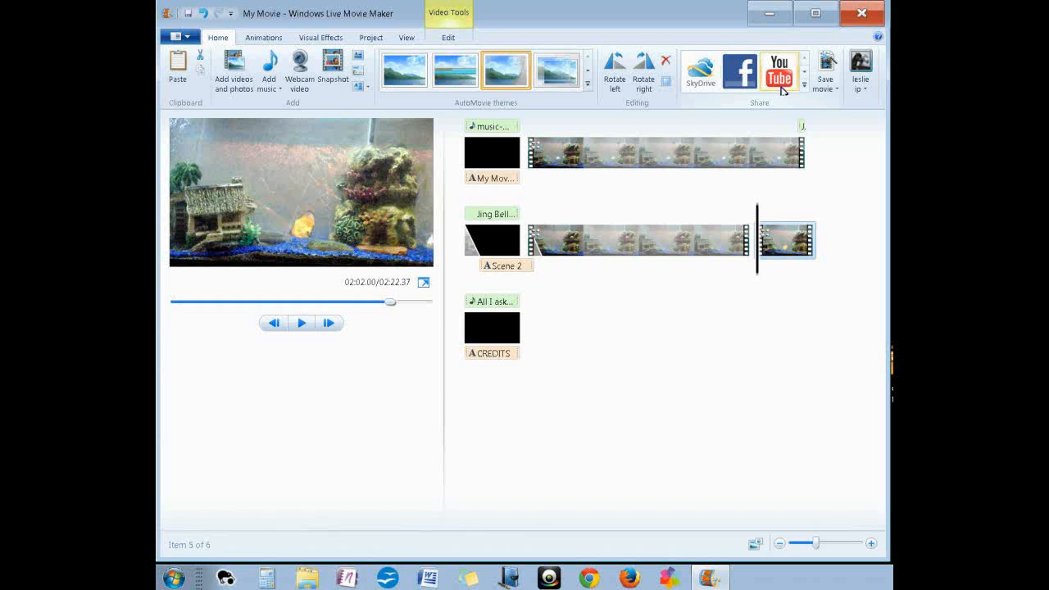
pyautogui.moveTo(779, 74)
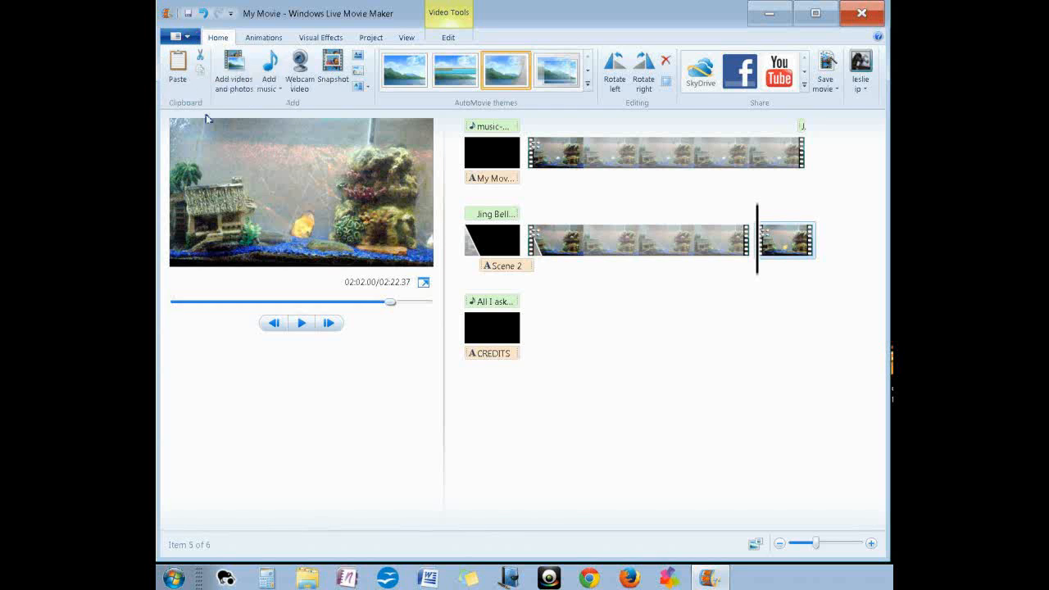
pyautogui.moveTo(236, 205)
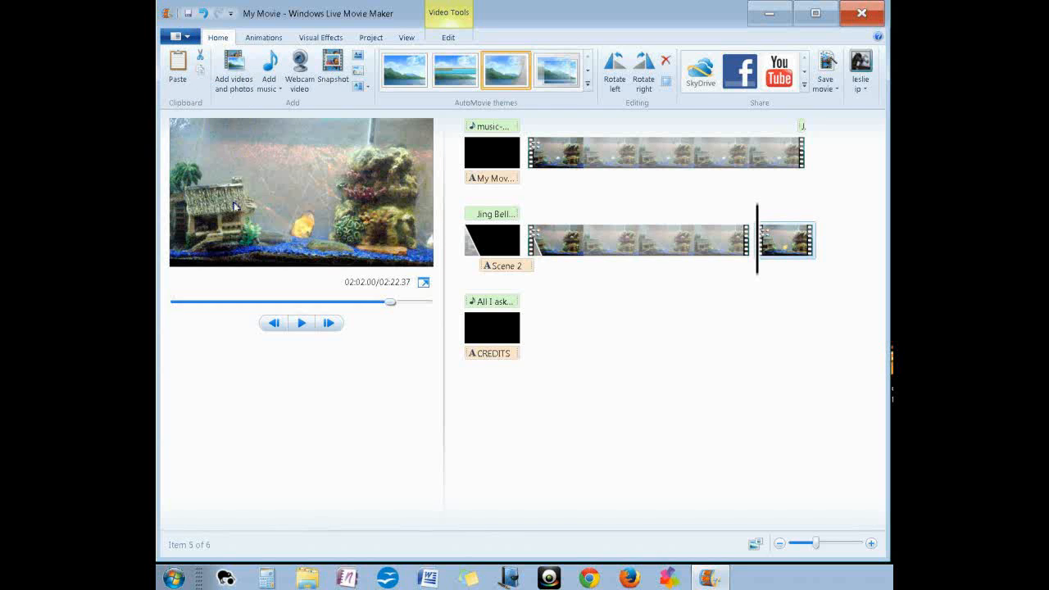
pyautogui.moveTo(312, 169)
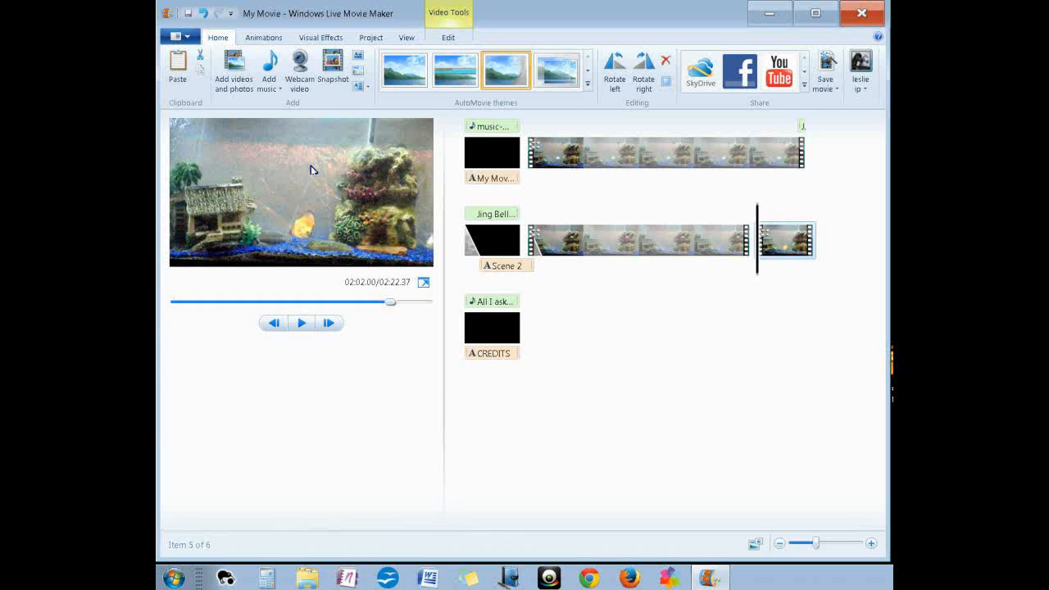
pyautogui.moveTo(325, 148)
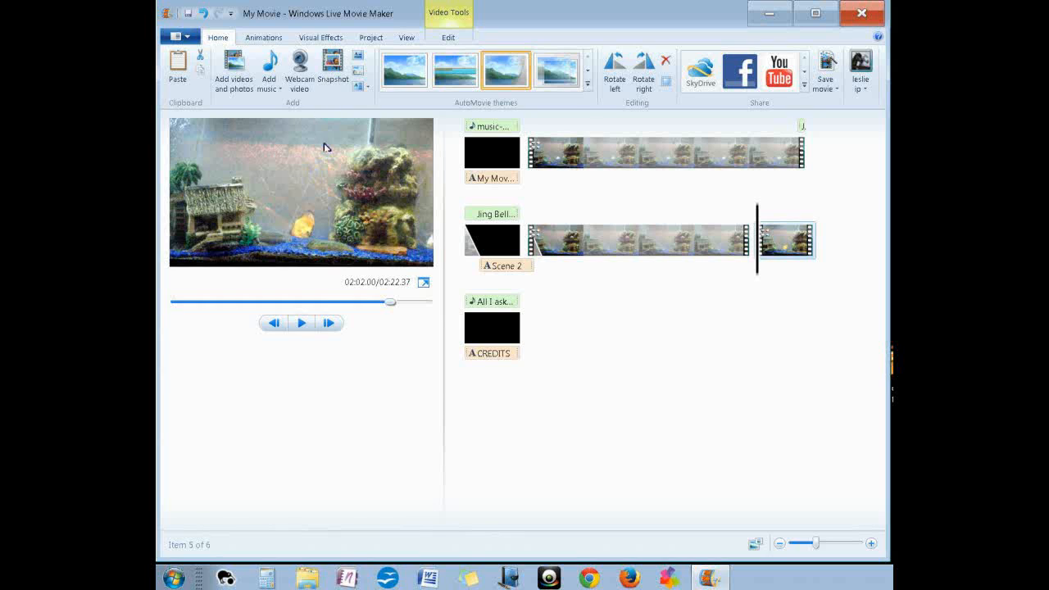
pyautogui.moveTo(330, 98)
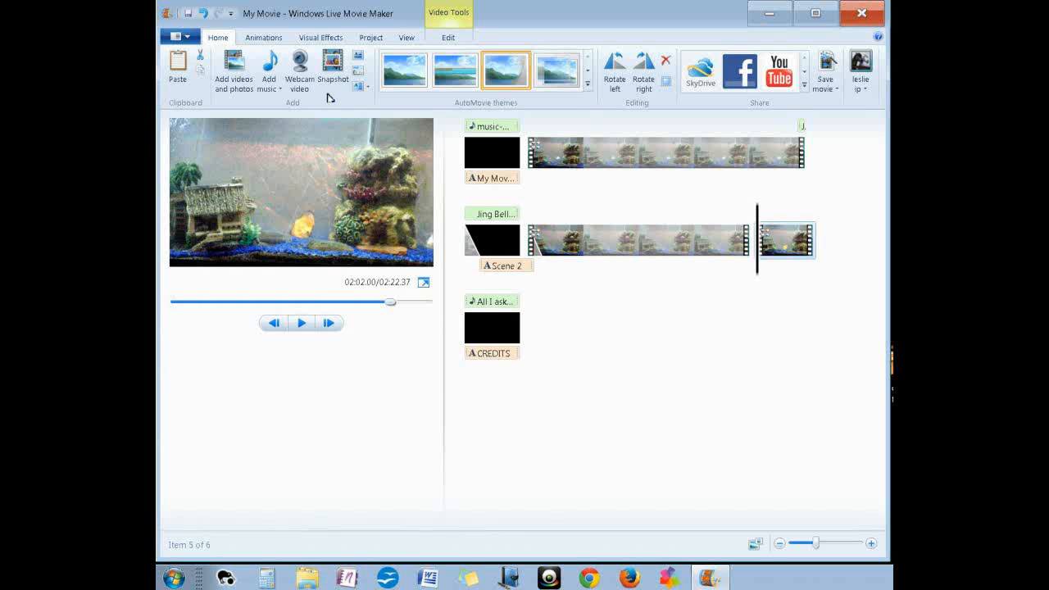
pyautogui.moveTo(271, 239)
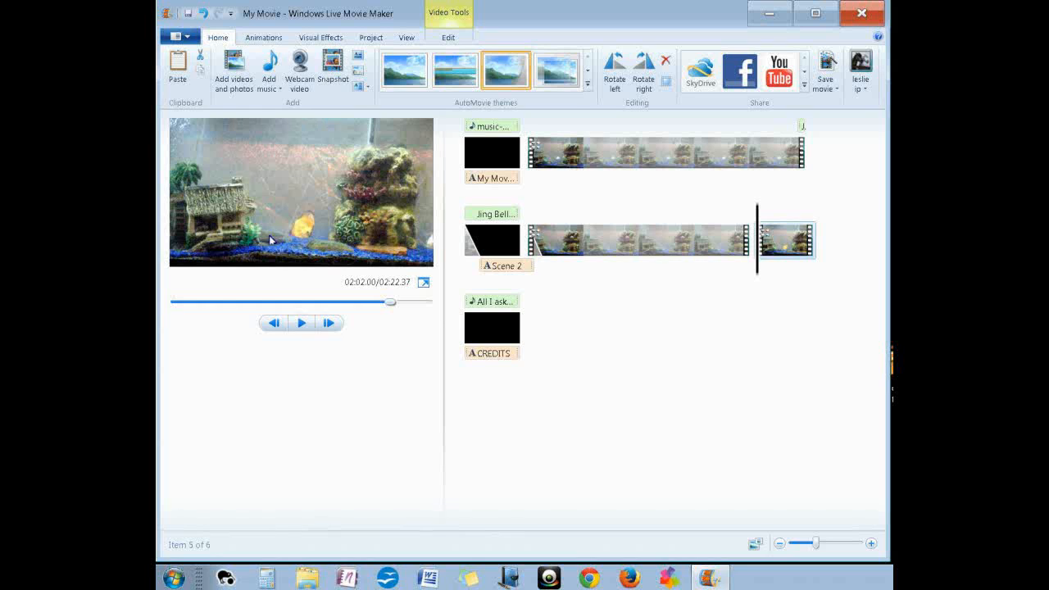
pyautogui.moveTo(252, 187)
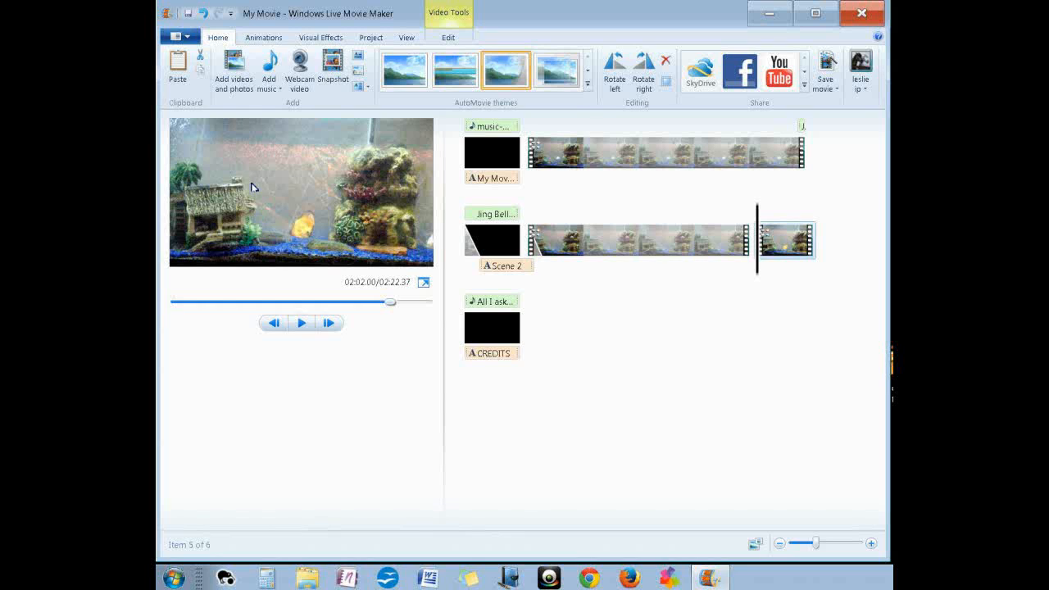
pyautogui.moveTo(252, 223)
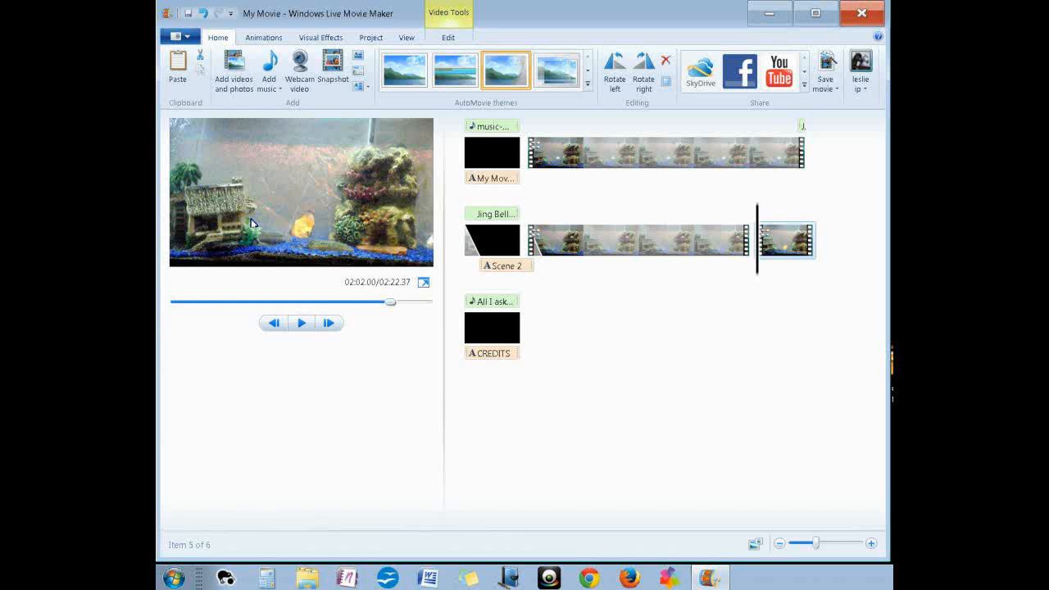
pyautogui.moveTo(315, 207)
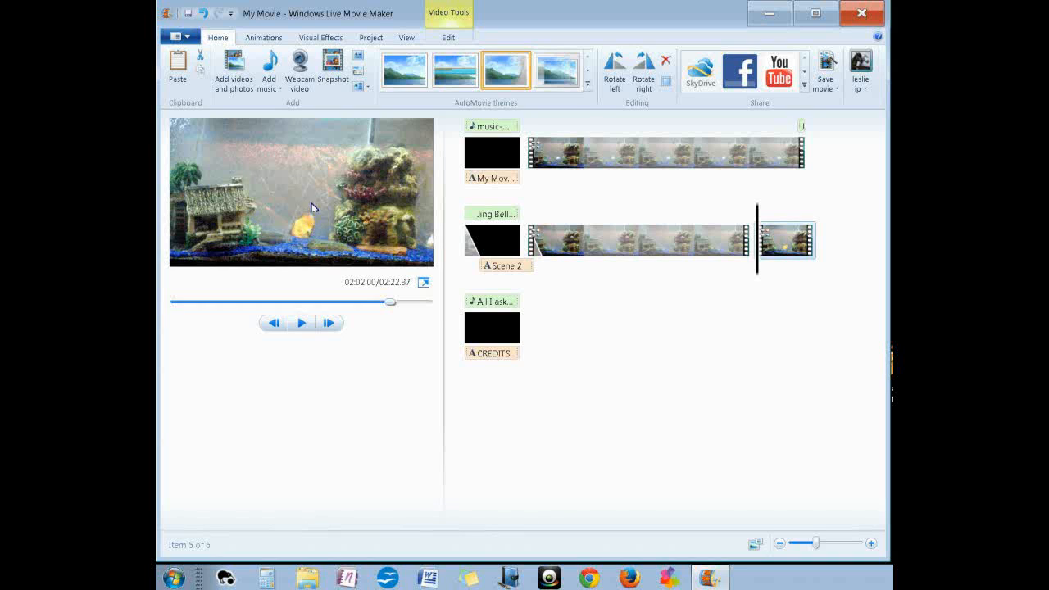
pyautogui.moveTo(318, 217)
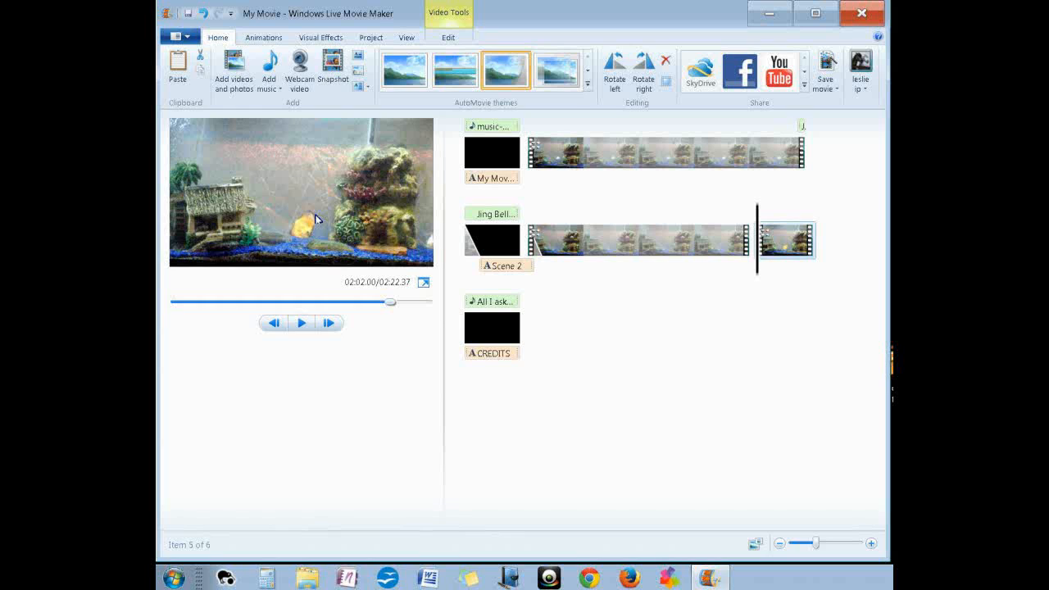
pyautogui.moveTo(322, 220)
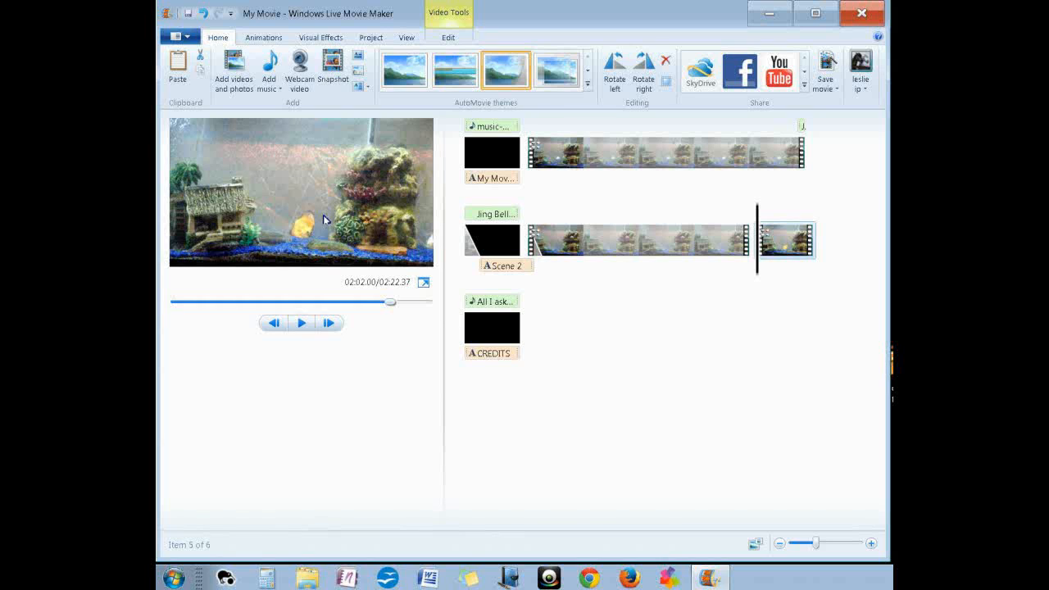
pyautogui.moveTo(342, 216)
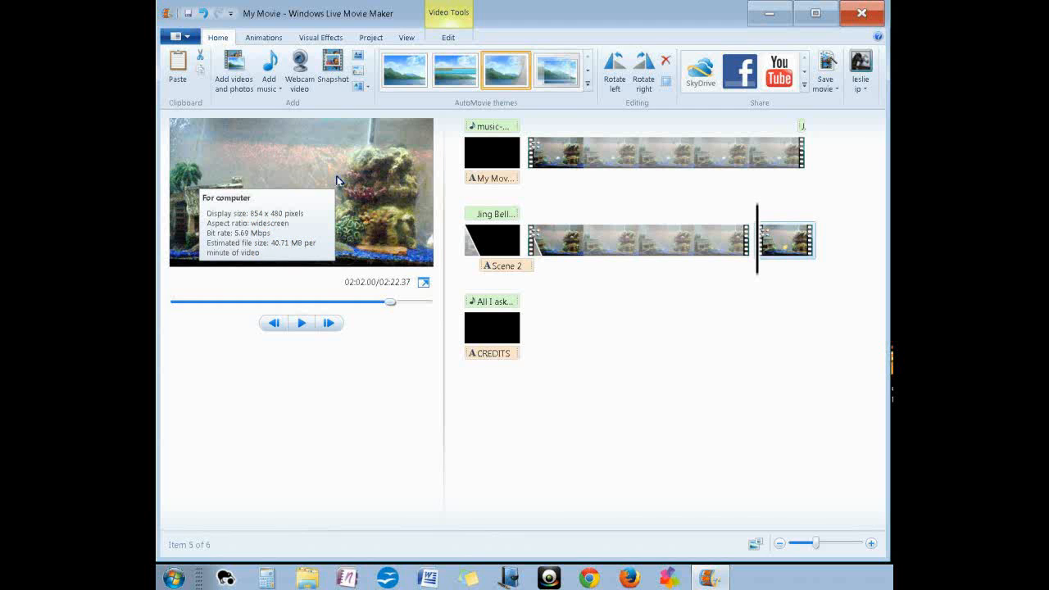
# Save the movie for computer as 'My Movie-sipski' in Windows Media Video format
pyautogui.click(825, 69)
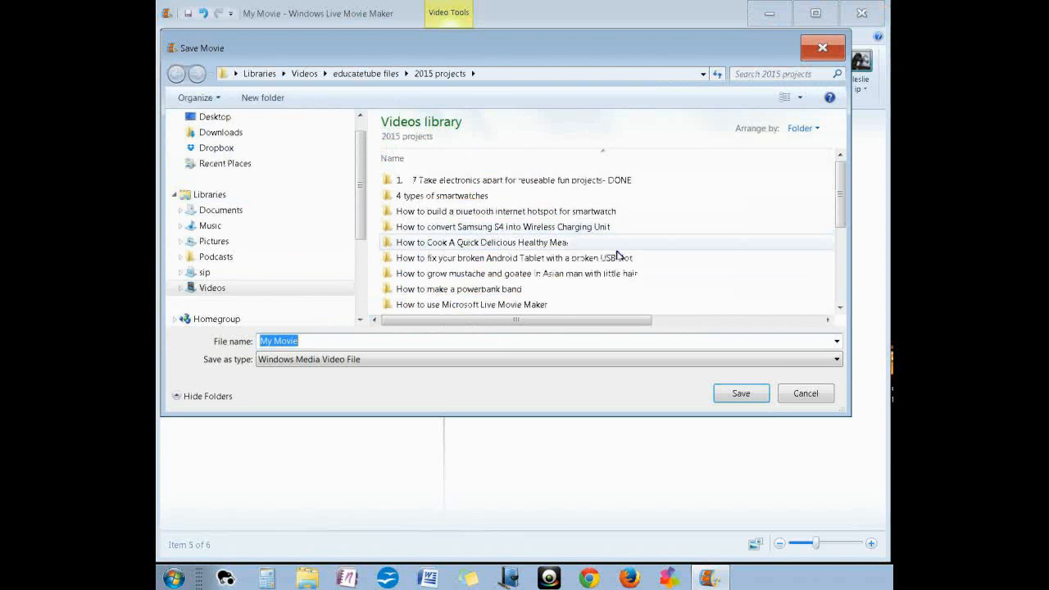
pyautogui.click(391, 341)
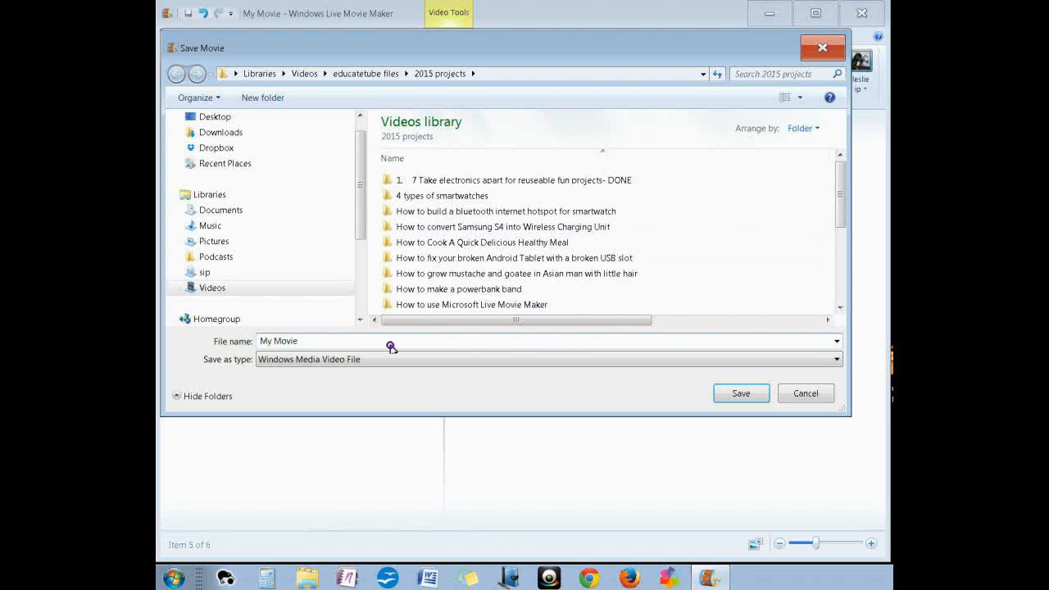
pyautogui.write('-sipski')
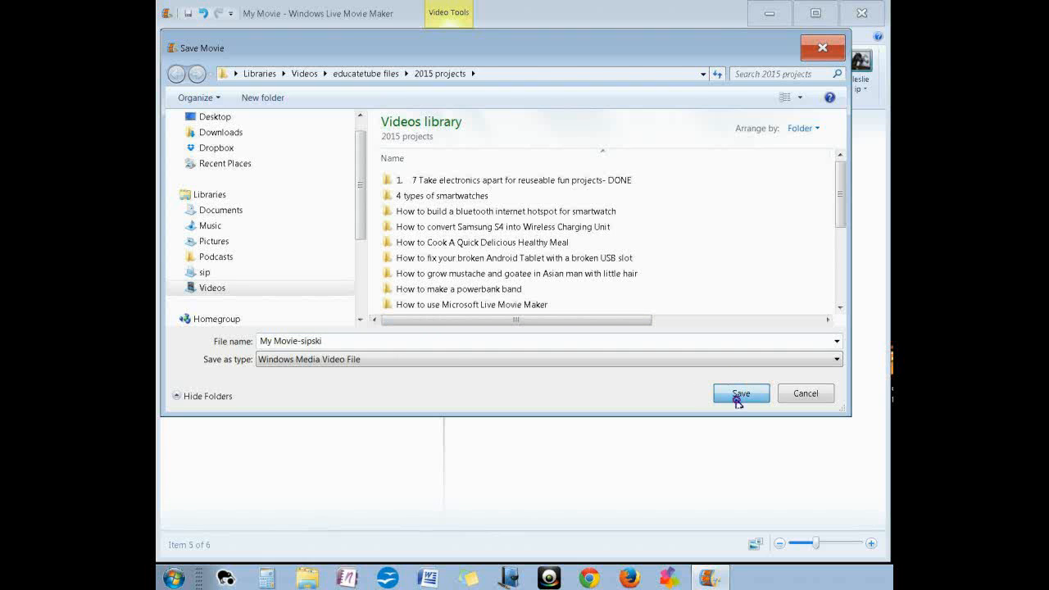
pyautogui.click(741, 393)
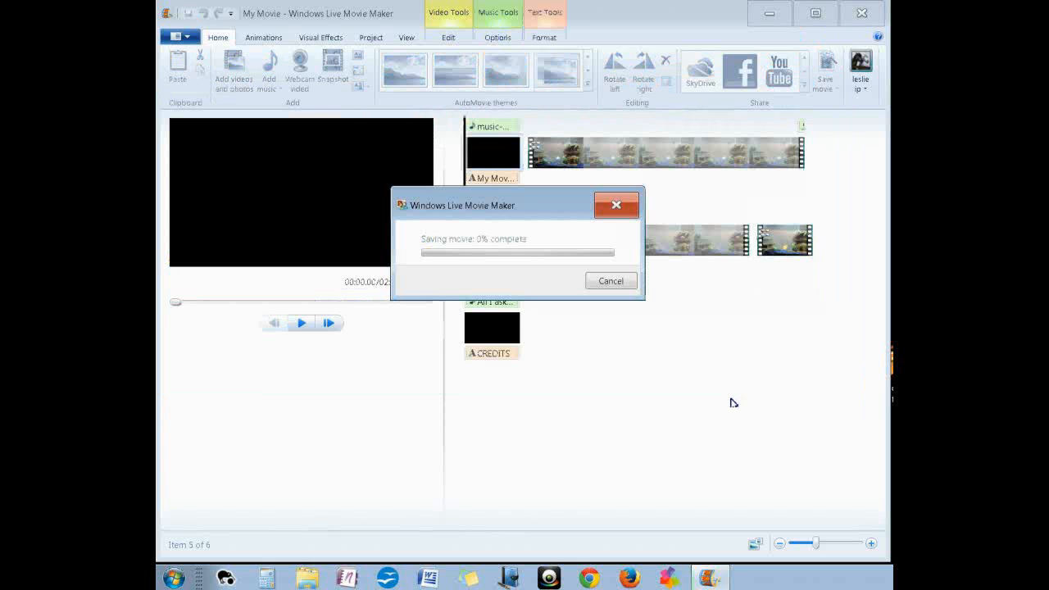